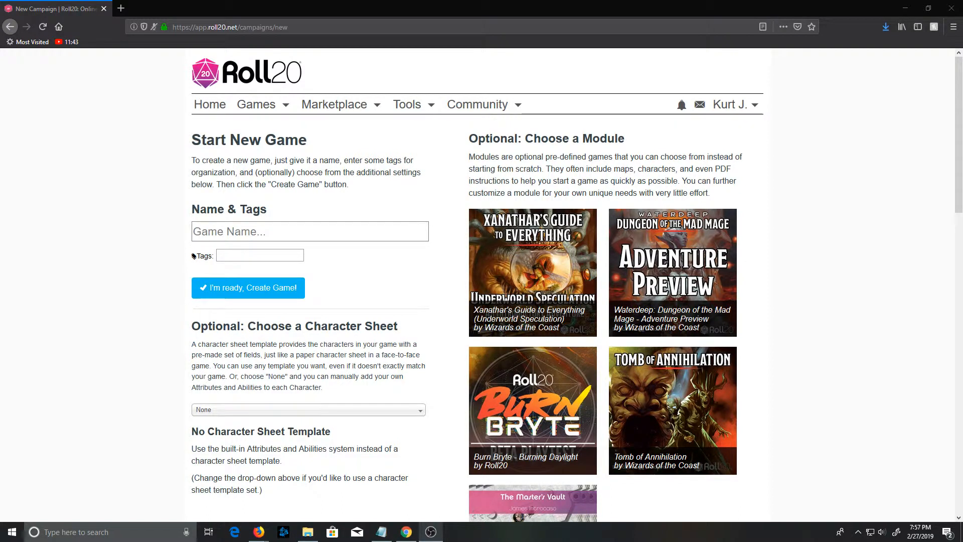
mouse_move(941, 382)
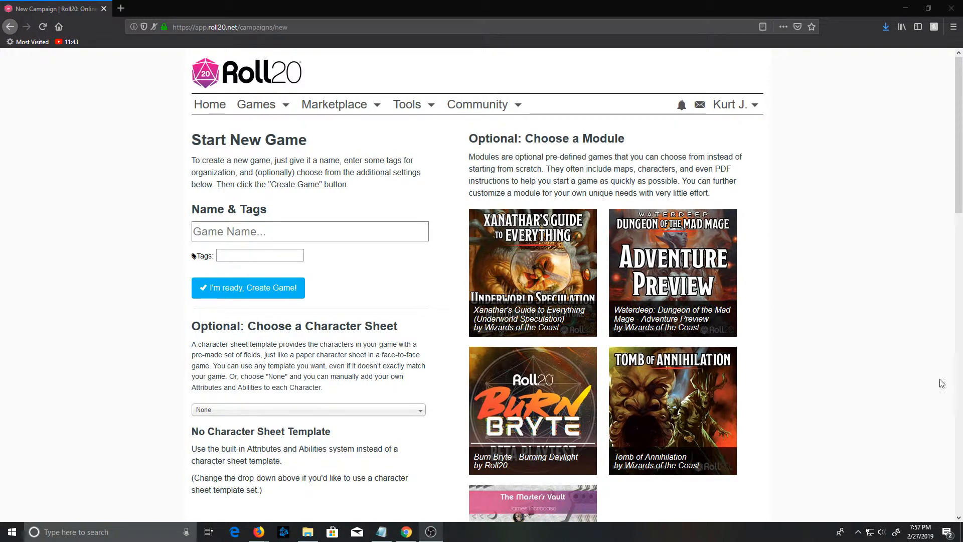
Name the new game 'PCMHelper Demo Game'.
left_click(309, 230)
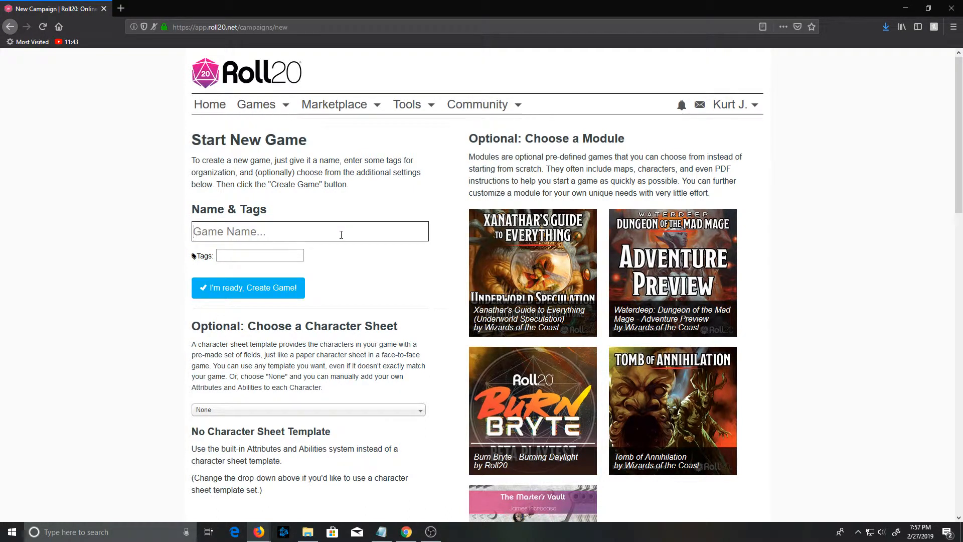
type("PC")
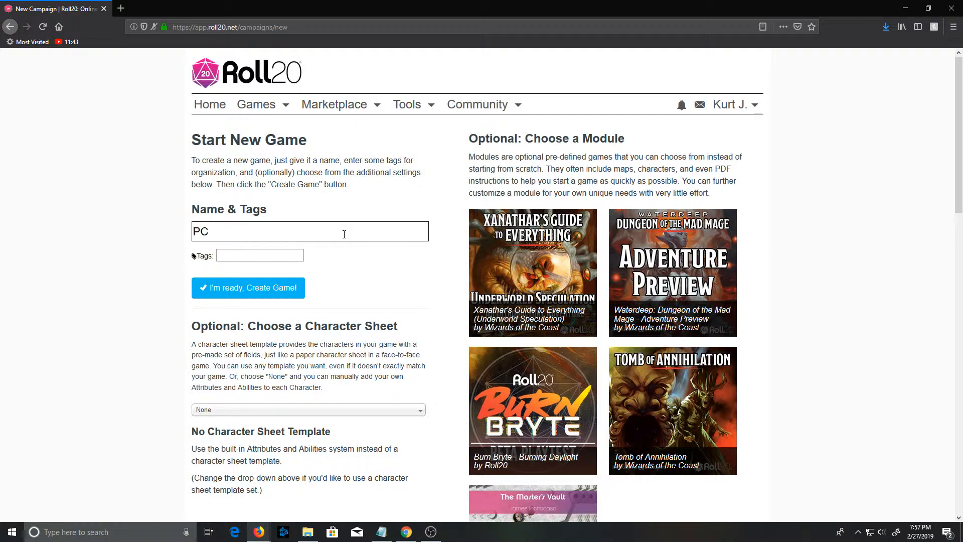
type("MHelper")
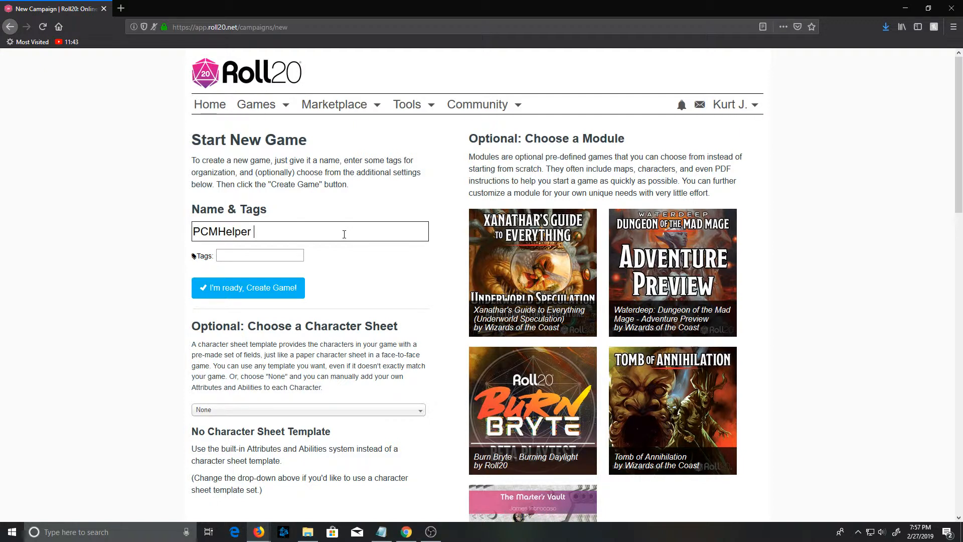
type("Demo Gam")
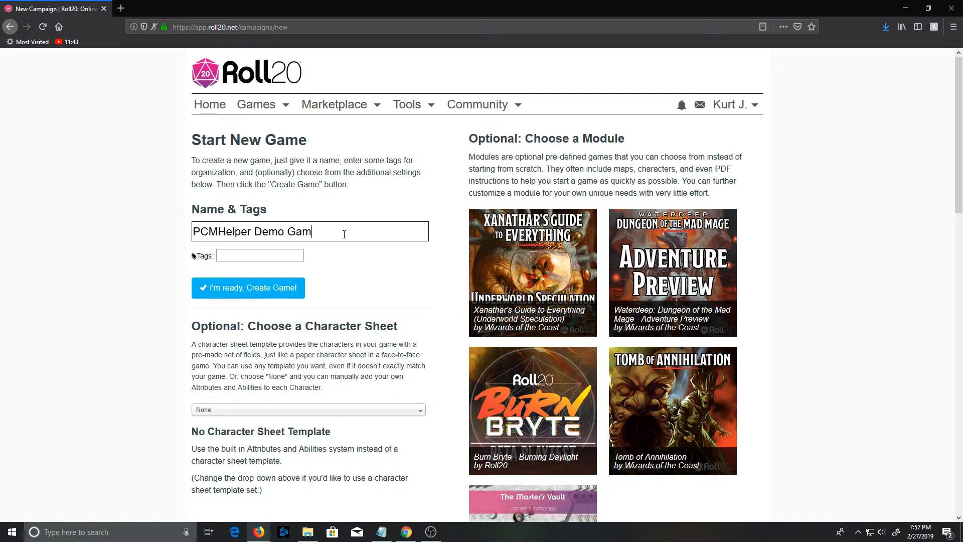
type("e")
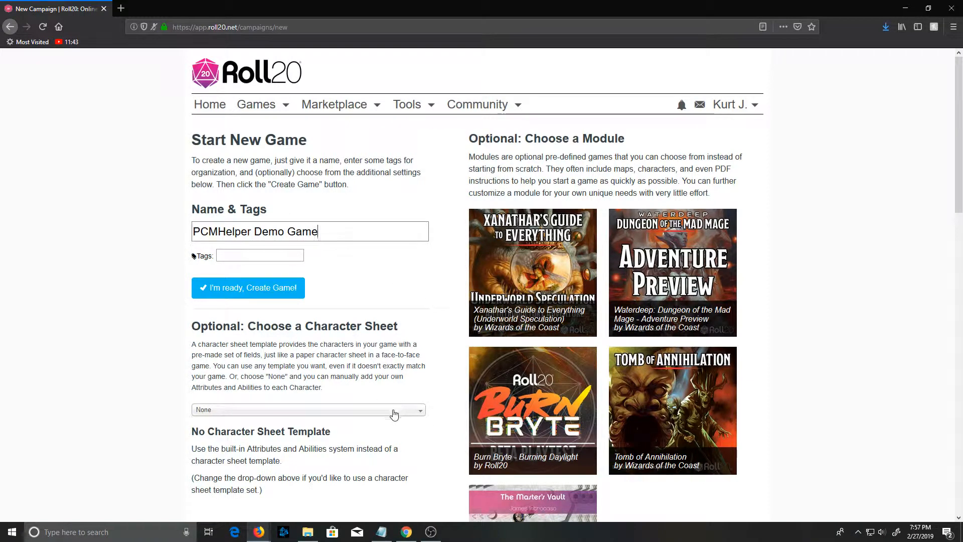
Choose the D&D 5E by Roll20 character sheet and create the game.
left_click(307, 409)
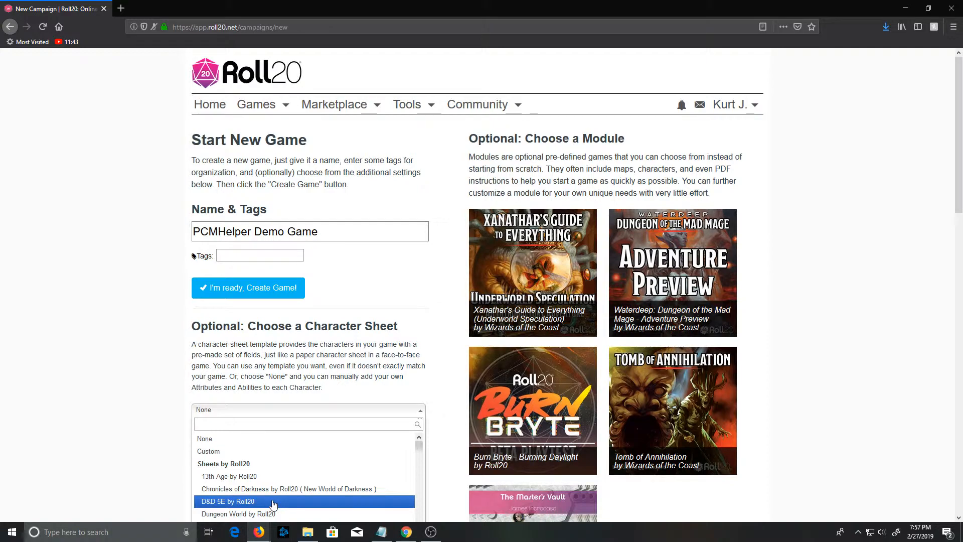
left_click(227, 501)
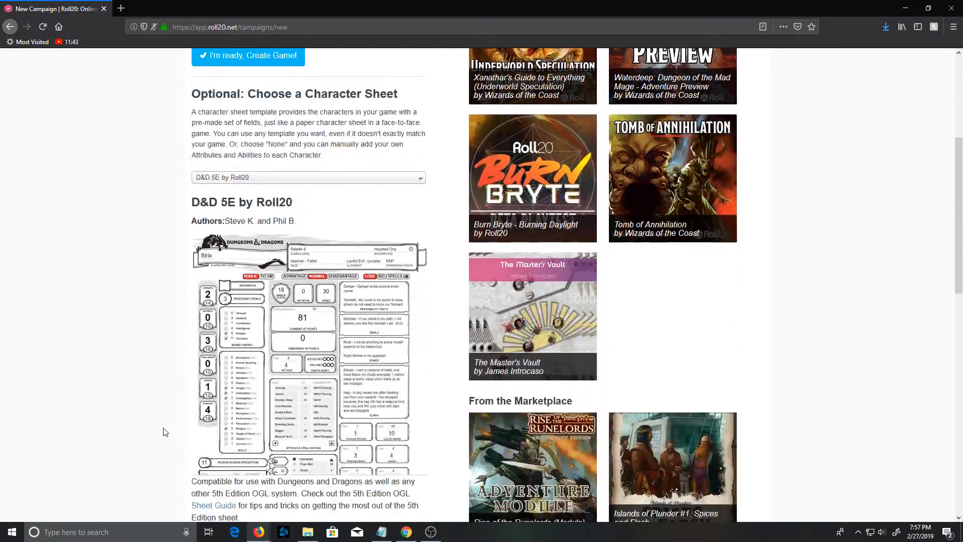
scroll("down", 3)
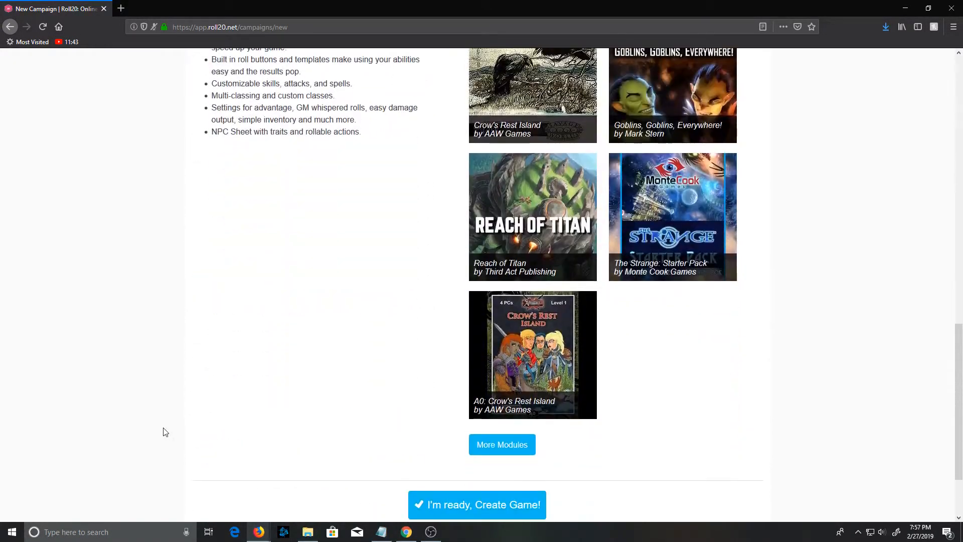
left_click(476, 504)
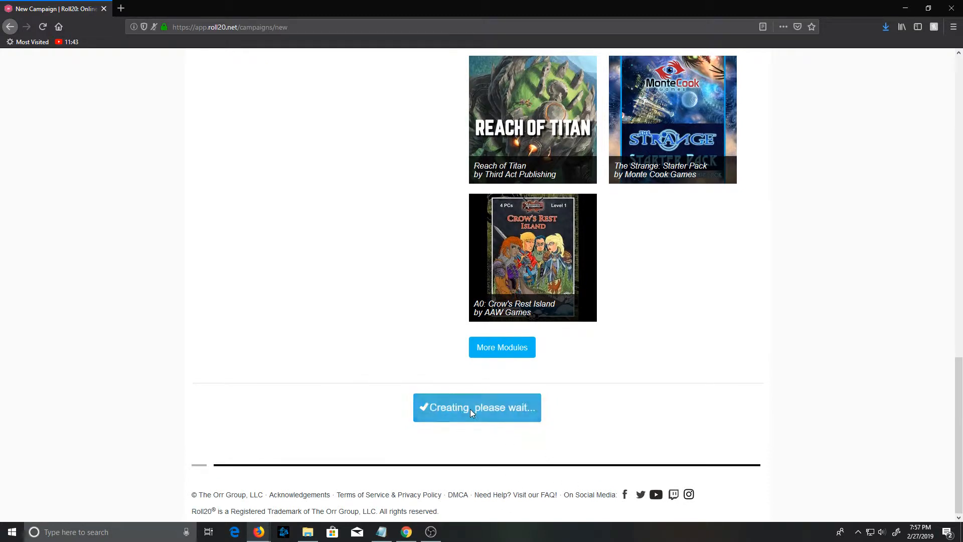
In Game Settings, set Roll Queries to Advantage Toggle.
left_click(477, 408)
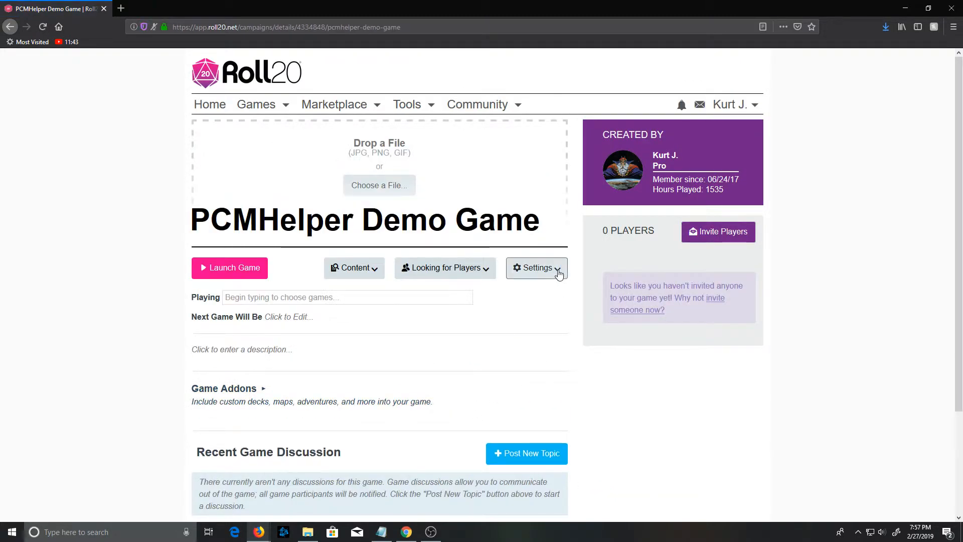
left_click(535, 266)
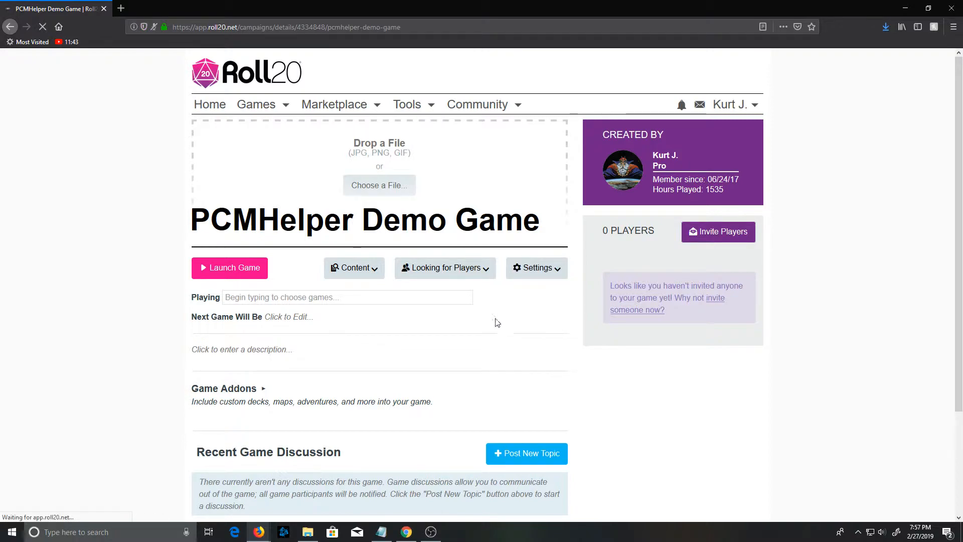
left_click(532, 267)
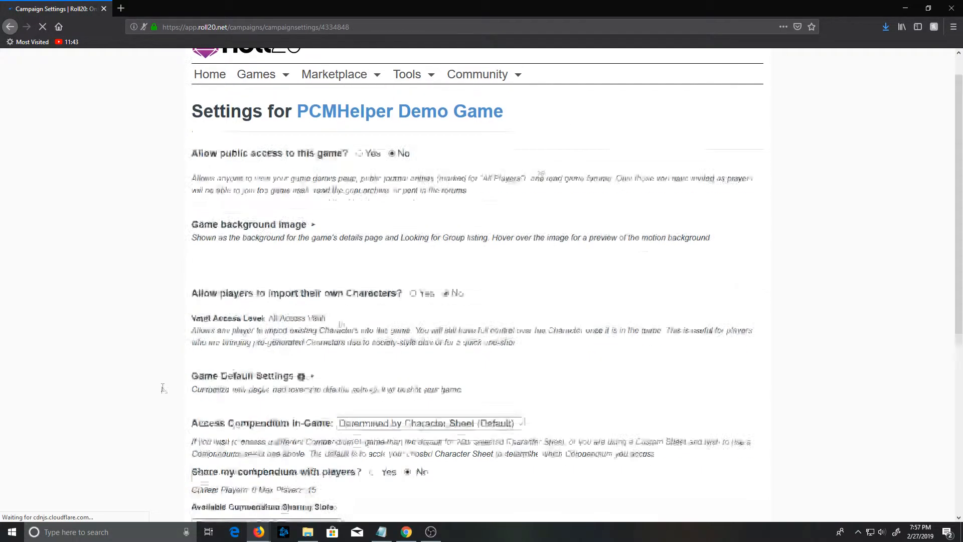
scroll("down", 3)
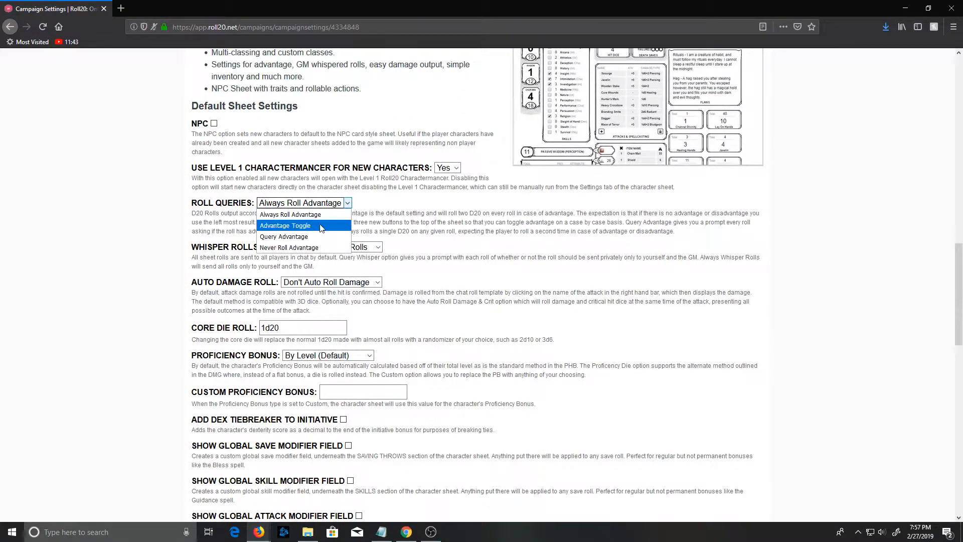
left_click(284, 226)
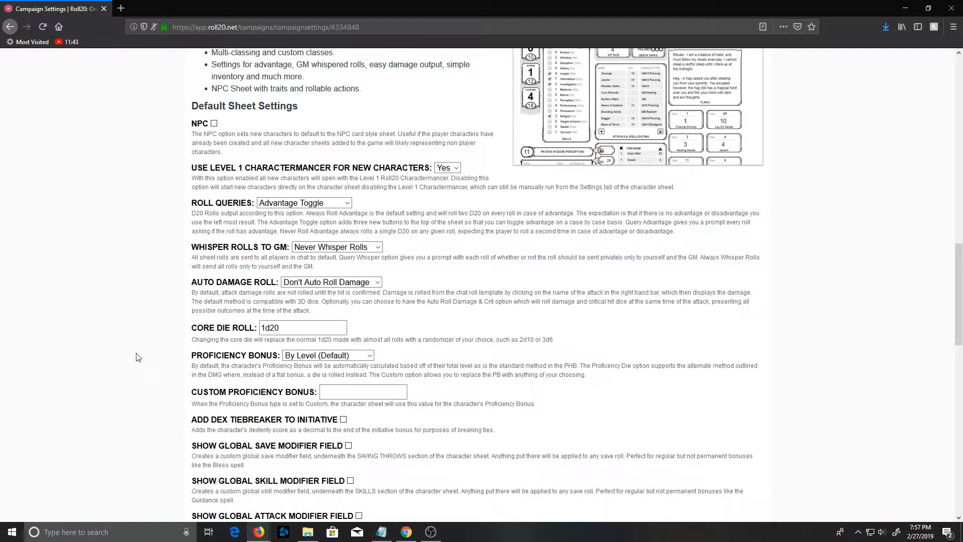
Save the changed game settings and return to the game's page.
scroll("down", 3)
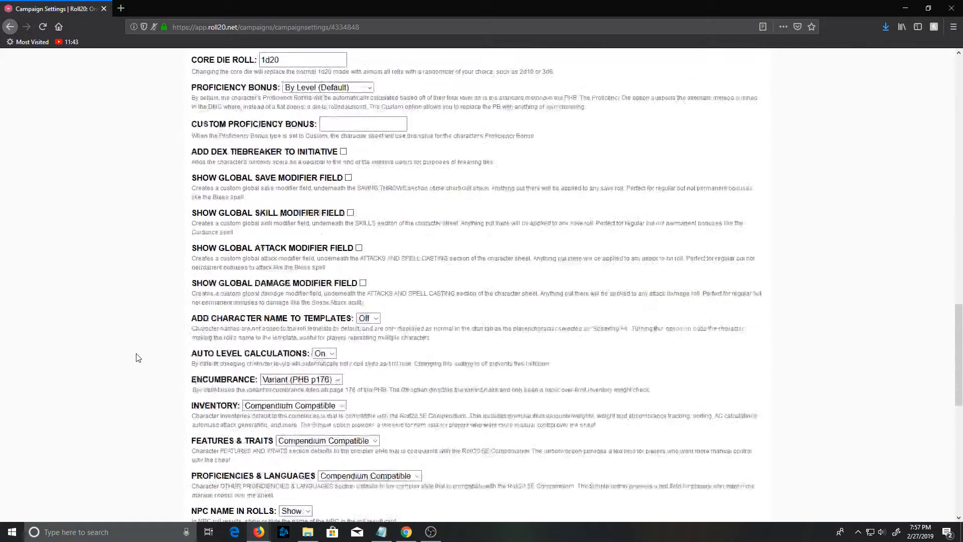
scroll("down", 3)
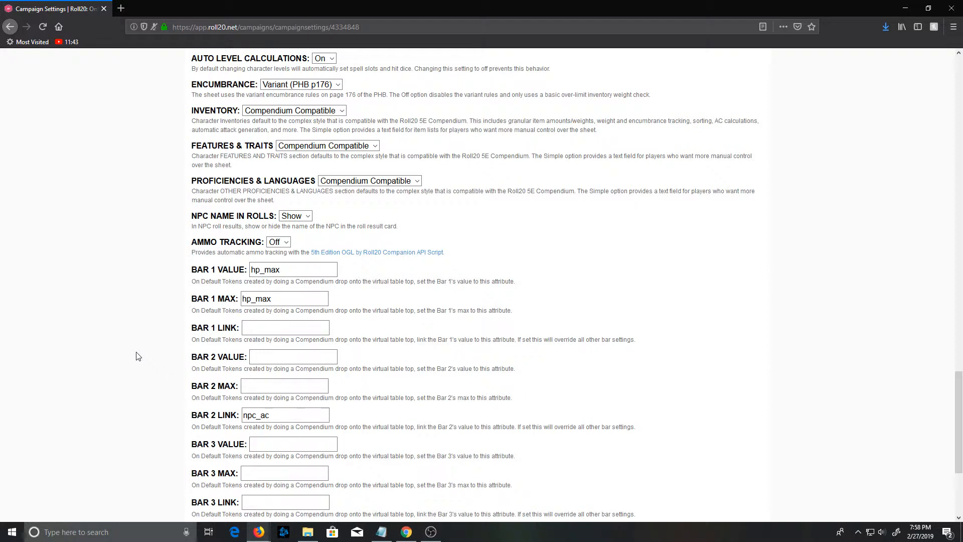
scroll("down", 3)
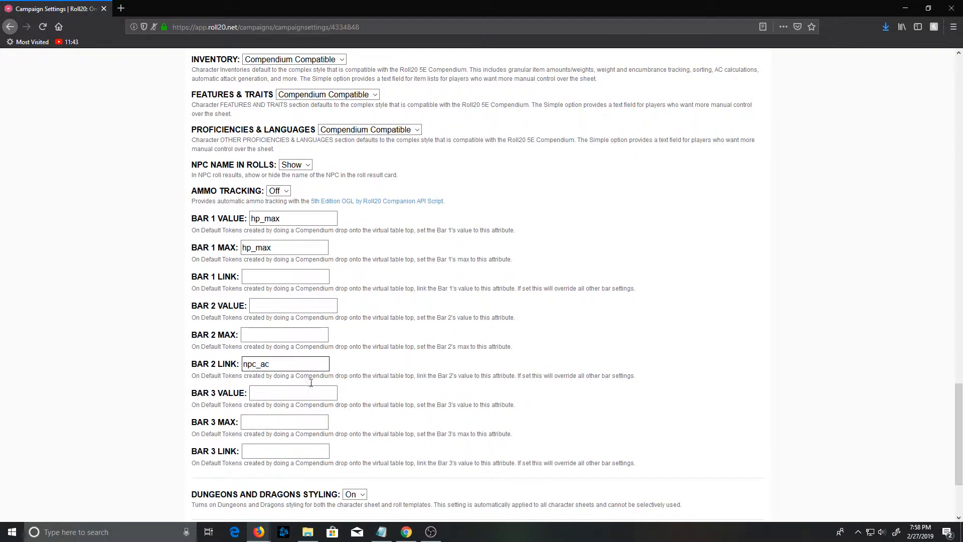
mouse_move(292, 359)
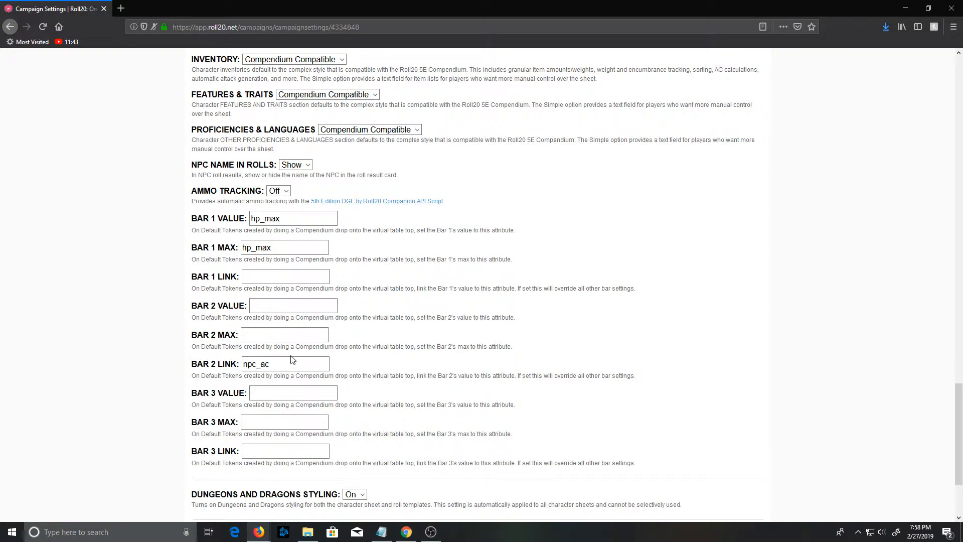
scroll("down", 3)
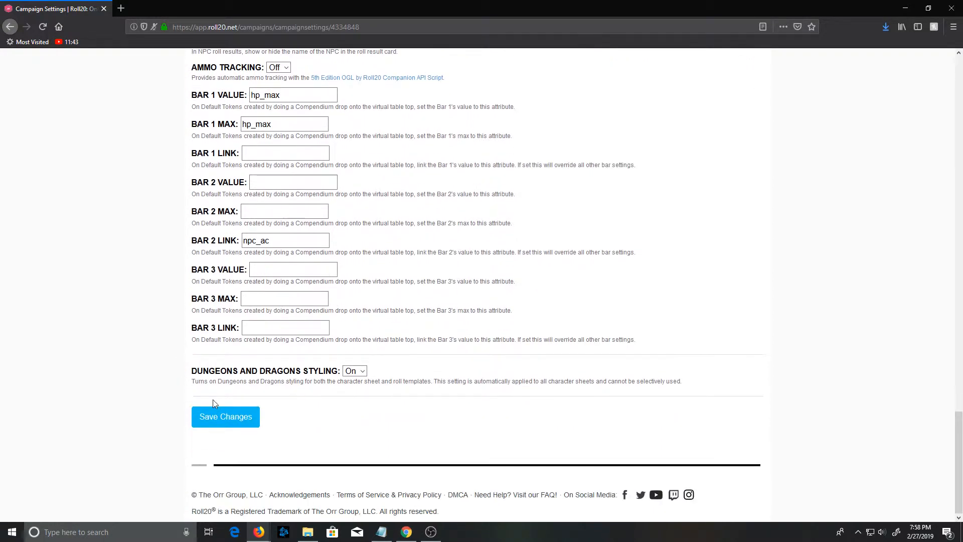
left_click(225, 417)
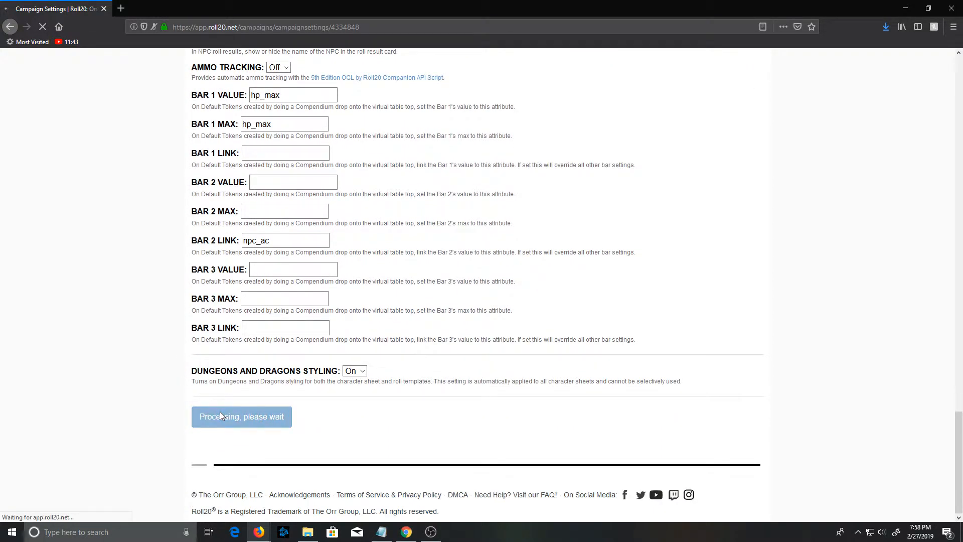
left_click(240, 417)
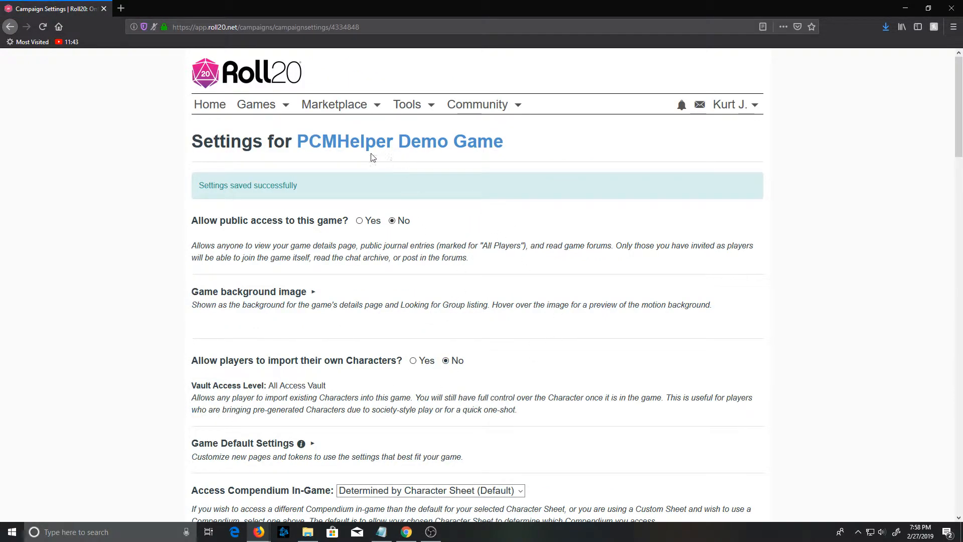
left_click(400, 140)
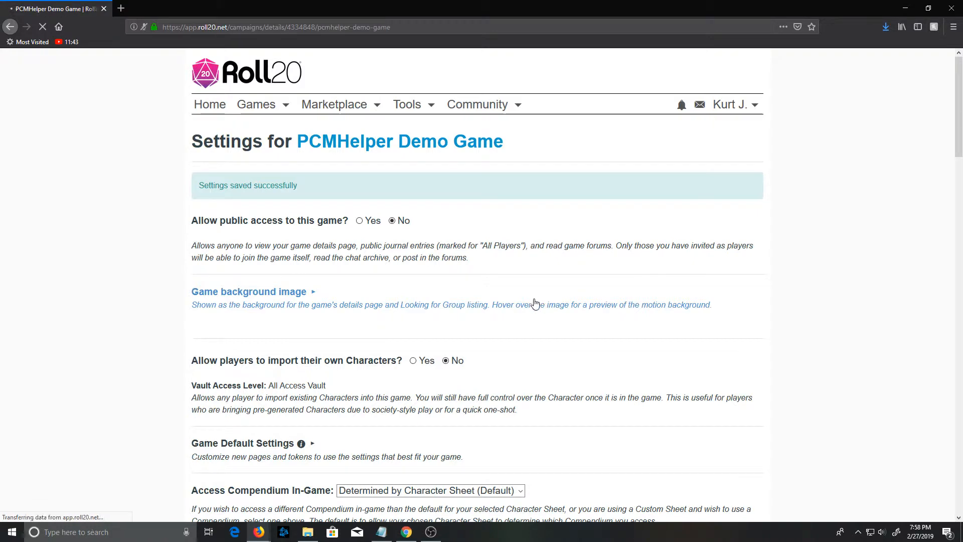
Add the PowerCards script from the API Script Library to the game.
left_click(535, 267)
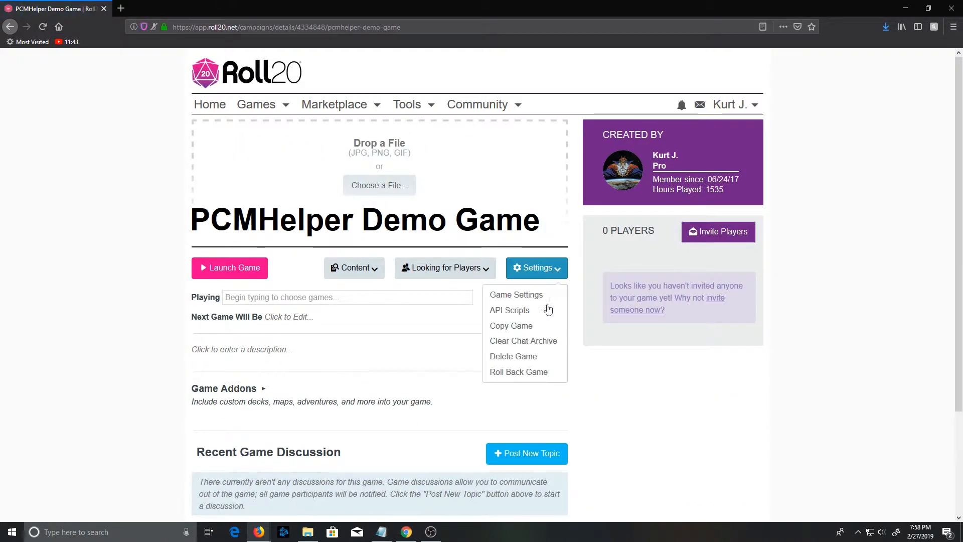
left_click(509, 310)
type("po")
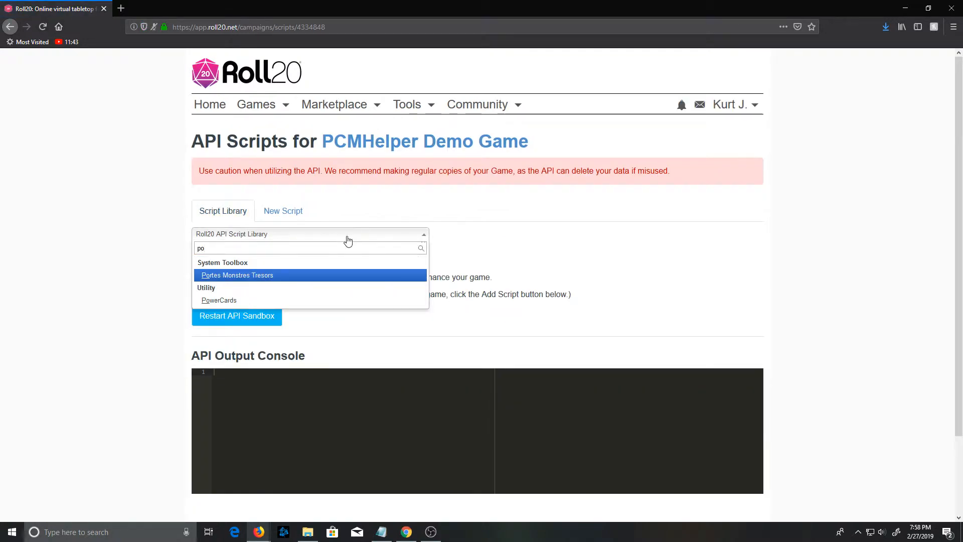
type("w")
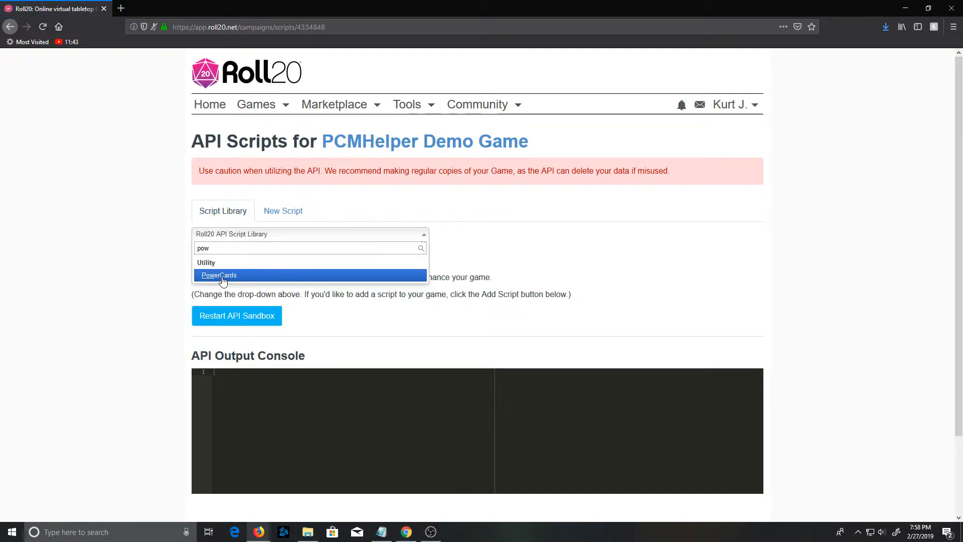
left_click(219, 275)
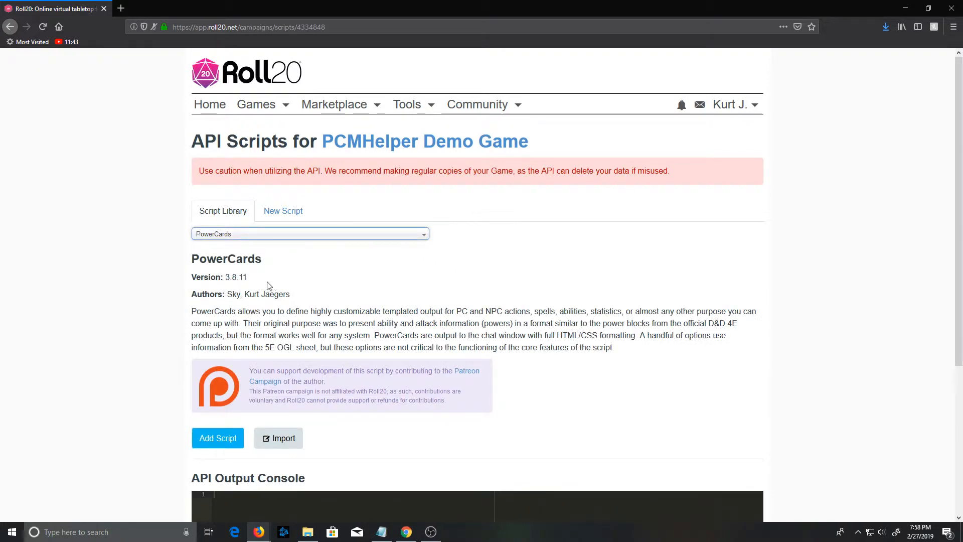
mouse_move(283, 211)
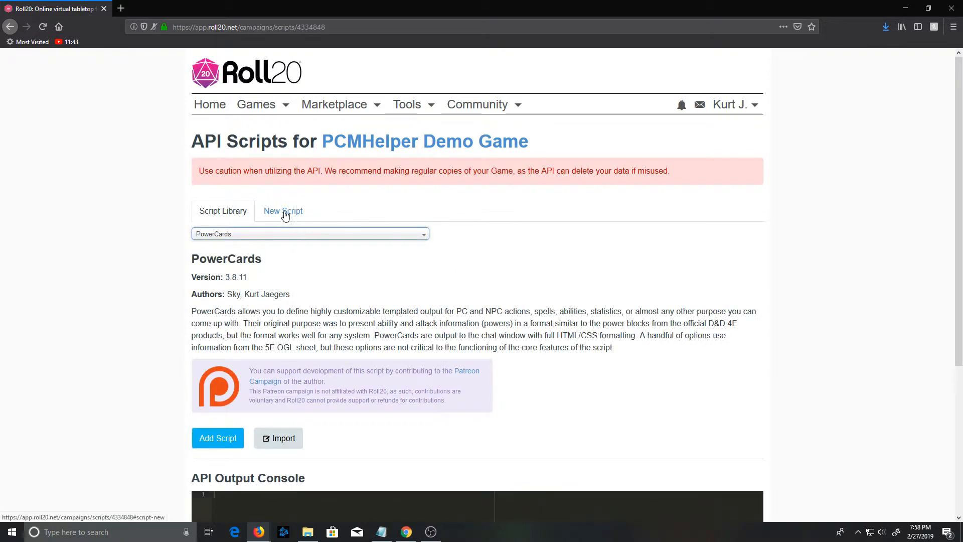
left_click(218, 438)
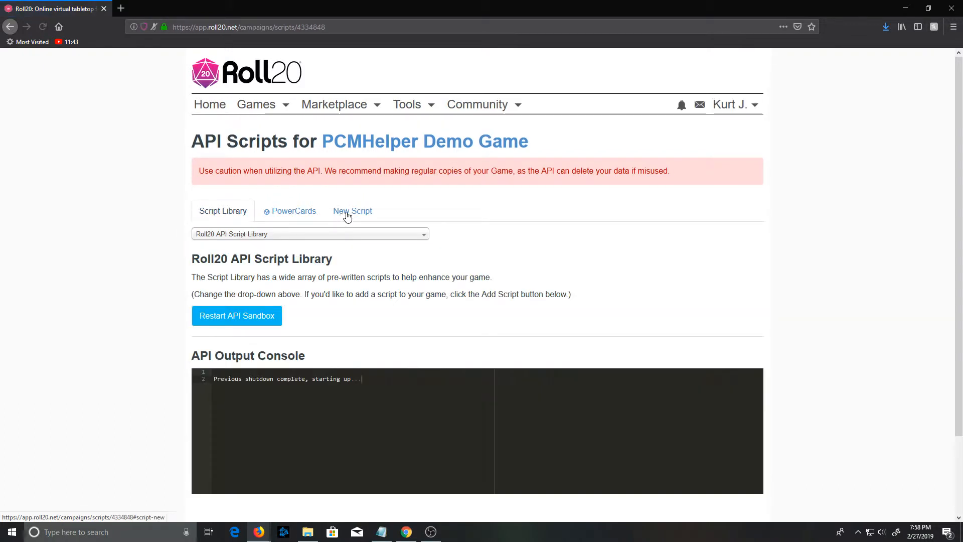
Create a new API script named PCMHelper.js with the helper code and save it.
left_click(352, 211)
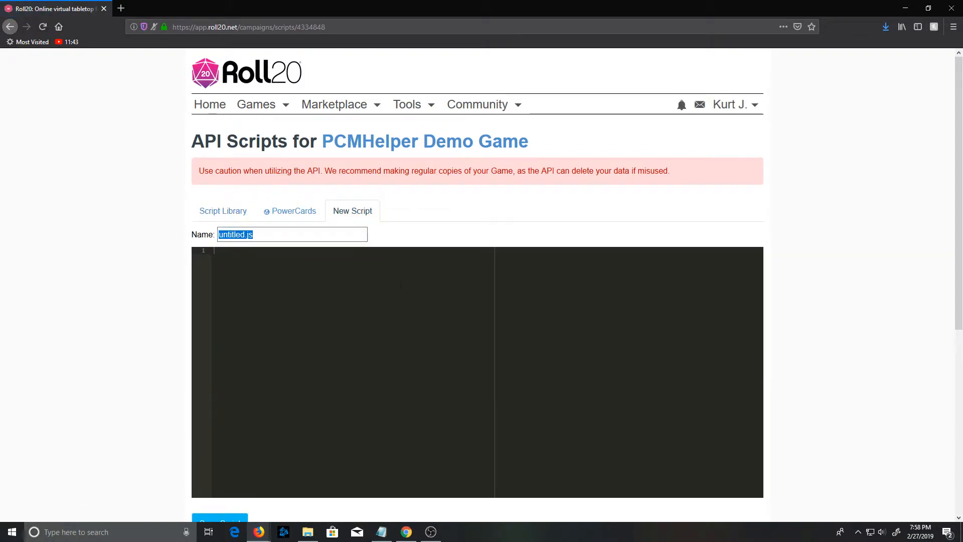
type("PCMHelper.js")
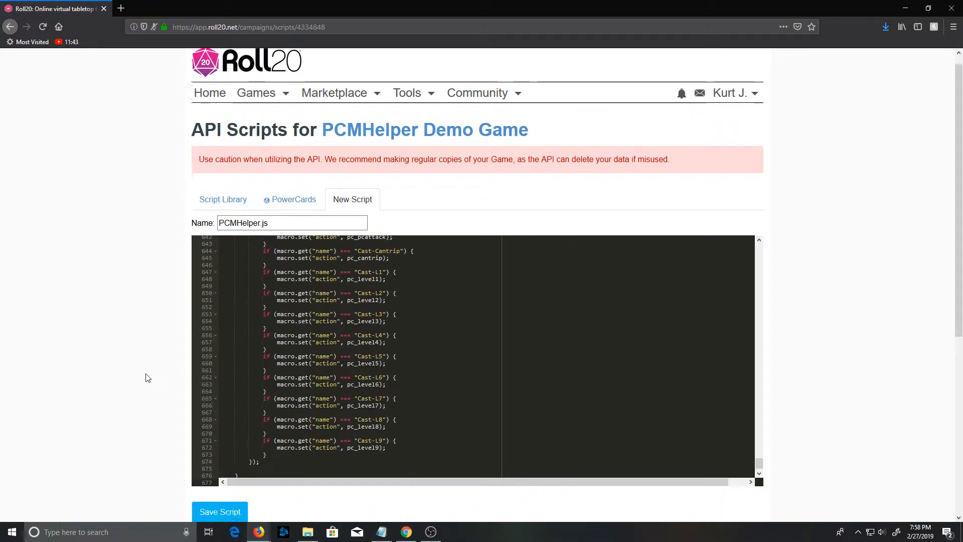
scroll("down", 3)
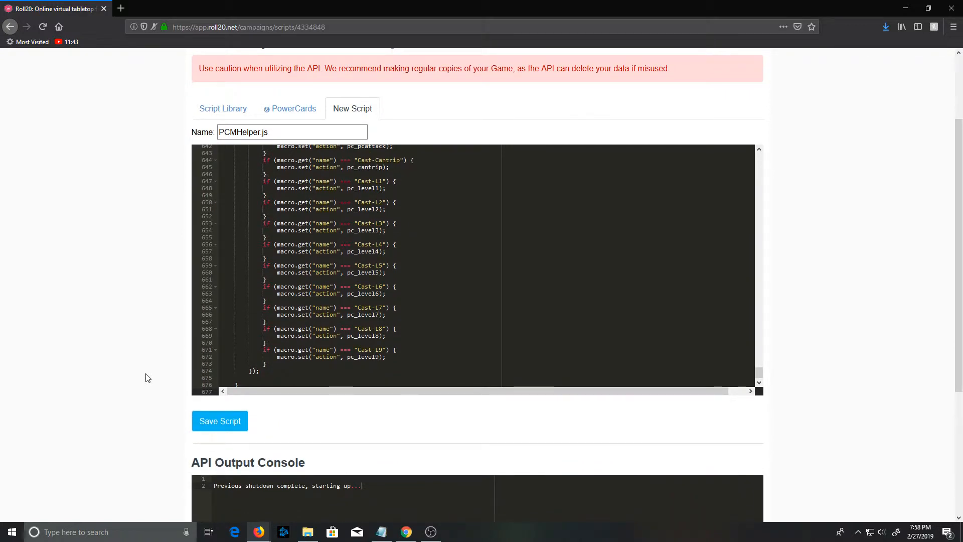
left_click(220, 420)
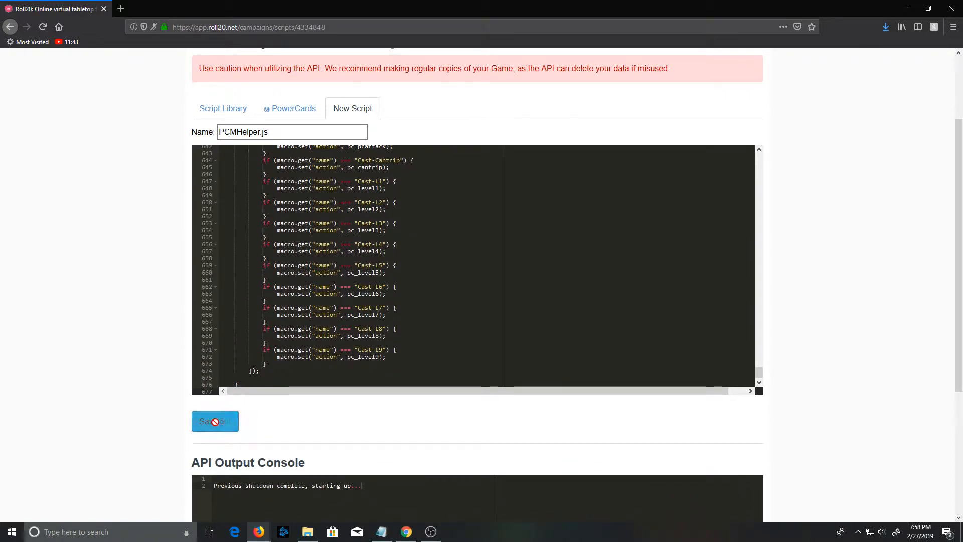
left_click(215, 420)
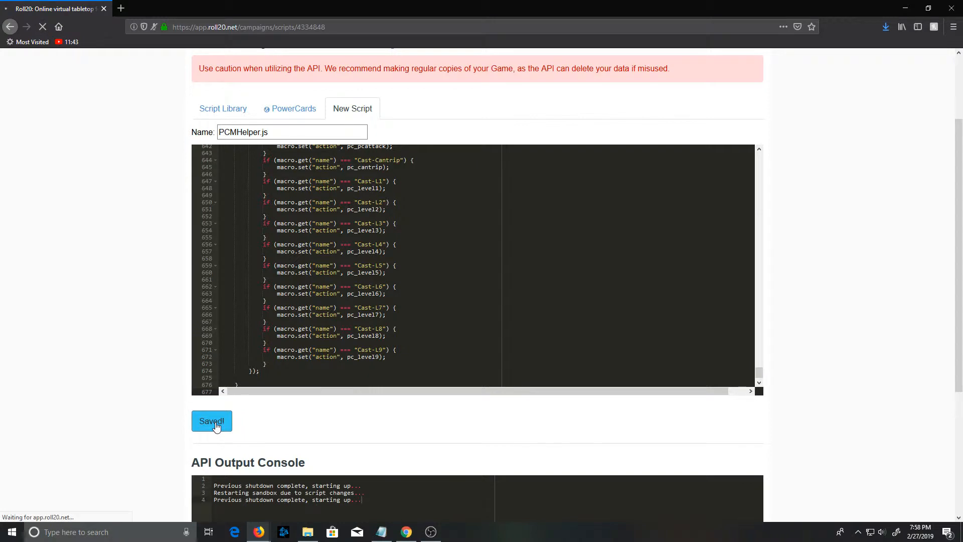
left_click(212, 421)
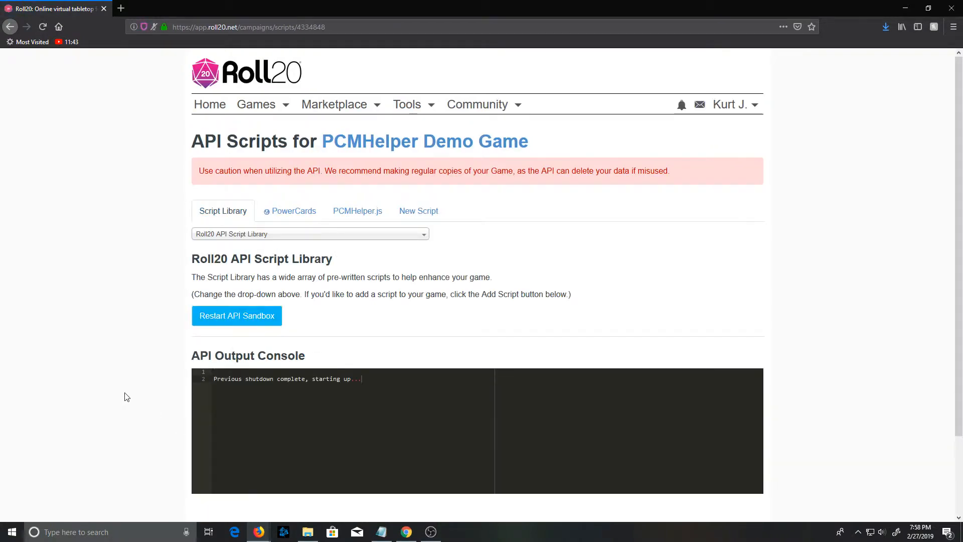
mouse_move(501, 254)
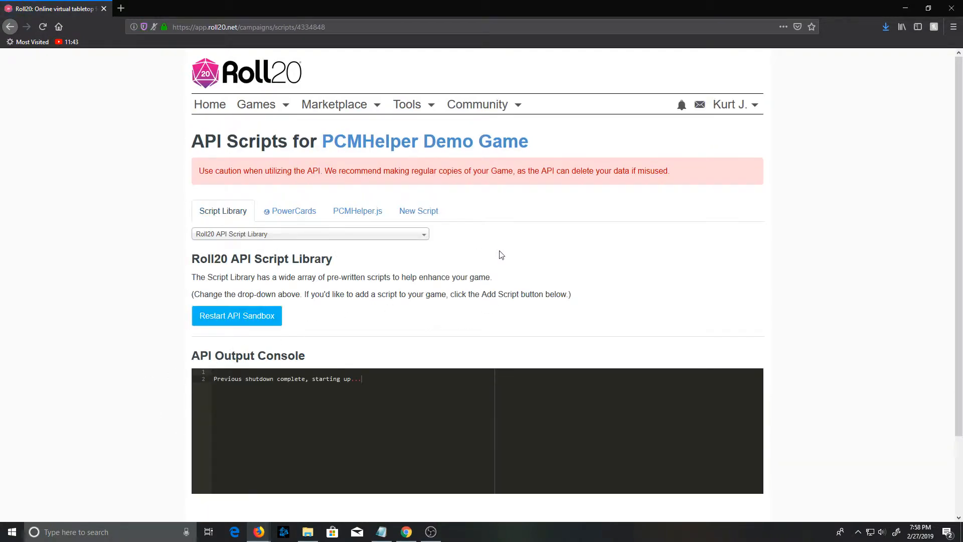
mouse_move(524, 255)
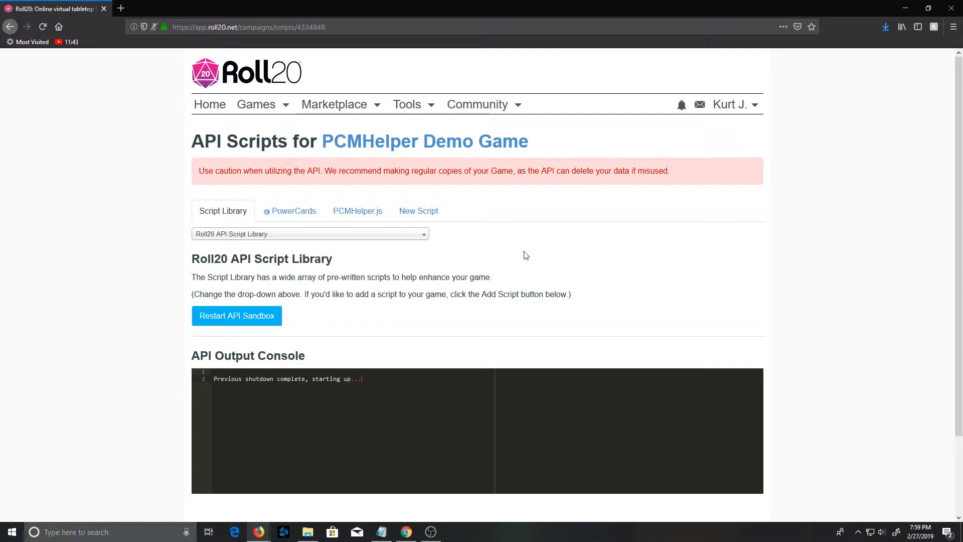
mouse_move(335, 319)
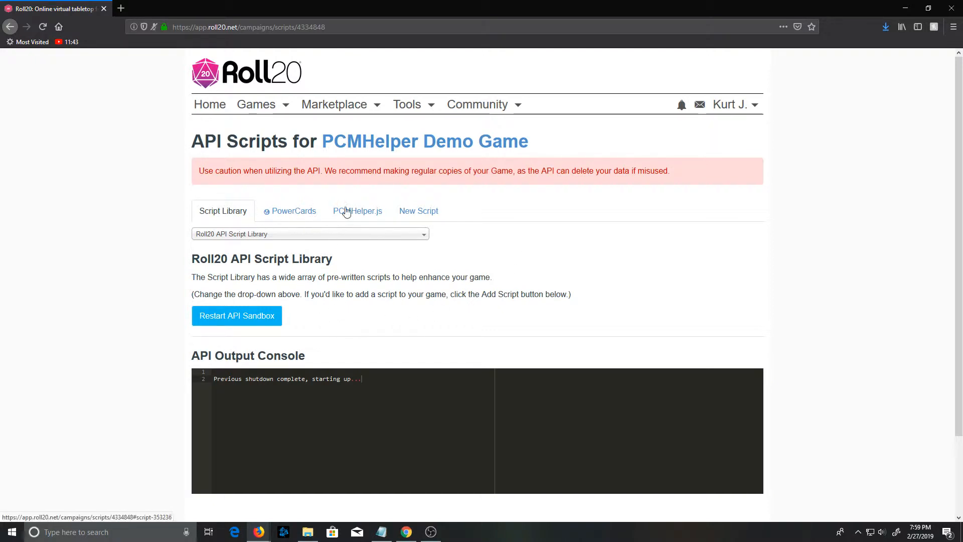
Launch PCMHelper Demo Game from its details page to open the tabletop.
left_click(423, 140)
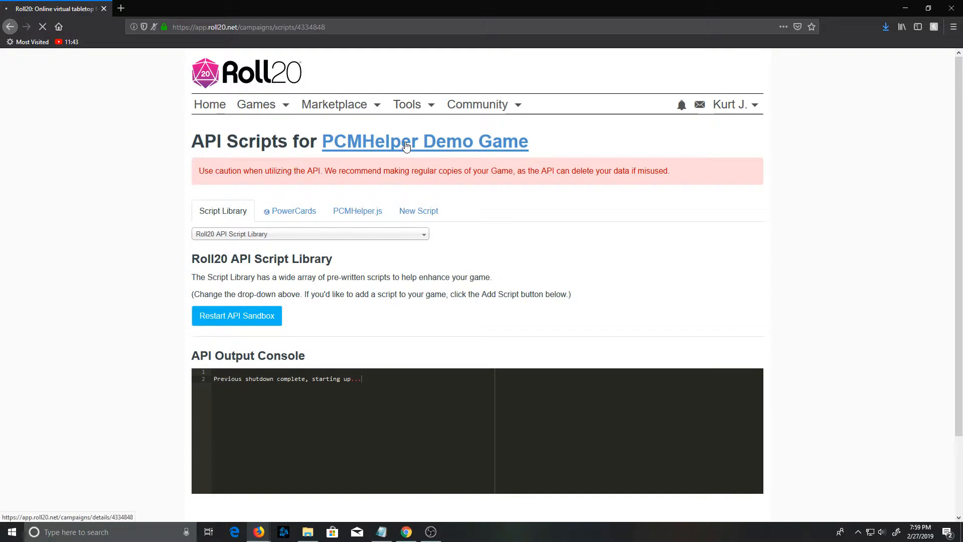
left_click(423, 141)
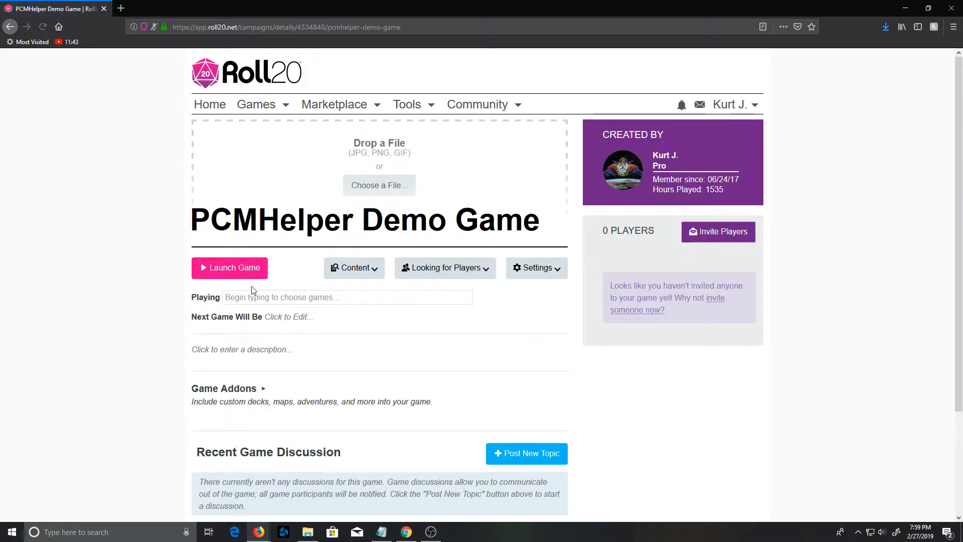
left_click(228, 266)
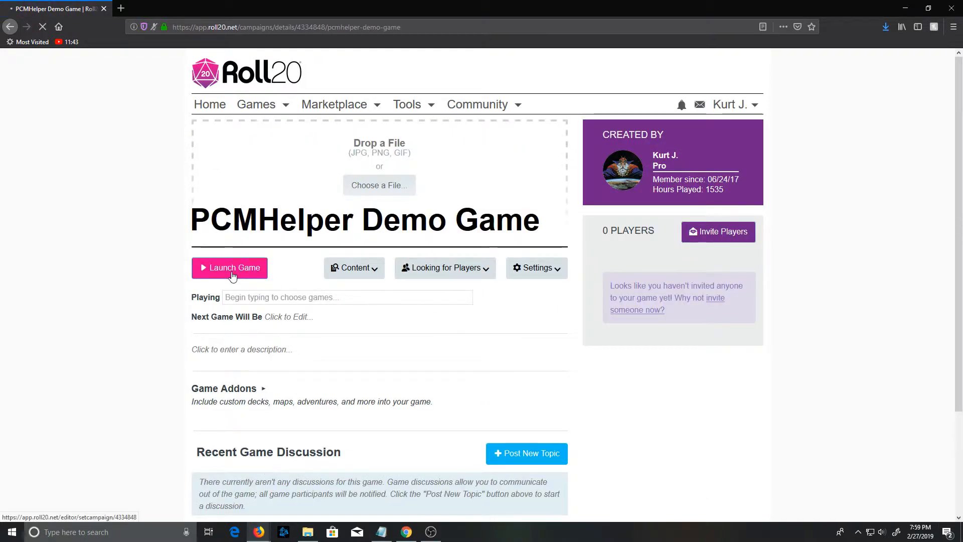
left_click(228, 267)
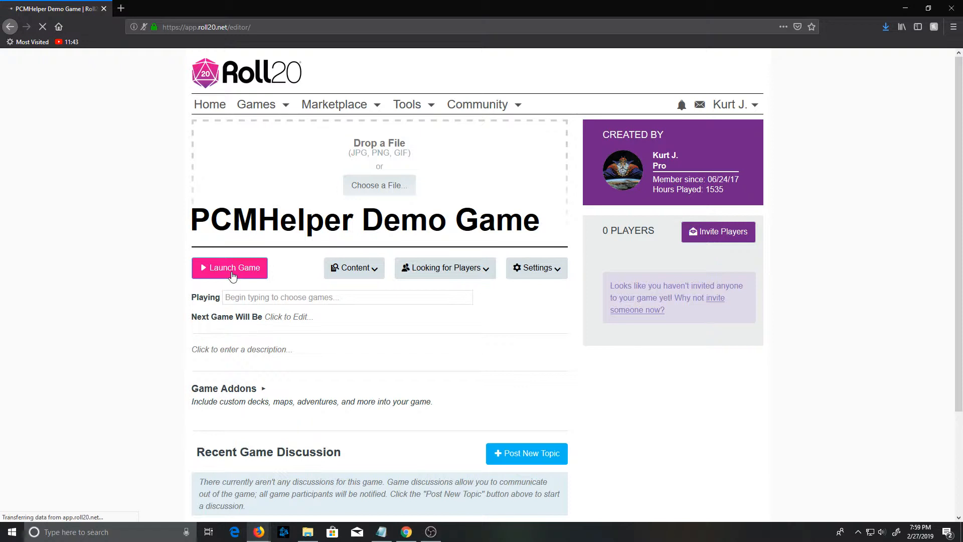
left_click(228, 266)
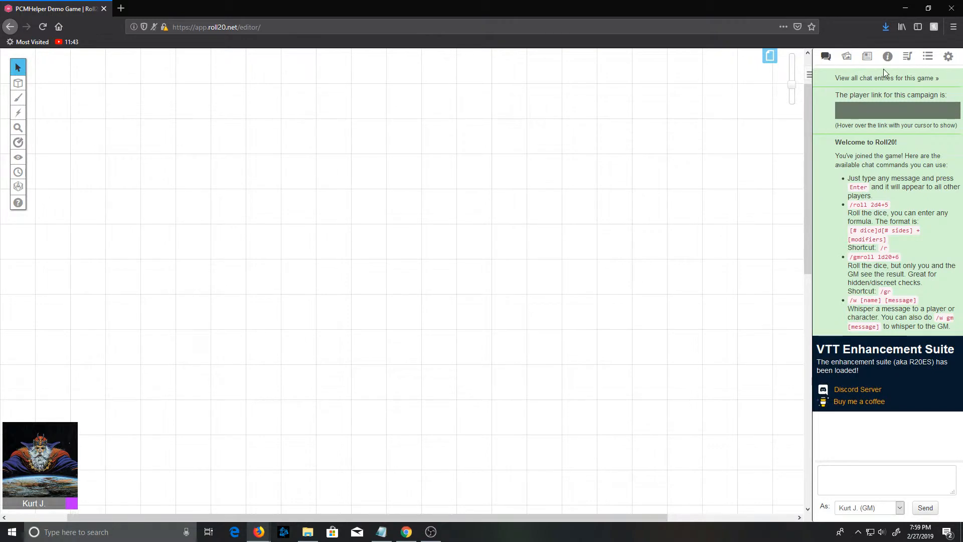
mouse_move(189, 507)
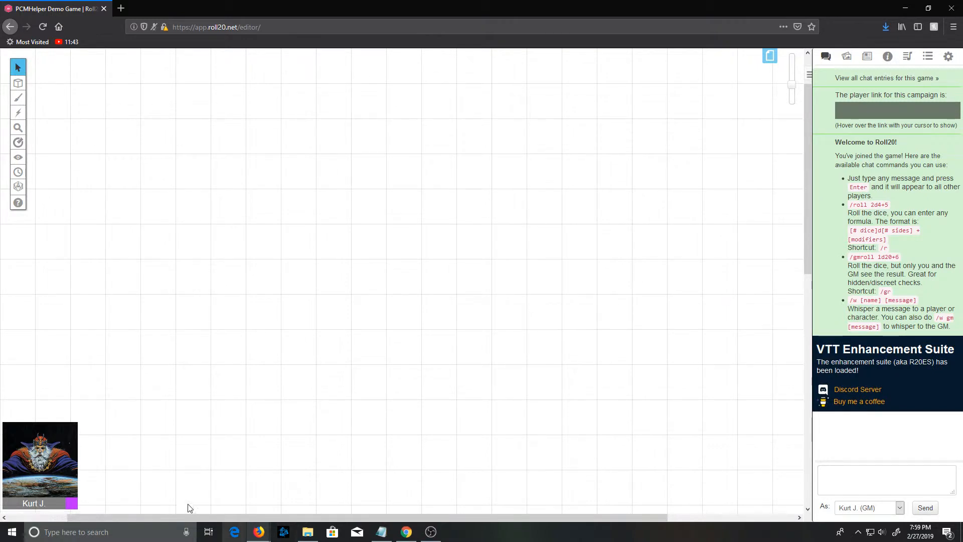
left_click(927, 56)
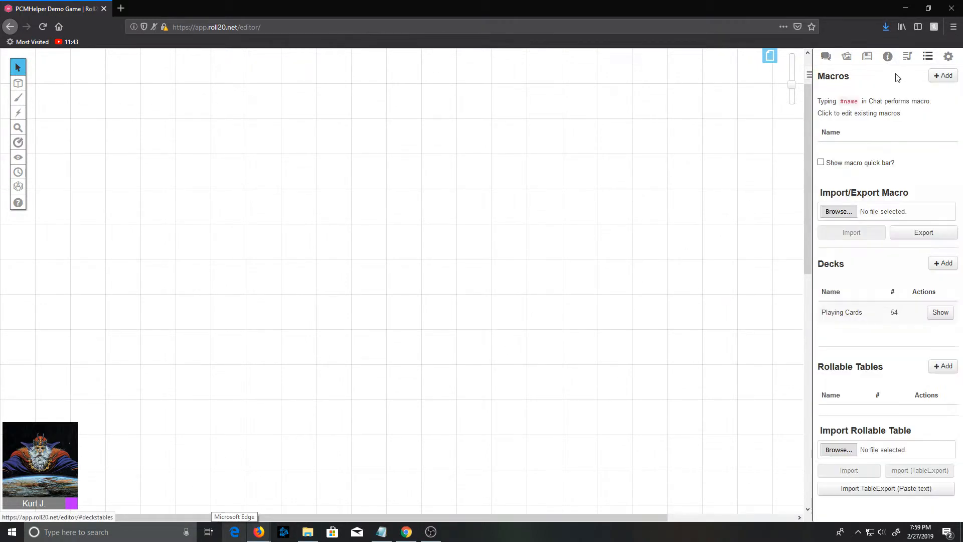
left_click(887, 56)
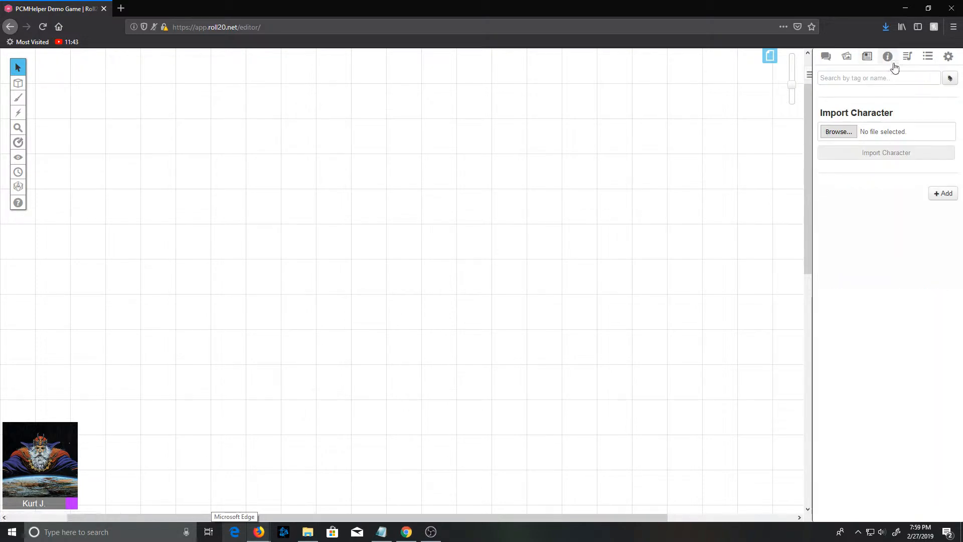
left_click(825, 56)
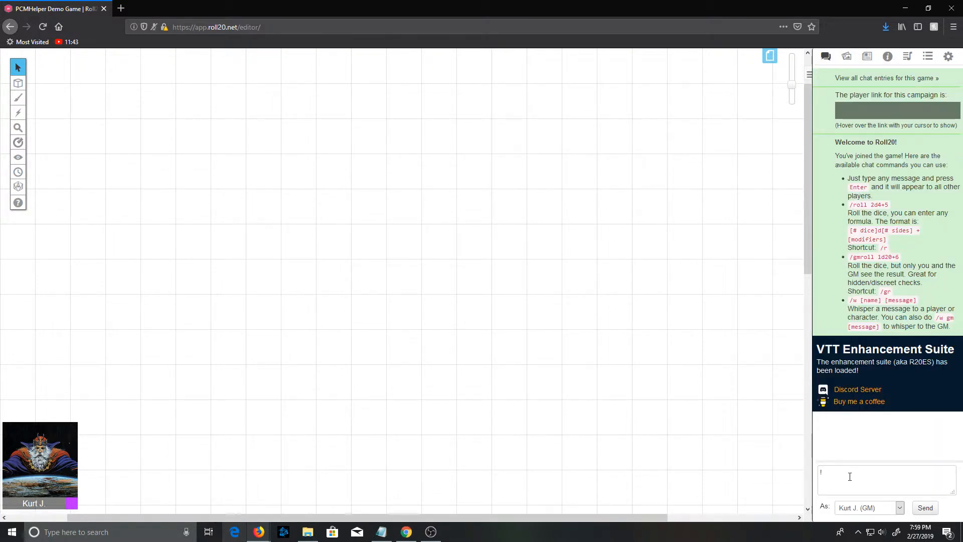
Send the !pcmsetup command in the game chat.
type("pcmsetup")
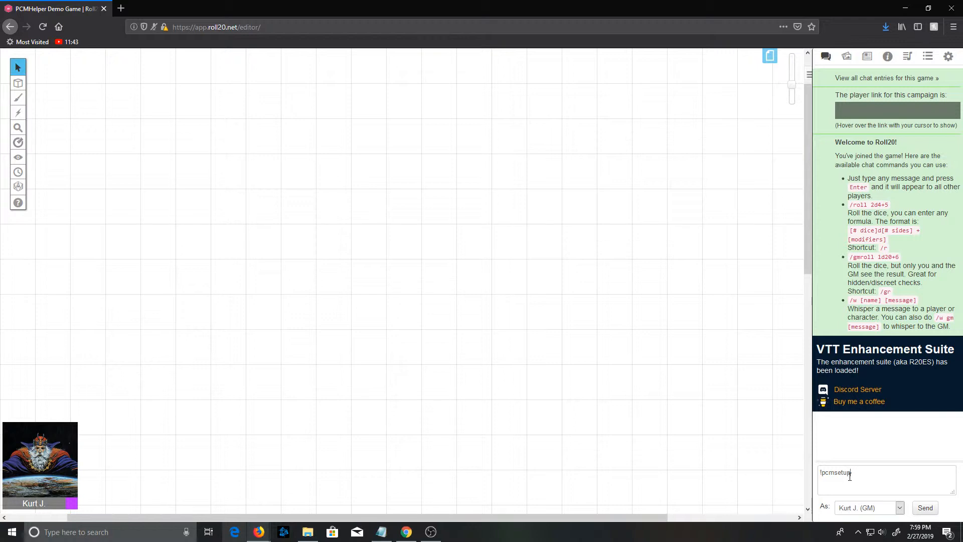
key("Return")
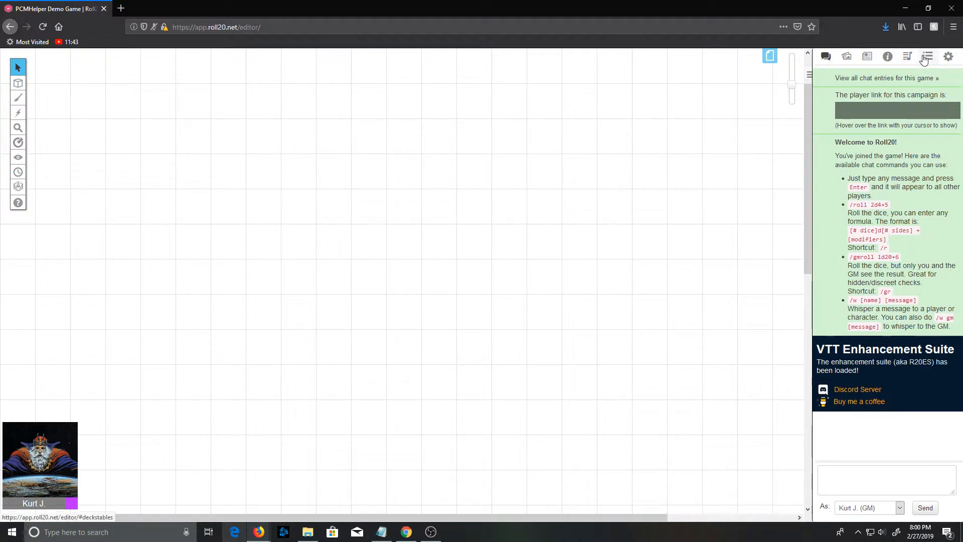
View the created macros, then the journal's two PCMHelper PowerCard handouts.
left_click(926, 56)
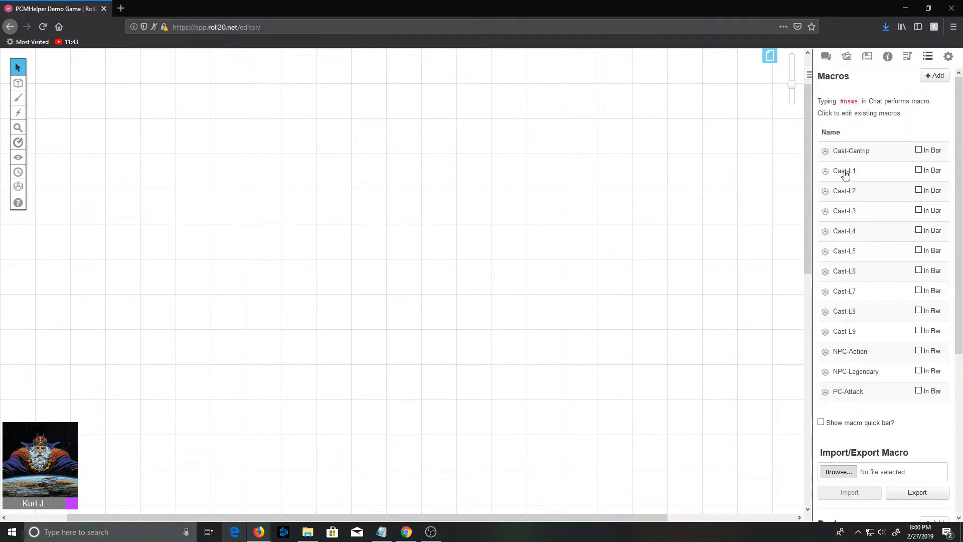
mouse_move(853, 378)
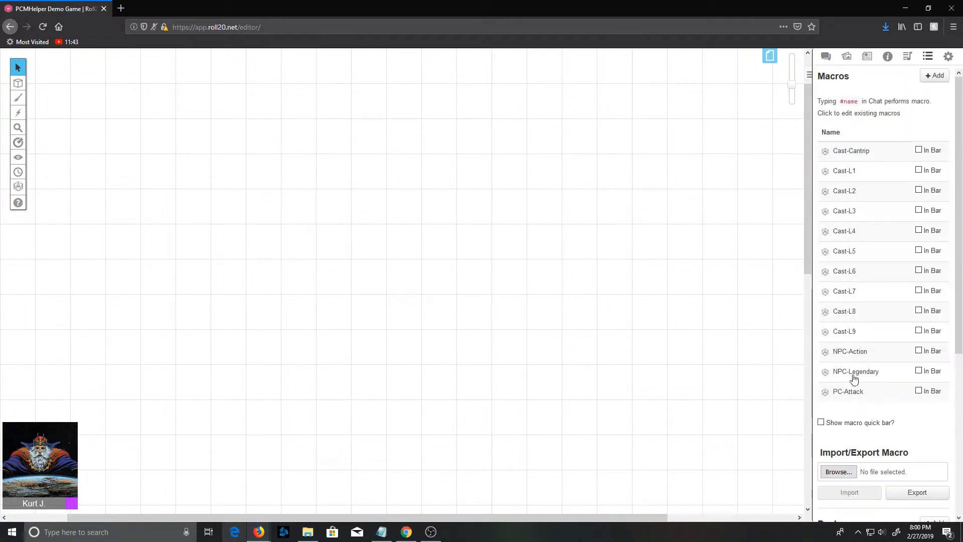
mouse_move(867, 56)
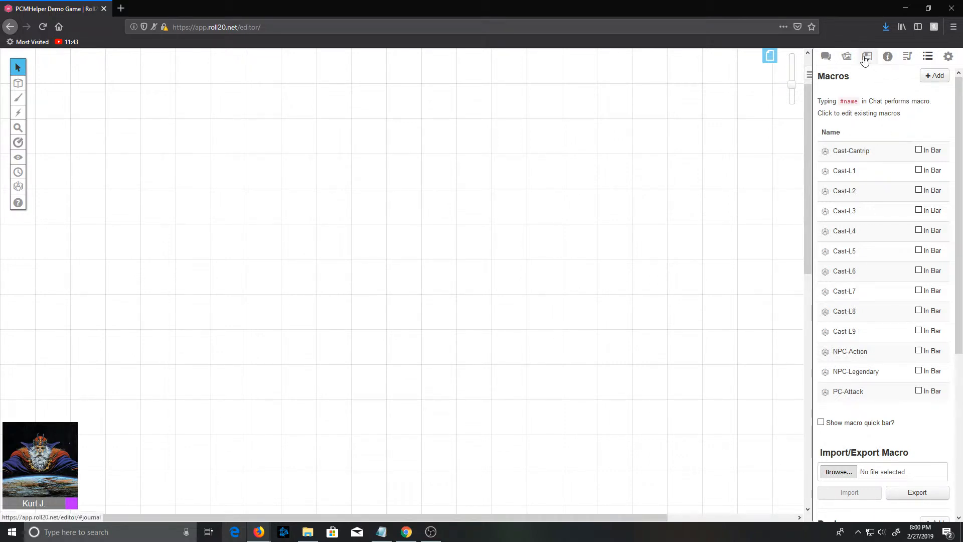
left_click(866, 56)
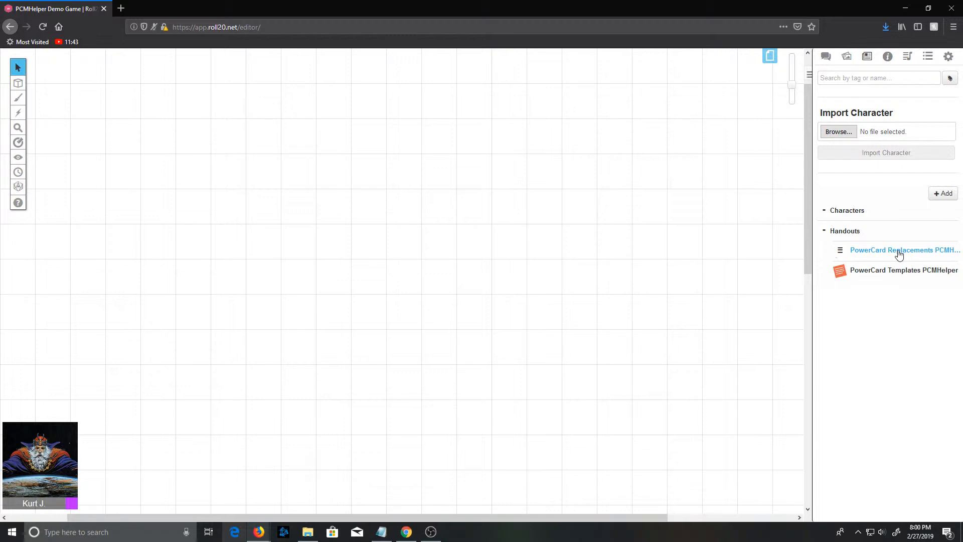
mouse_move(903, 270)
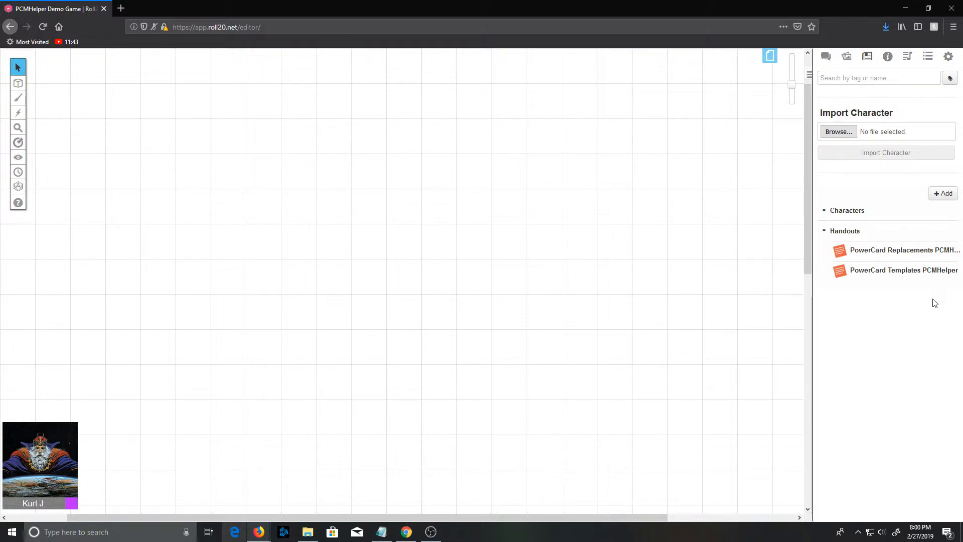
mouse_move(888, 51)
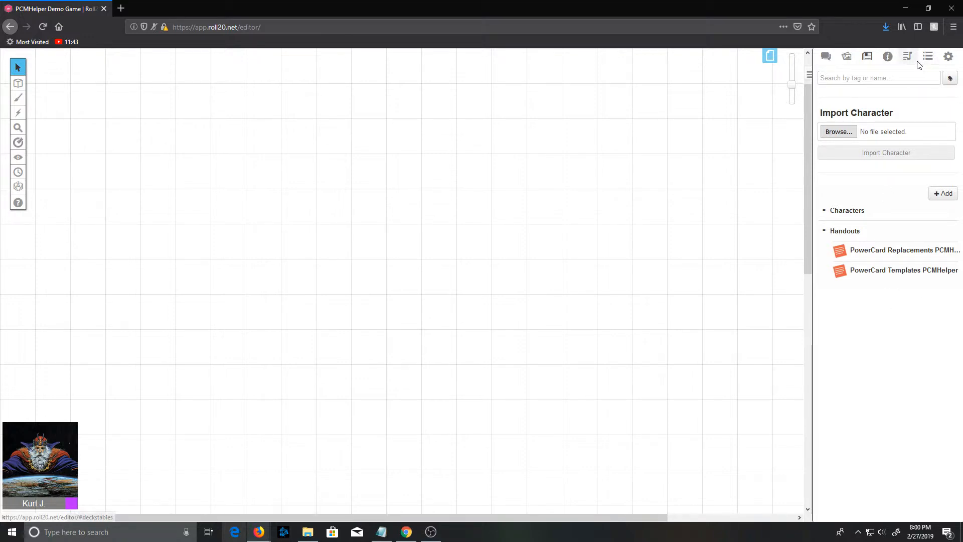
mouse_move(927, 56)
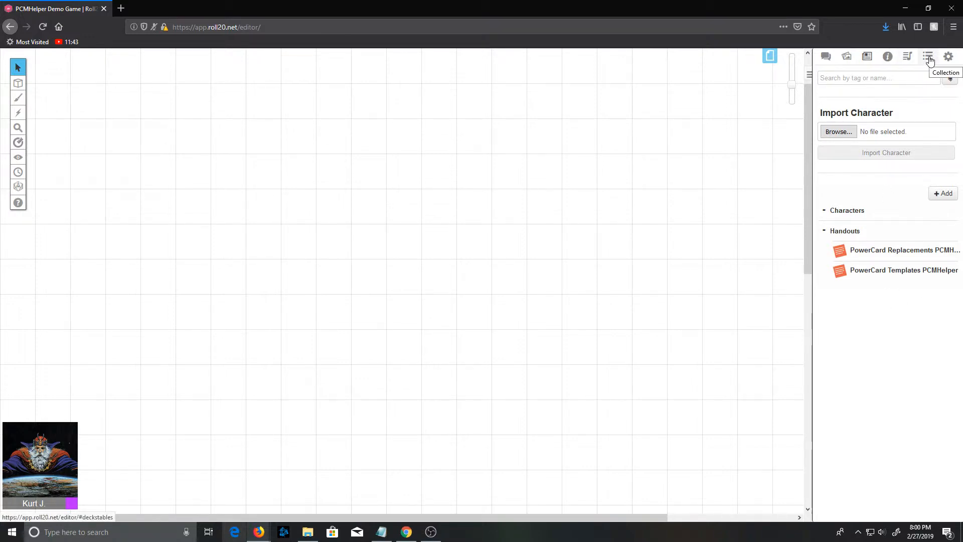
Tick In Bar for NPC-Action and NPC-Legendary, then inspect the PC-Attack macro.
left_click(907, 56)
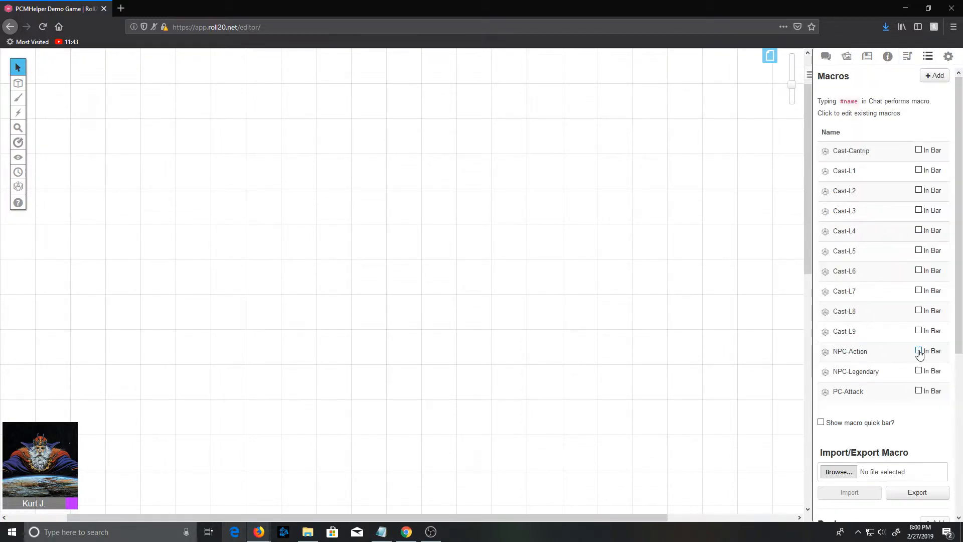
left_click(919, 351)
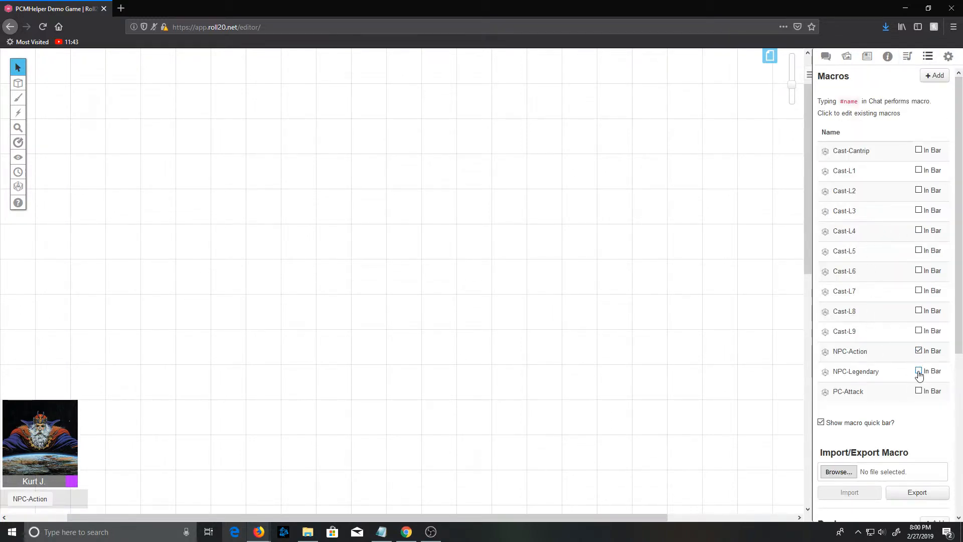
left_click(918, 371)
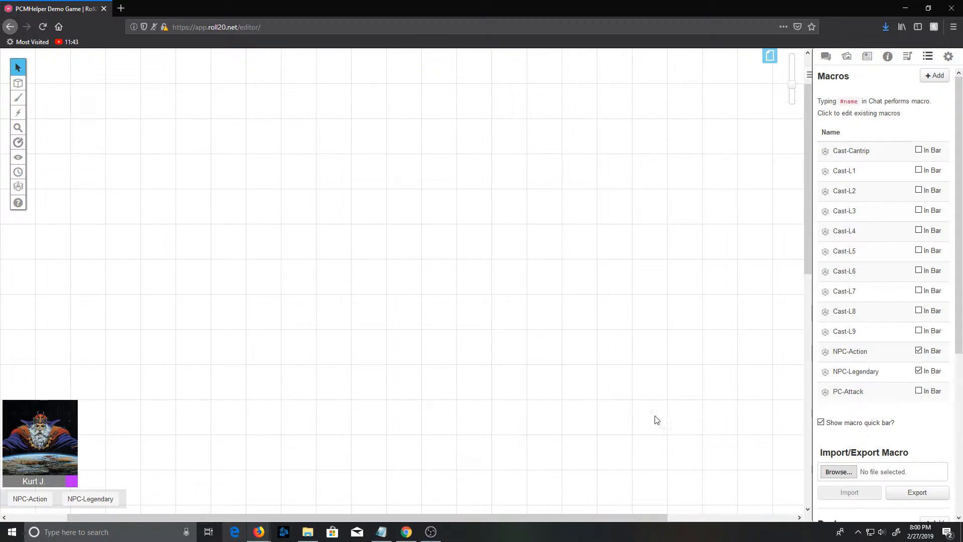
left_click(848, 391)
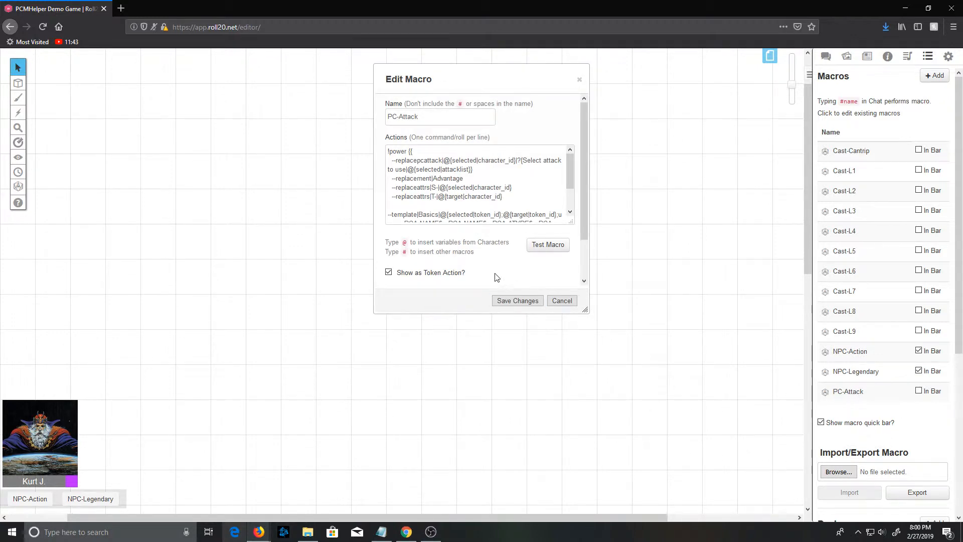
scroll("down", 3)
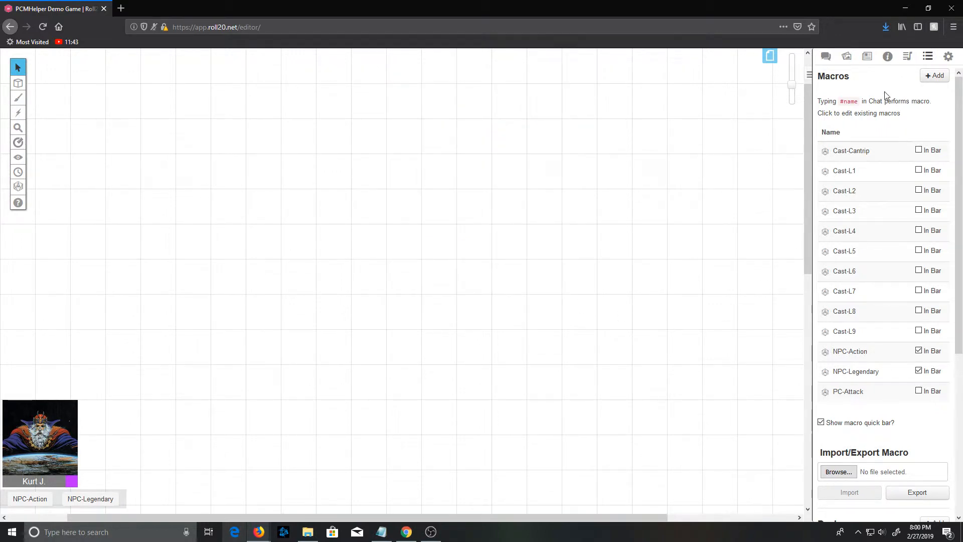
Search the compendium for 'goblin' and review the Goblin Boss stat block.
left_click(886, 56)
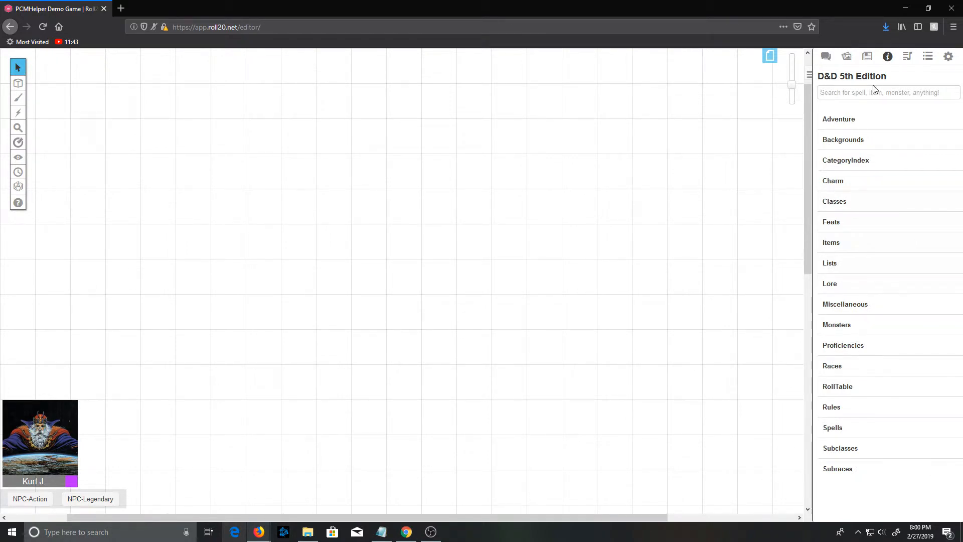
type("goblin")
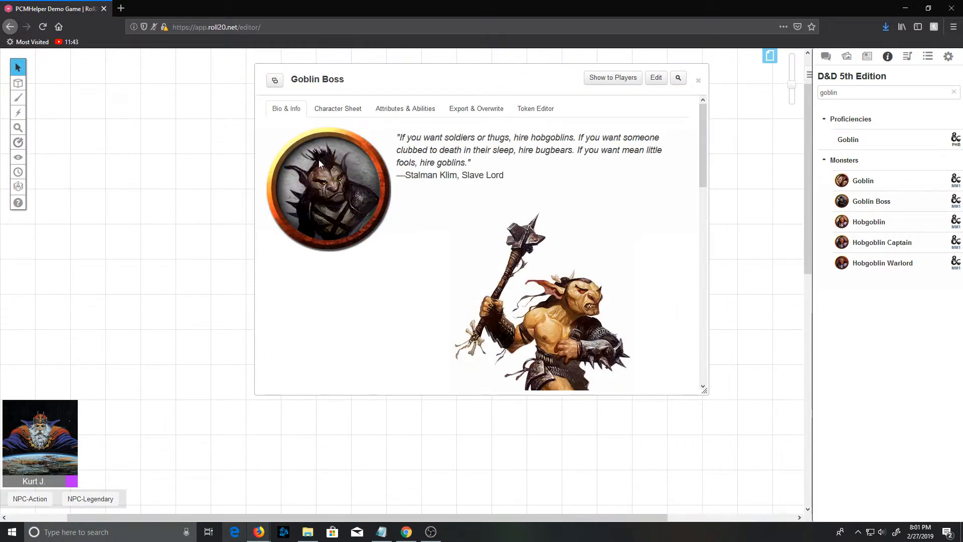
left_click(337, 108)
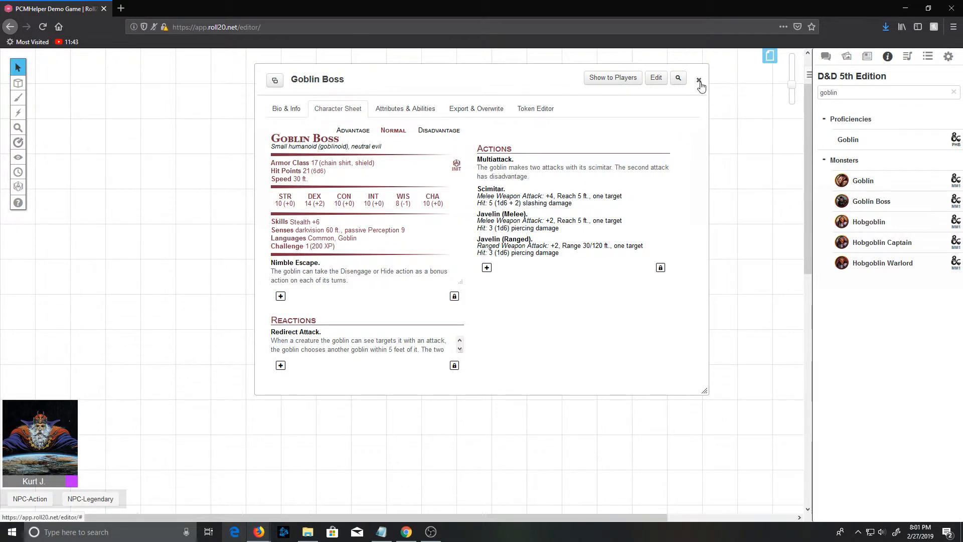
left_click(697, 80)
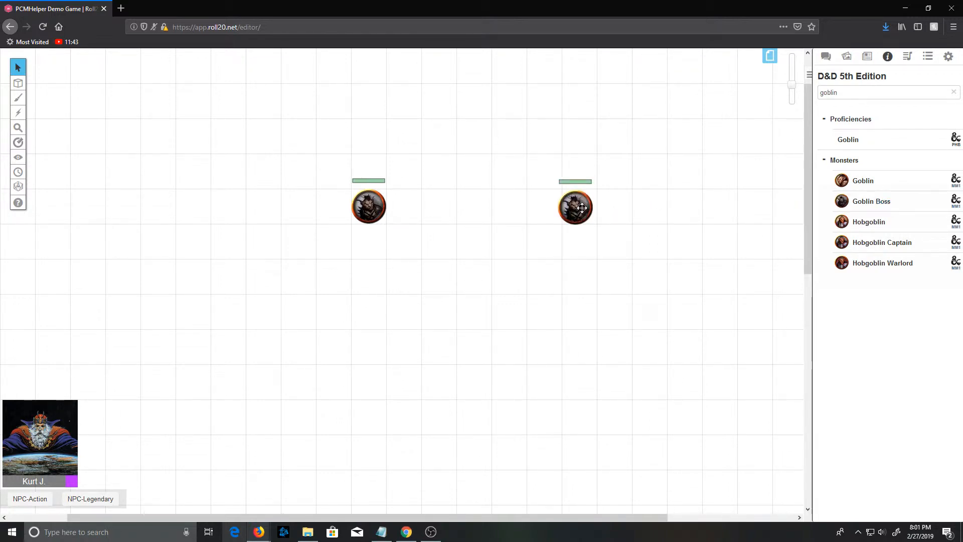
Have the left Goblin Boss attack the other with its Scimitar via PC-Attack.
left_click(368, 205)
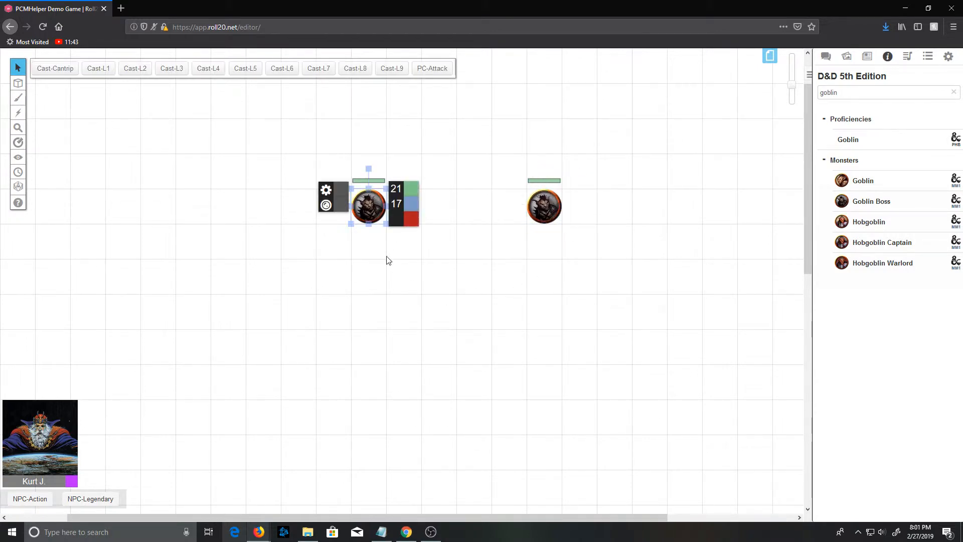
mouse_move(29, 498)
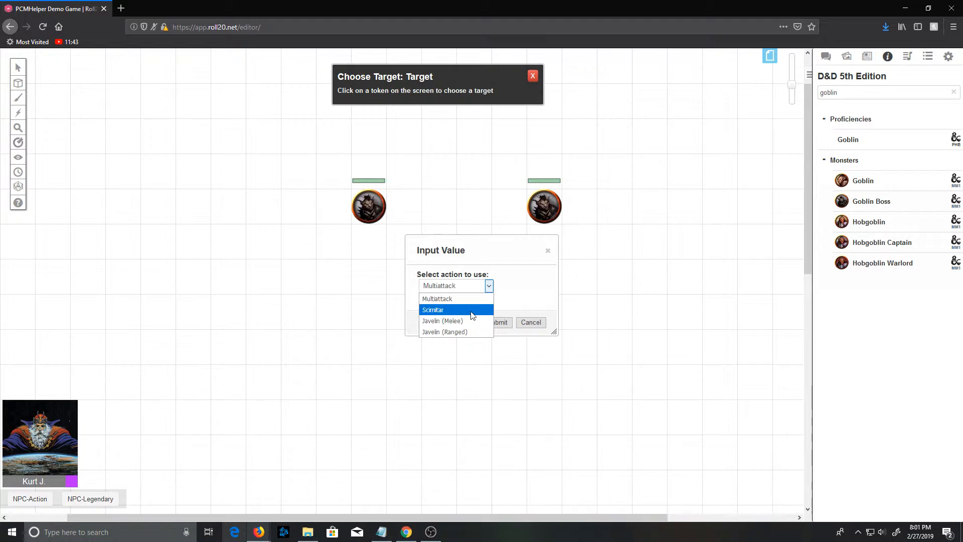
left_click(432, 310)
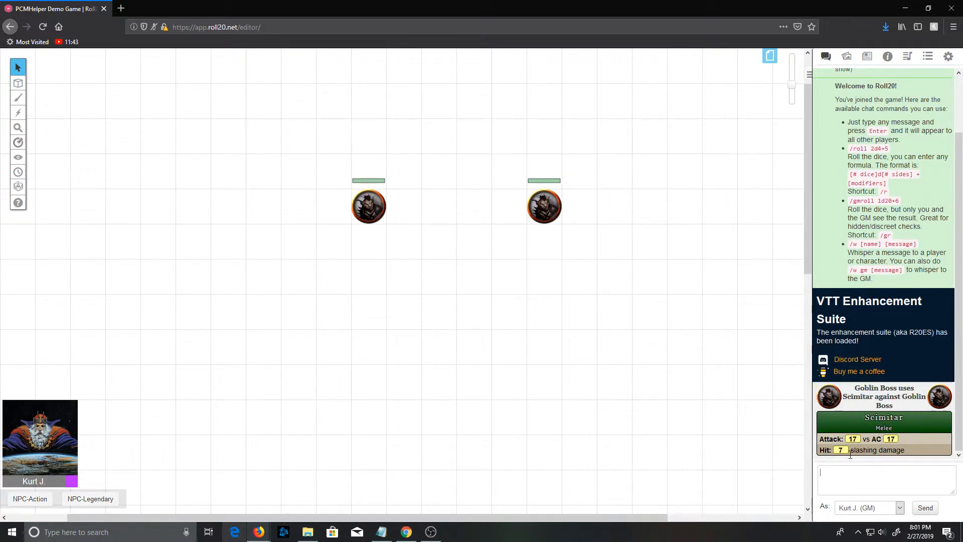
mouse_move(533, 305)
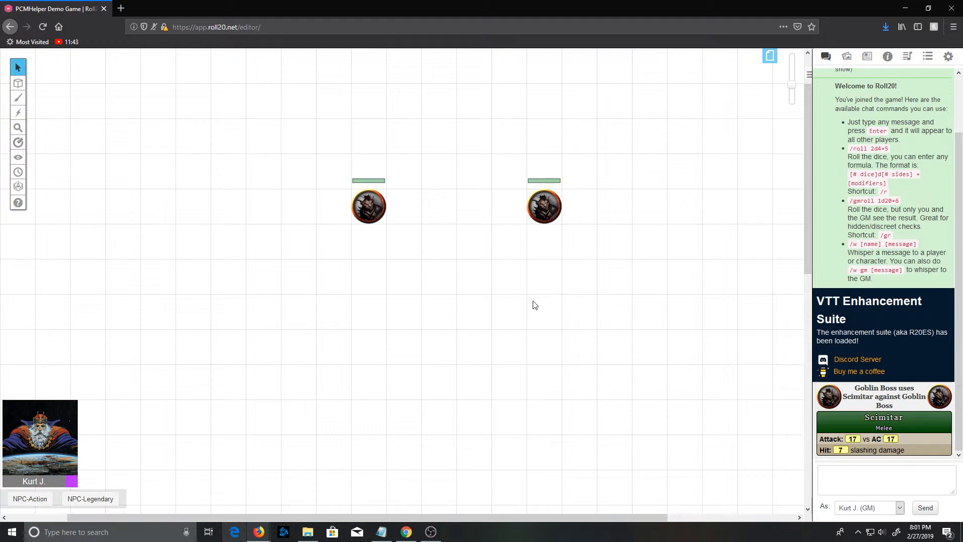
mouse_move(885, 56)
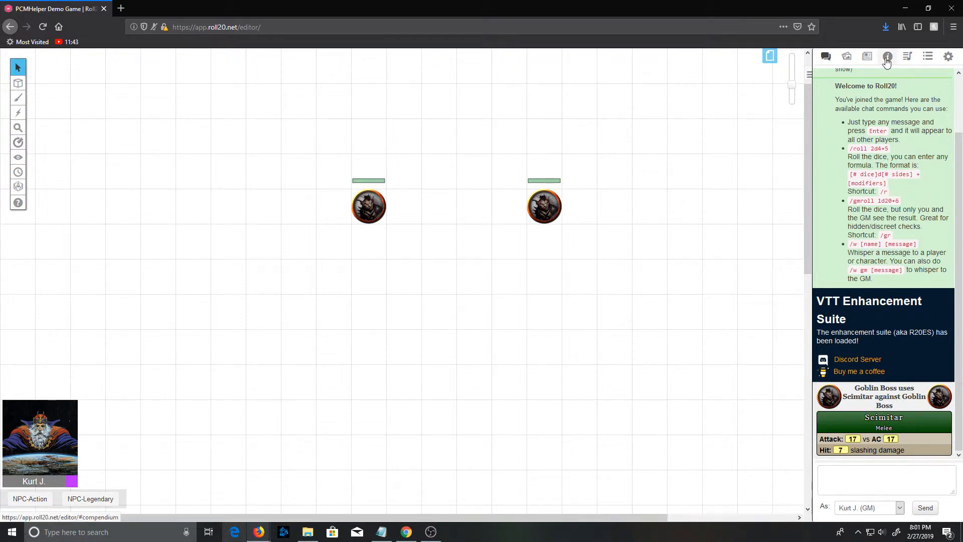
Search the Compendium for dragon and review the Adult Black Dragon stat block.
left_click(886, 56)
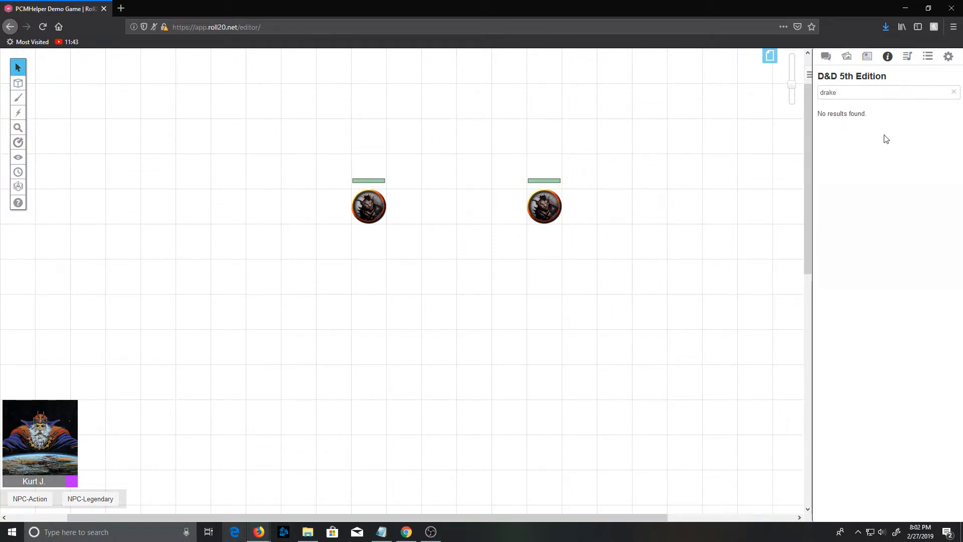
mouse_move(870, 156)
type("gon")
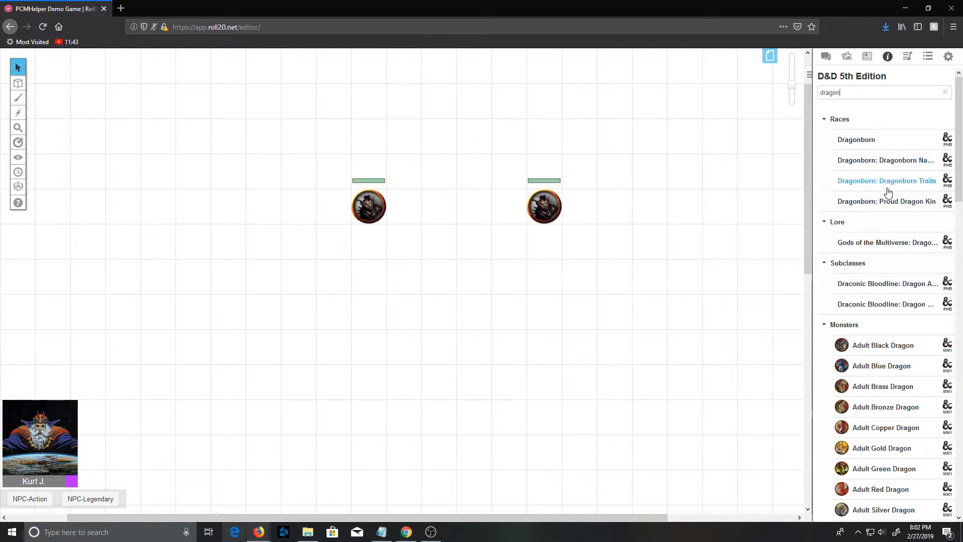
scroll("down", 3)
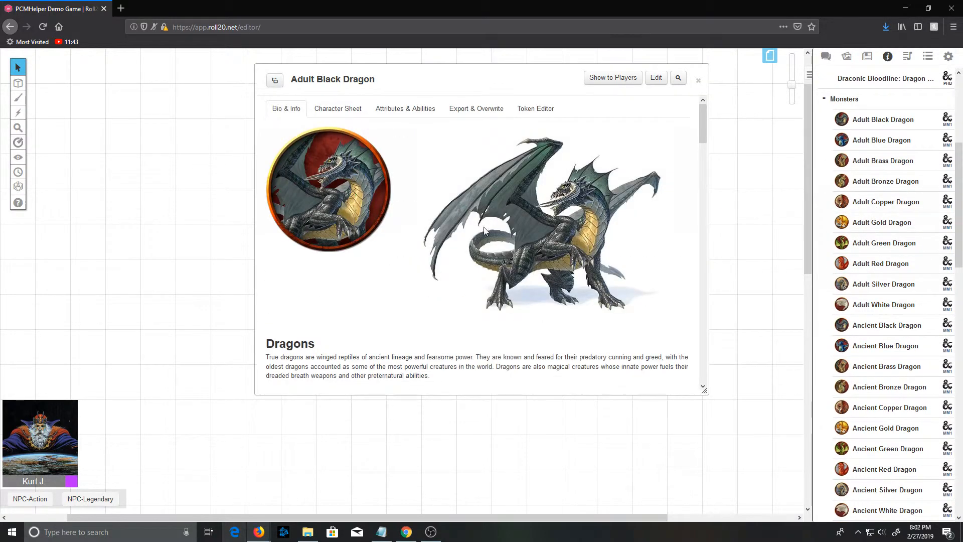
left_click(337, 108)
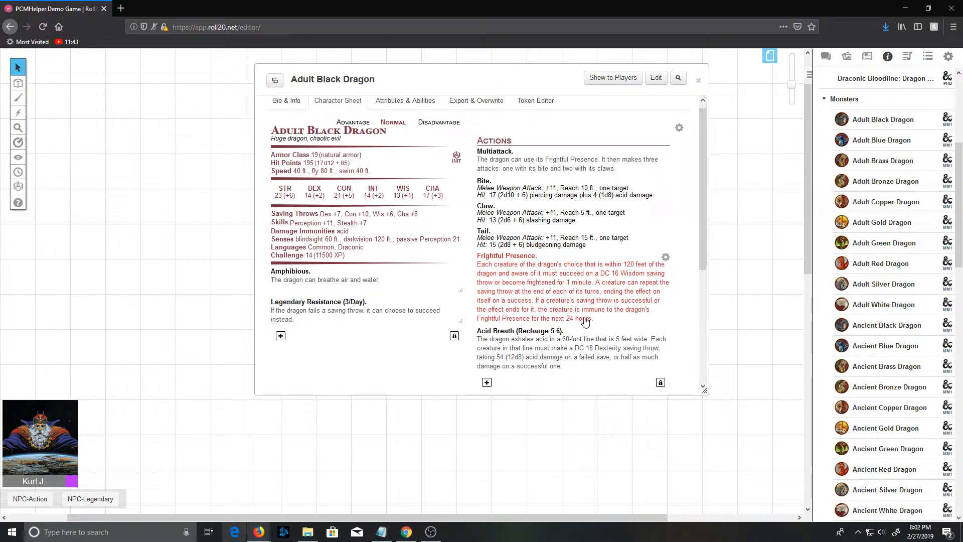
scroll("down", 3)
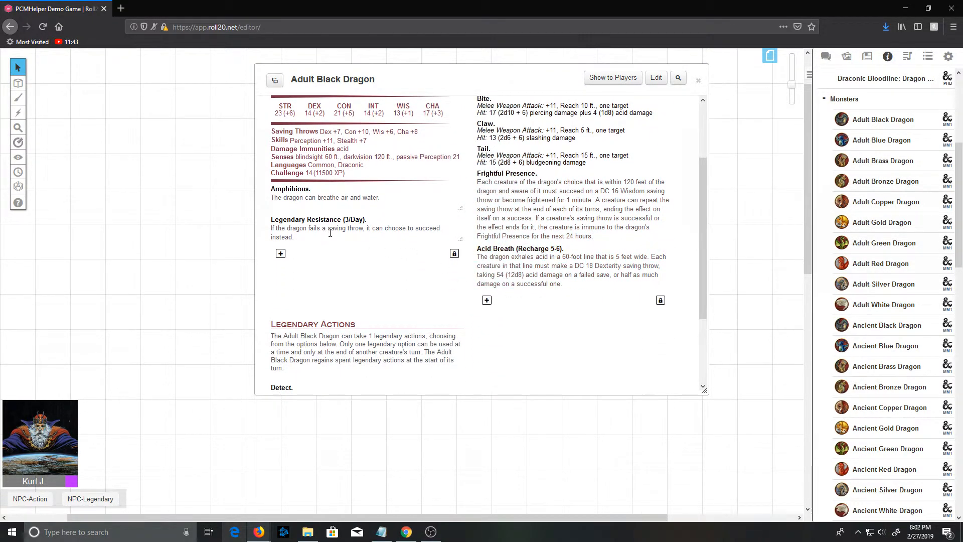
scroll("down", 3)
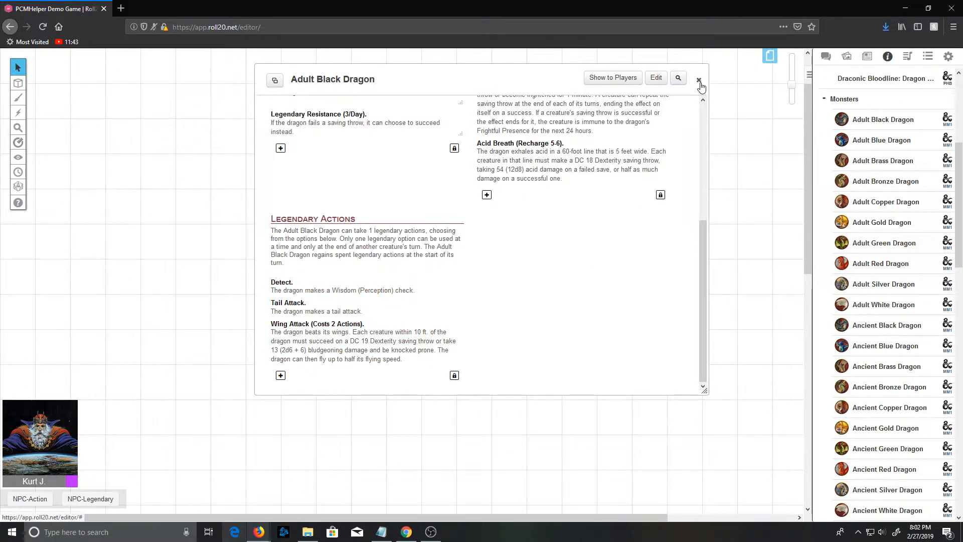
Drop the Adult Black Dragon onto the map below the goblins and select its token.
left_click(698, 80)
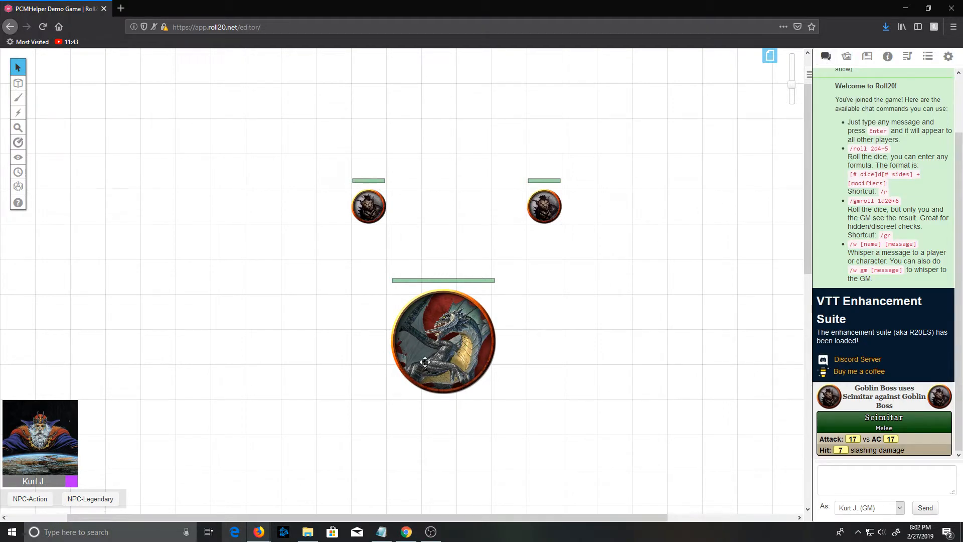
left_click(441, 341)
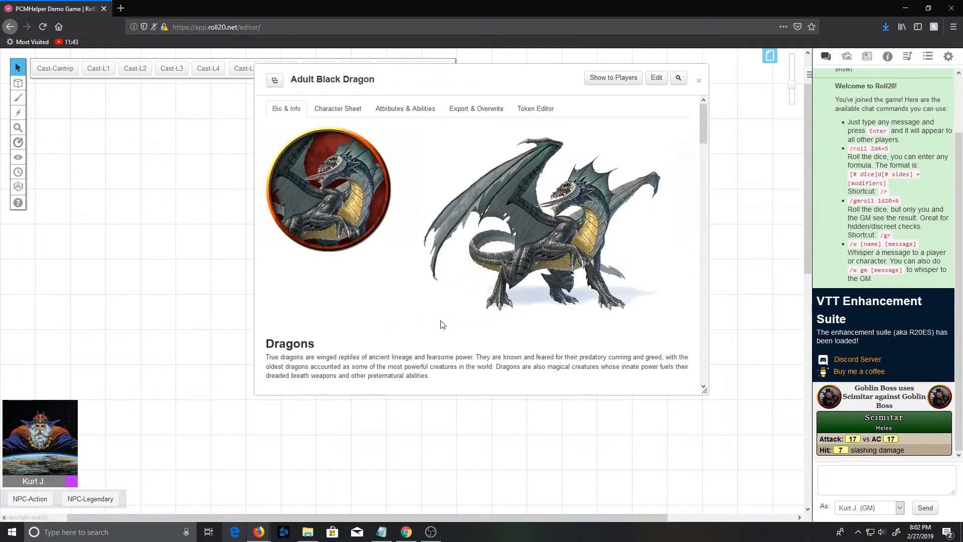
Scroll the dragon's Attributes & Abilities to its npcactionlist and legendaryactionlist values.
left_click(404, 108)
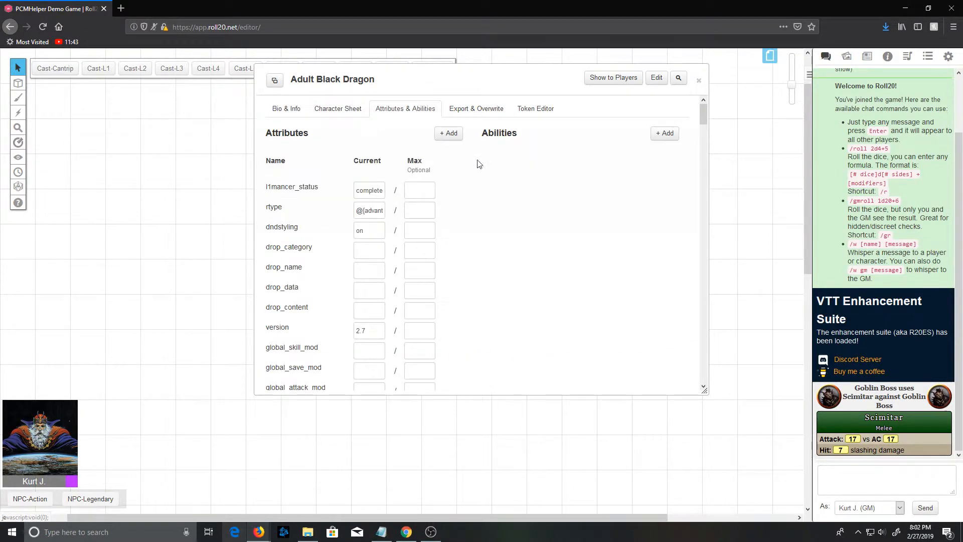
scroll("down", 3)
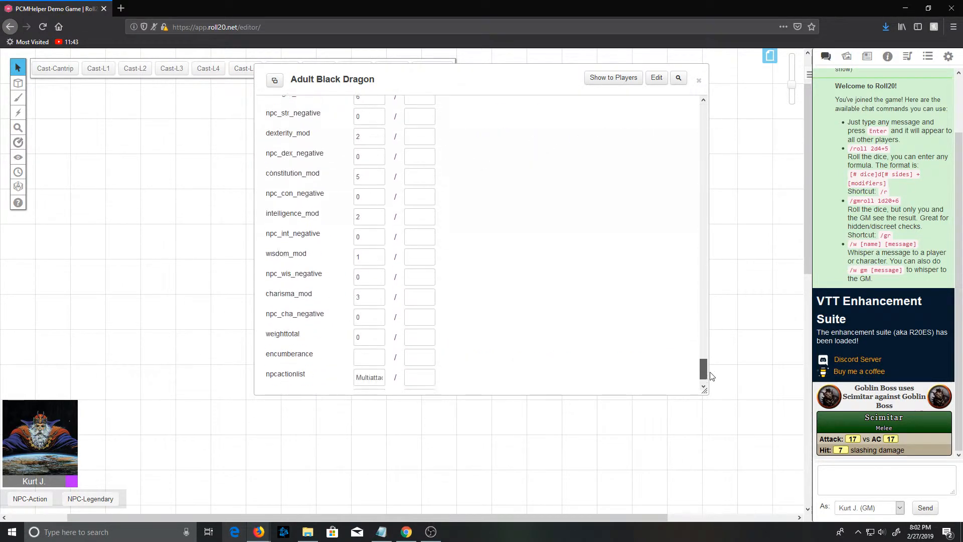
scroll("down", 3)
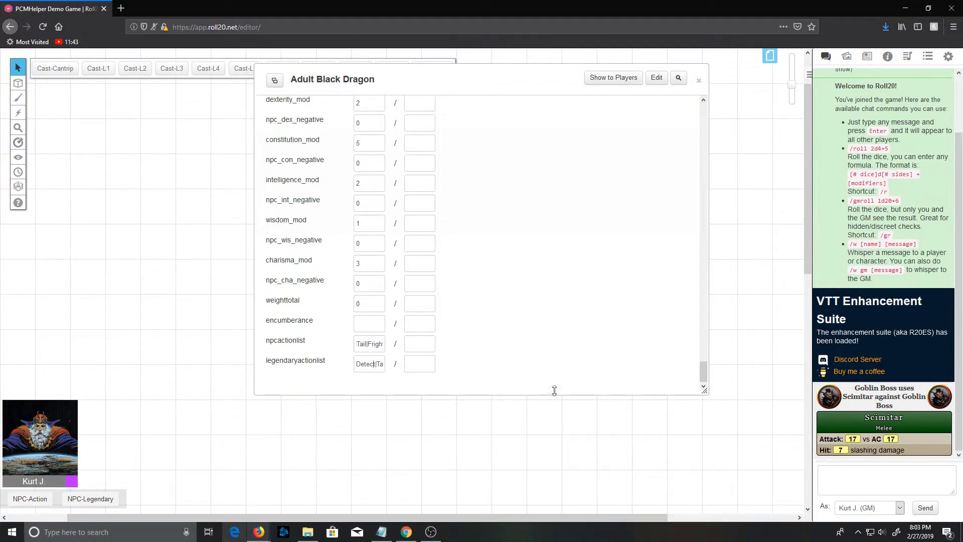
Run the NPC action macro and have the dragon make a Tail attack on the Goblin Boss.
left_click(698, 80)
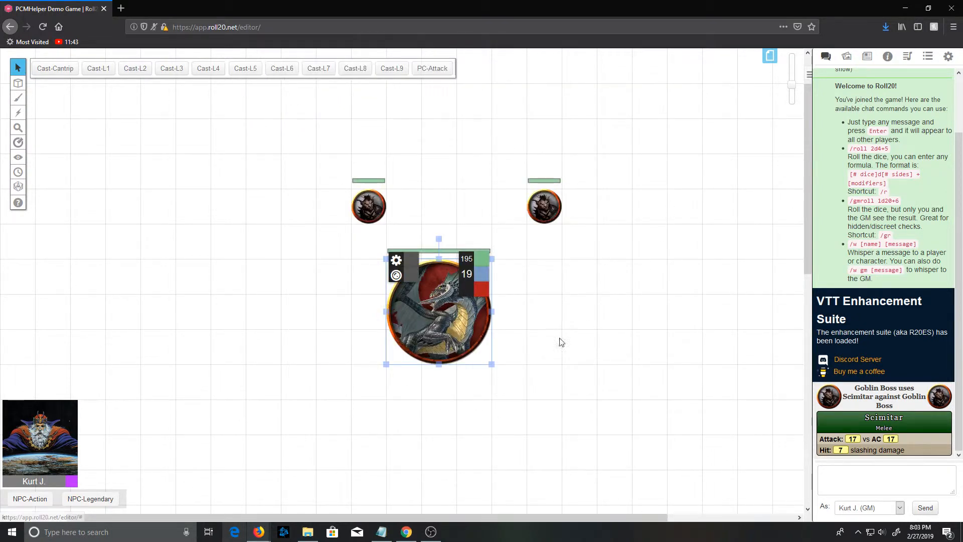
mouse_move(29, 498)
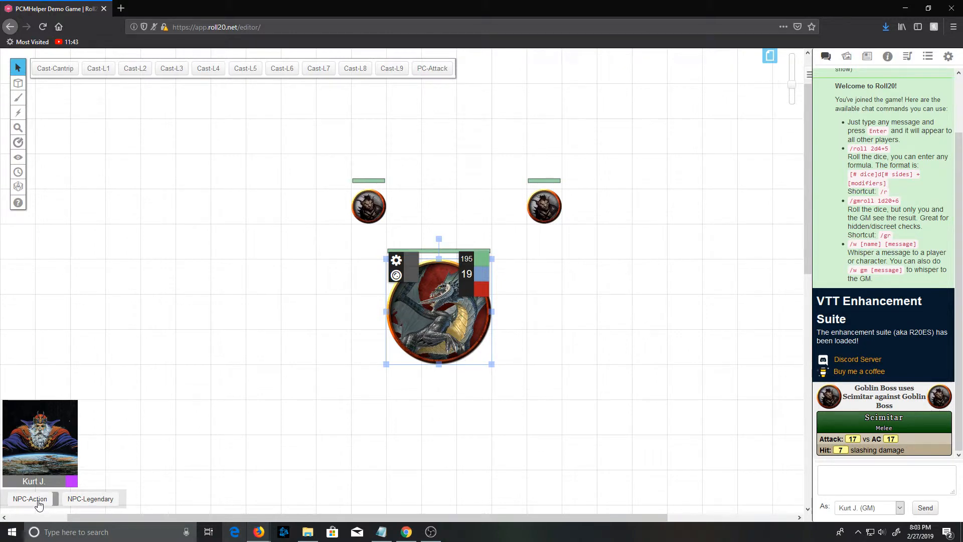
left_click(29, 498)
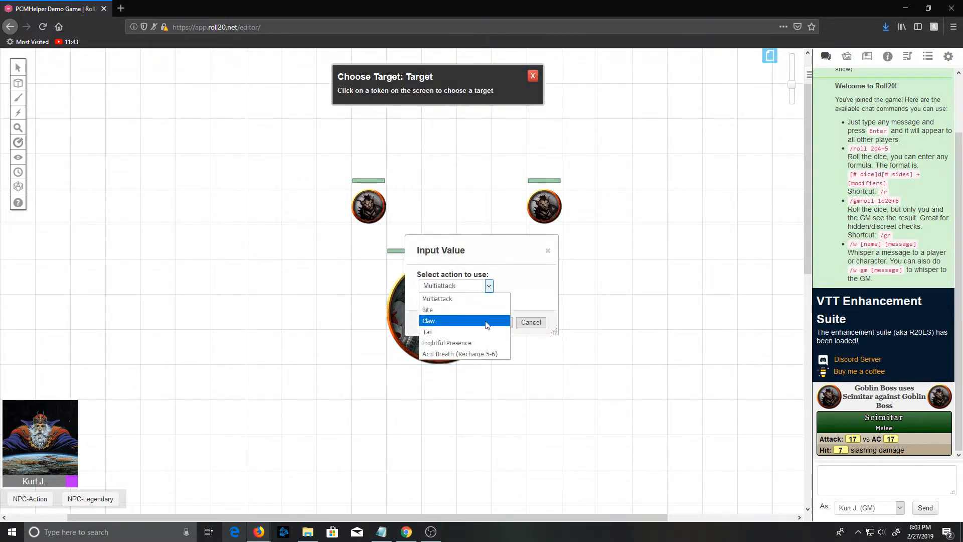
left_click(427, 332)
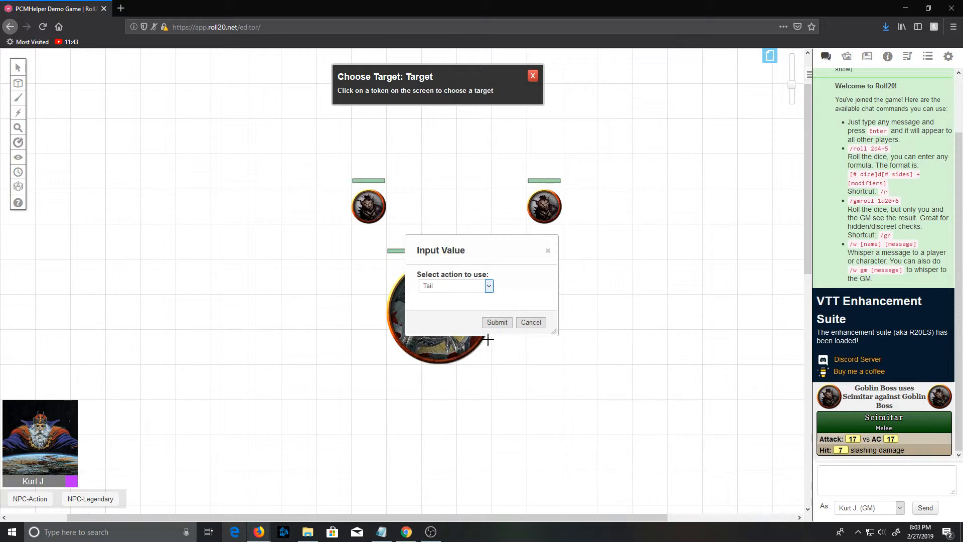
left_click(496, 322)
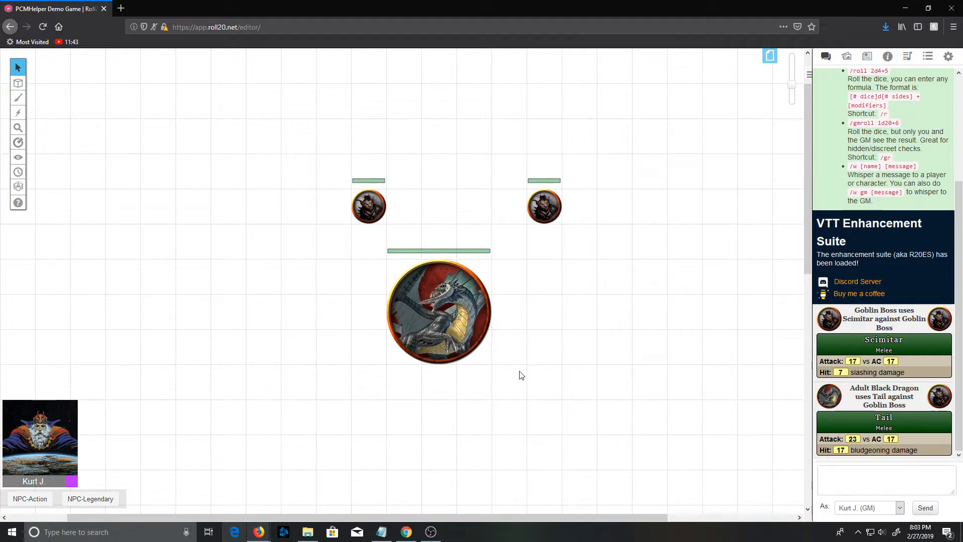
Run NPC-Legendary for the dragon and use its Wing Attack legendary action.
left_click(438, 310)
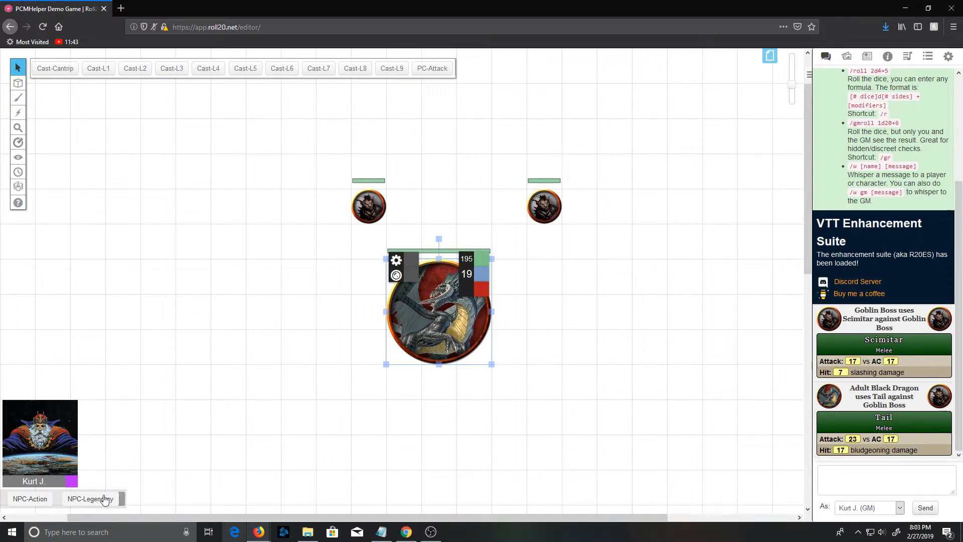
left_click(89, 498)
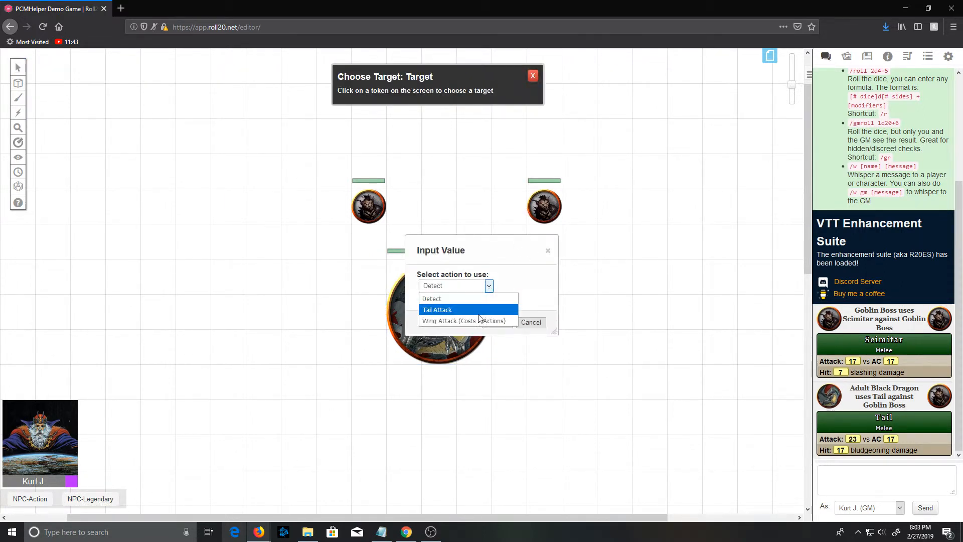
left_click(464, 320)
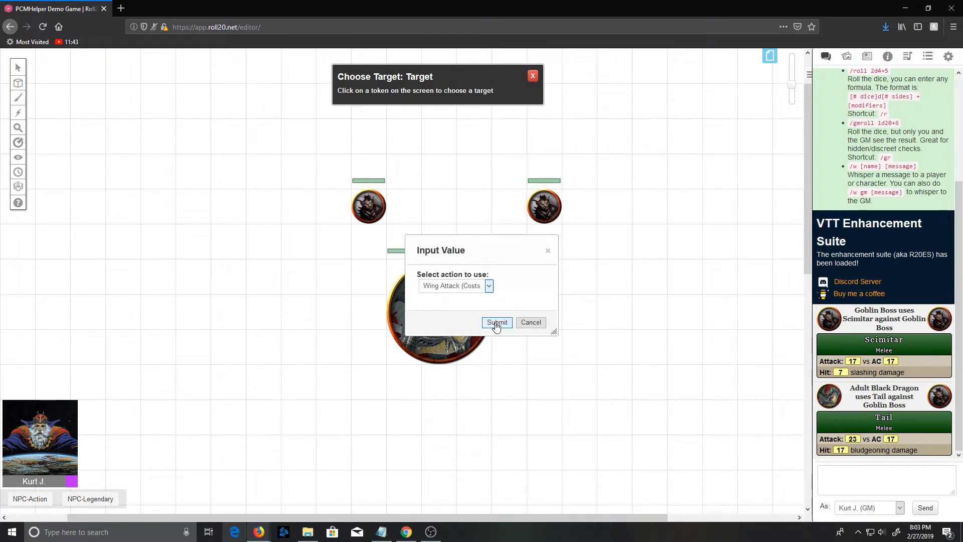
left_click(496, 322)
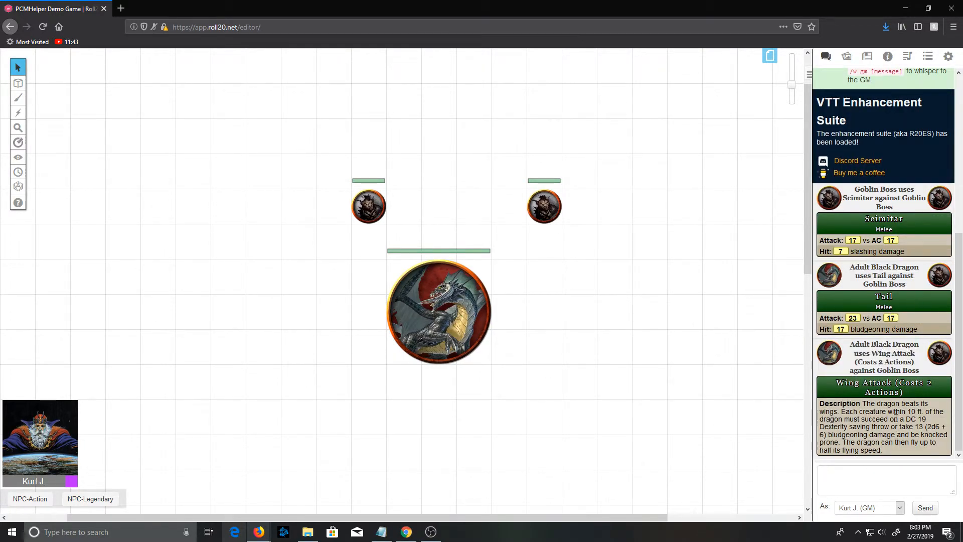
left_click(885, 478)
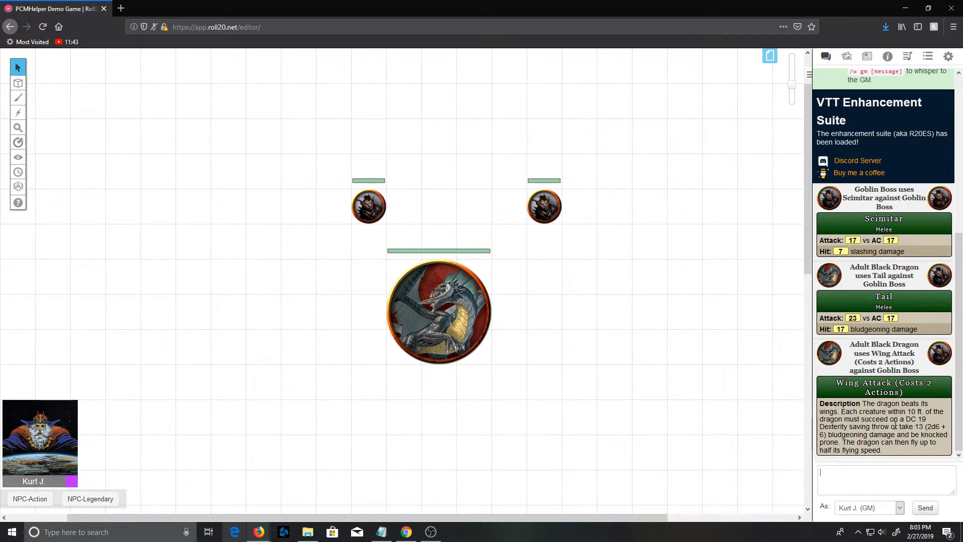
mouse_move(669, 398)
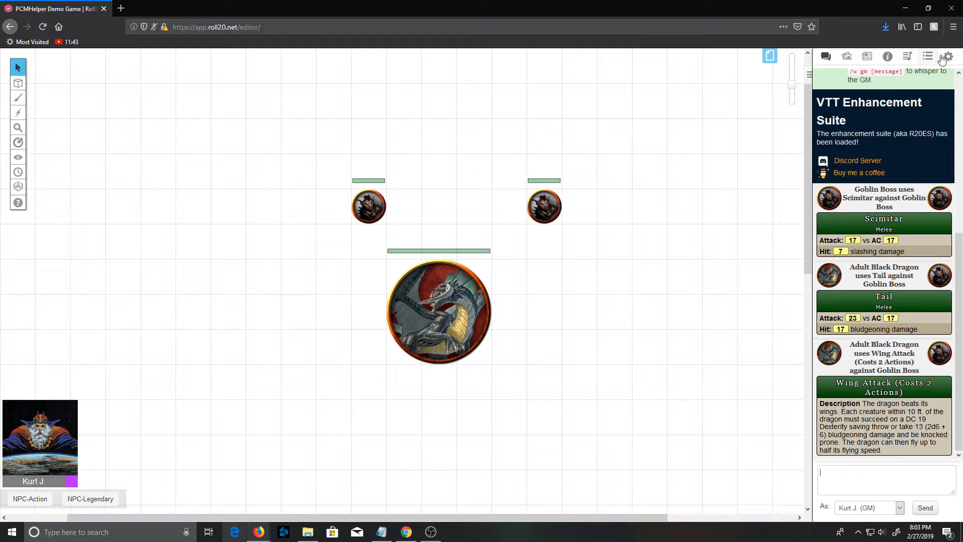
Reach the Transmogrifier from the game settings panel.
left_click(948, 56)
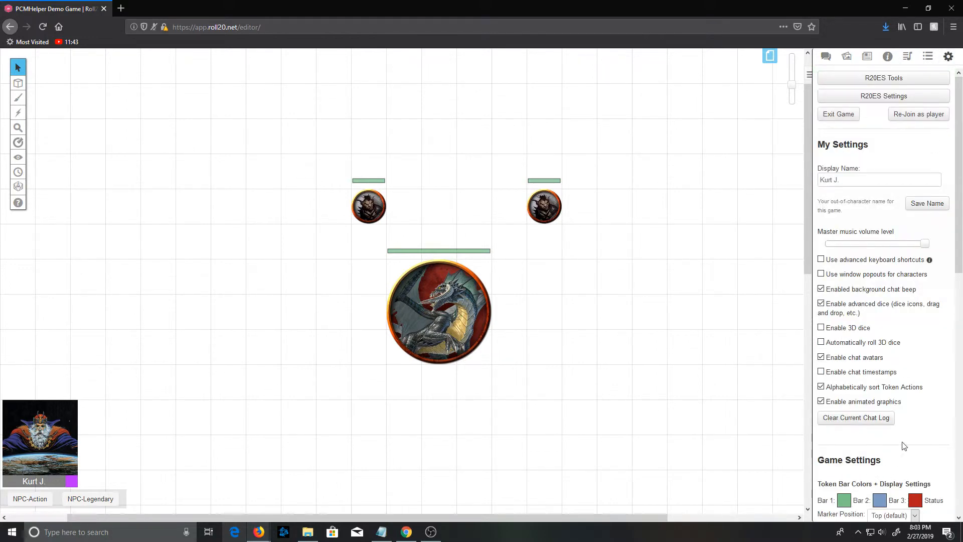
scroll("down", 3)
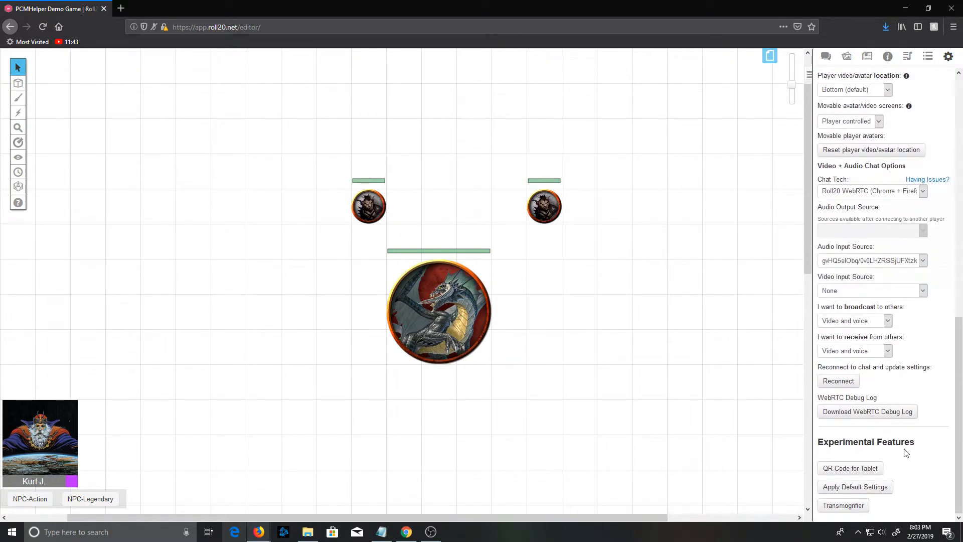
left_click(842, 505)
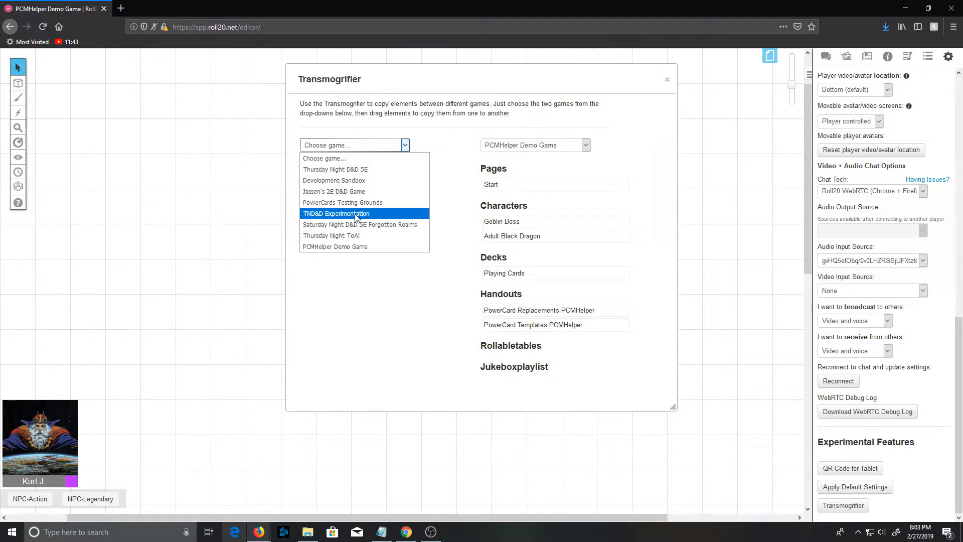
mouse_move(359, 224)
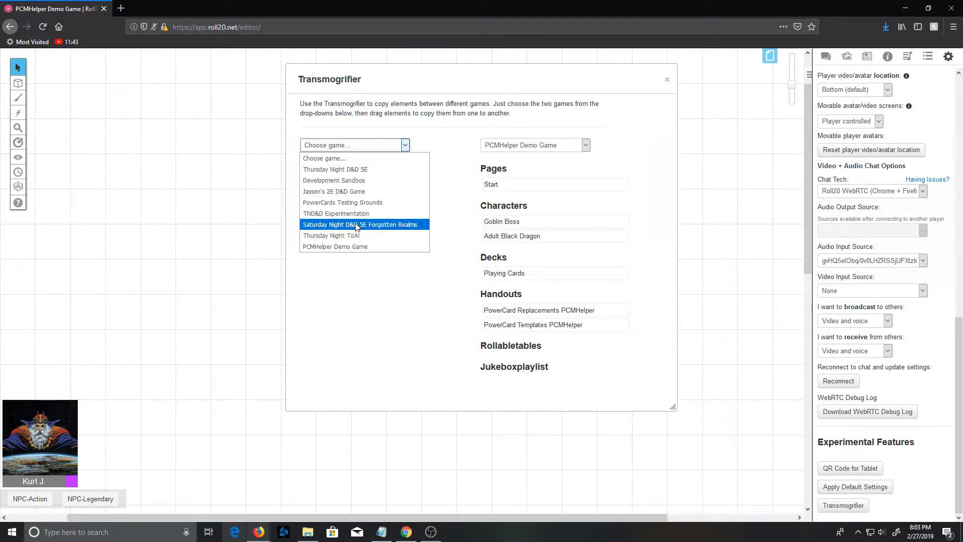
Choose Thursday Night D&D 5E as the source game and copy Kara into this game.
left_click(335, 168)
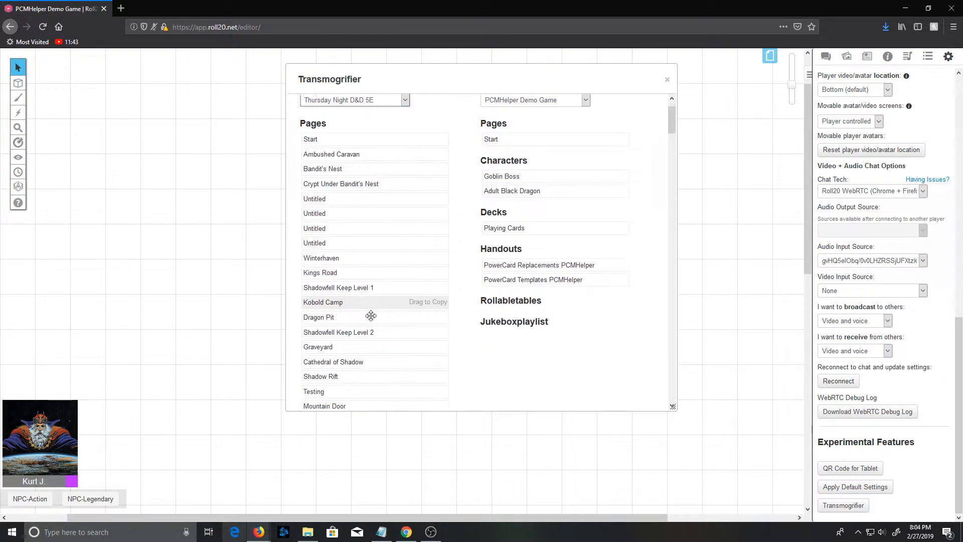
scroll("down", 3)
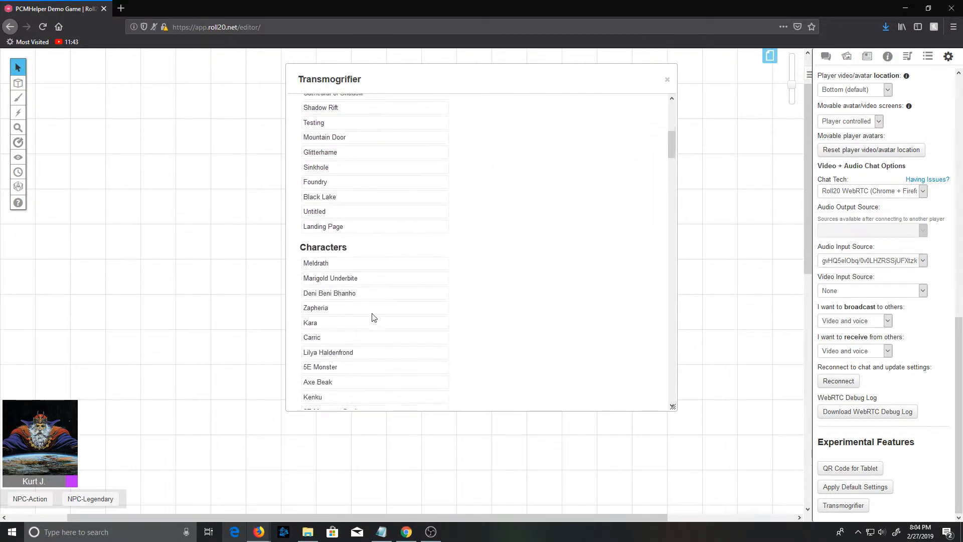
scroll("down", 3)
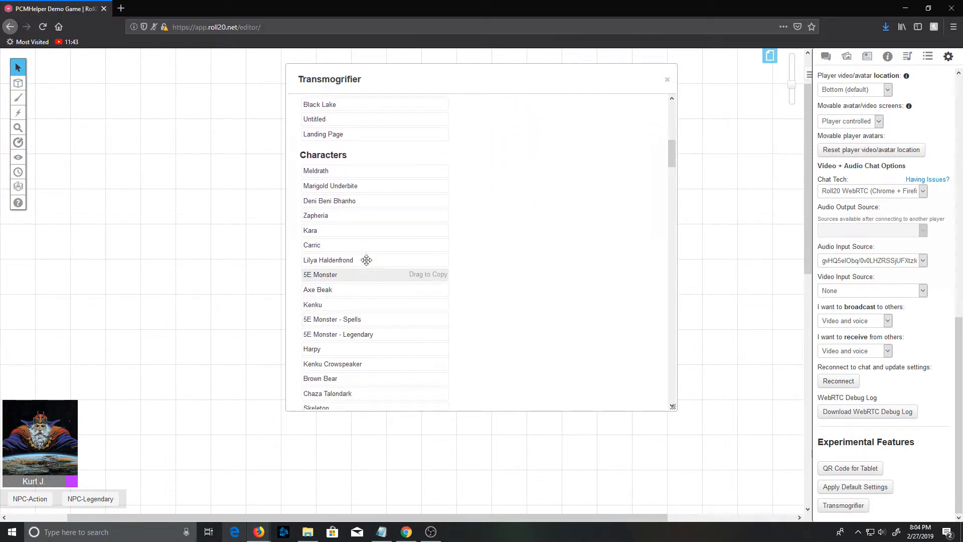
mouse_move(319, 230)
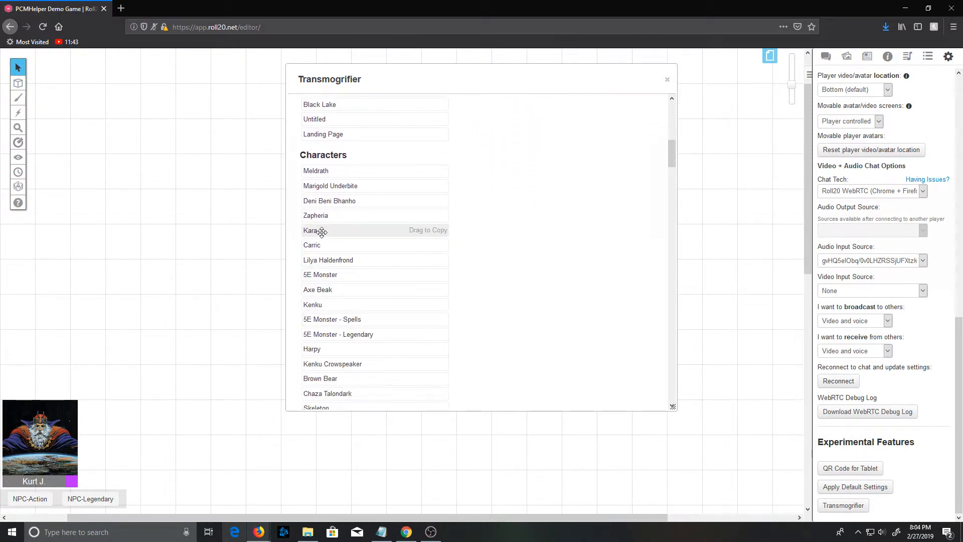
mouse_move(524, 191)
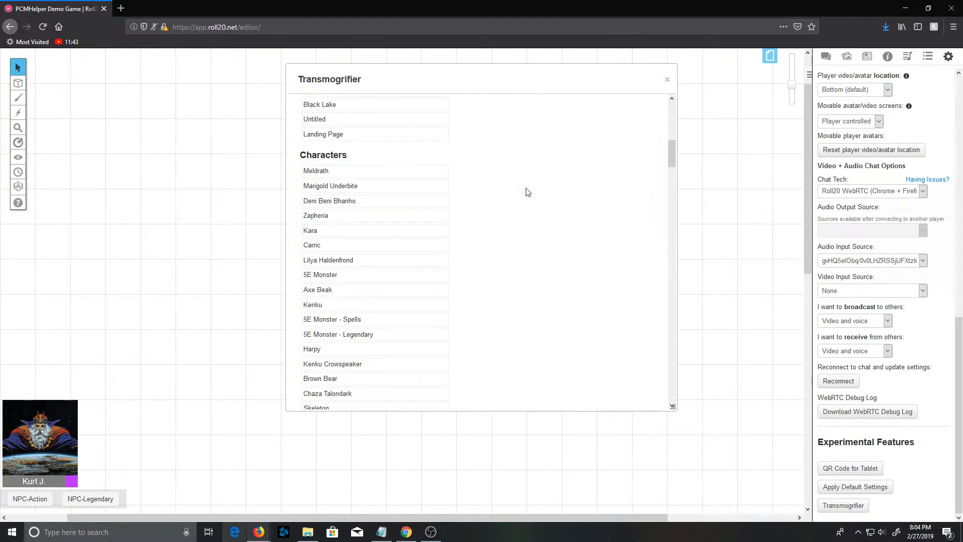
left_click(667, 79)
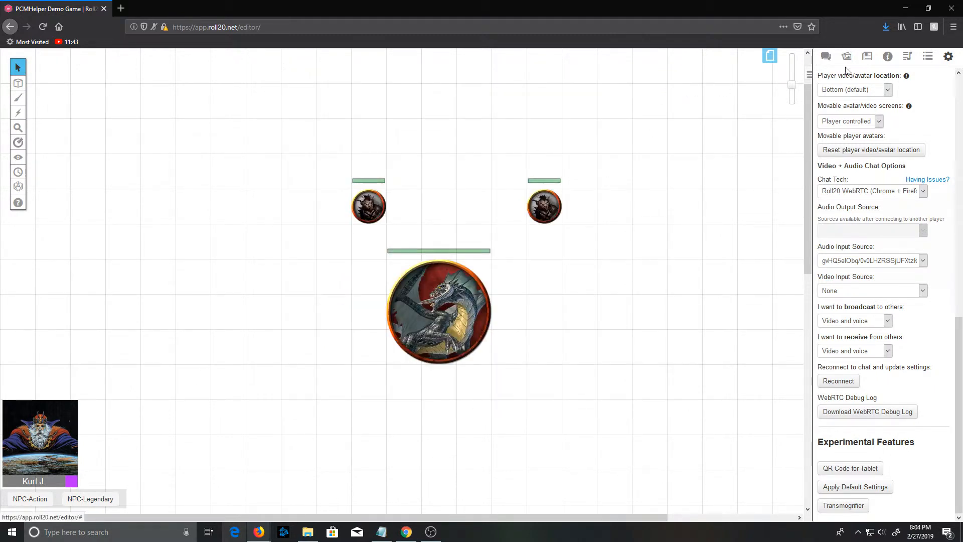
Place Kara from the Journal onto the map and select her token.
left_click(865, 57)
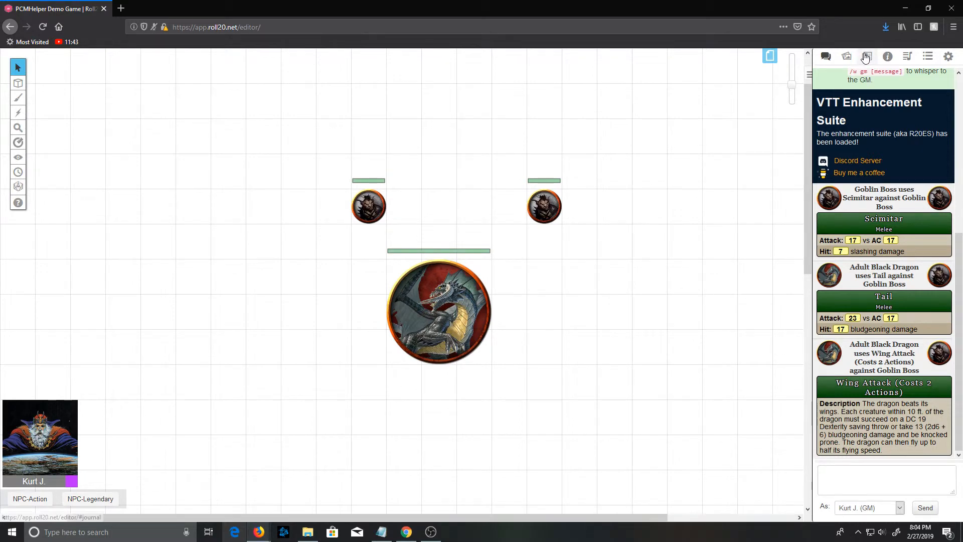
left_click(866, 56)
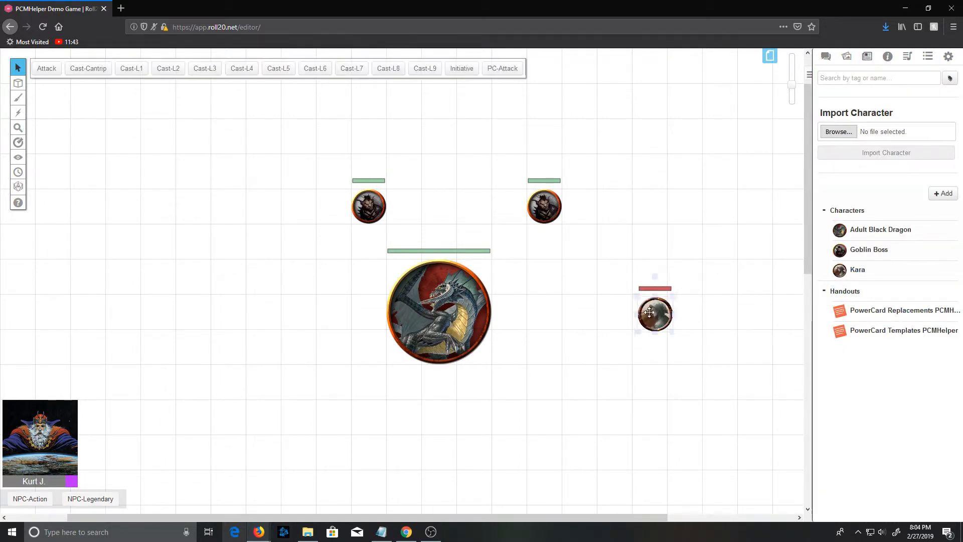
left_click(653, 312)
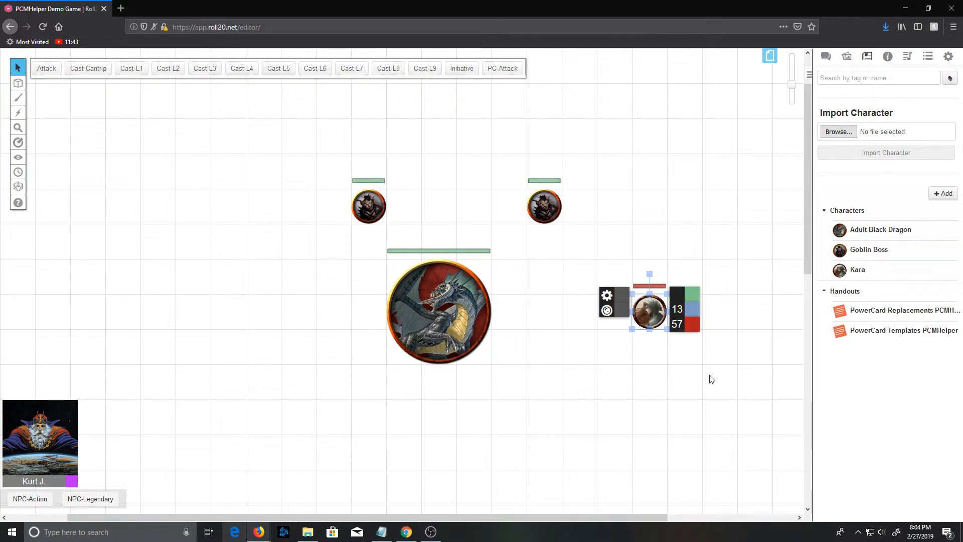
left_click(825, 56)
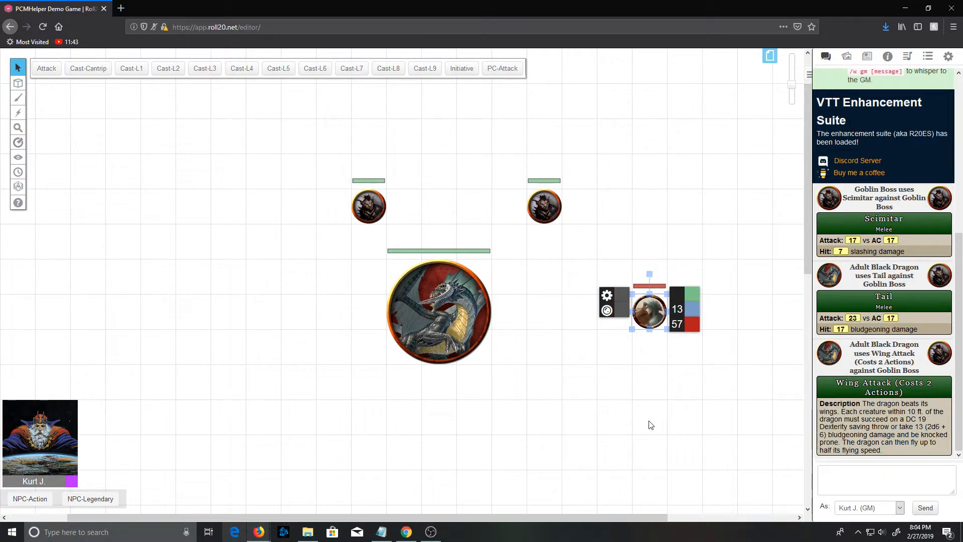
mouse_move(461, 167)
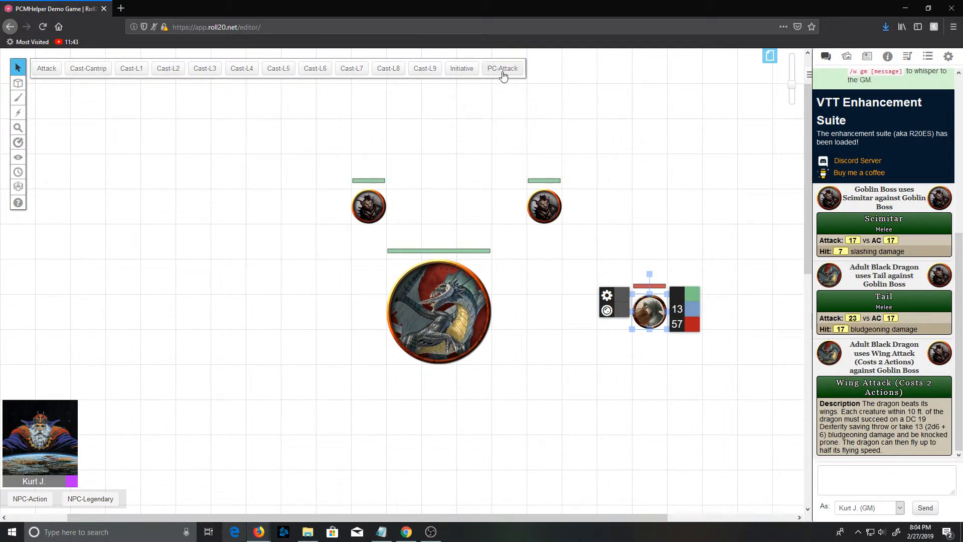
Run PC-Attack for Kara with her Scimitar against the Goblin Boss, which misses.
left_click(501, 68)
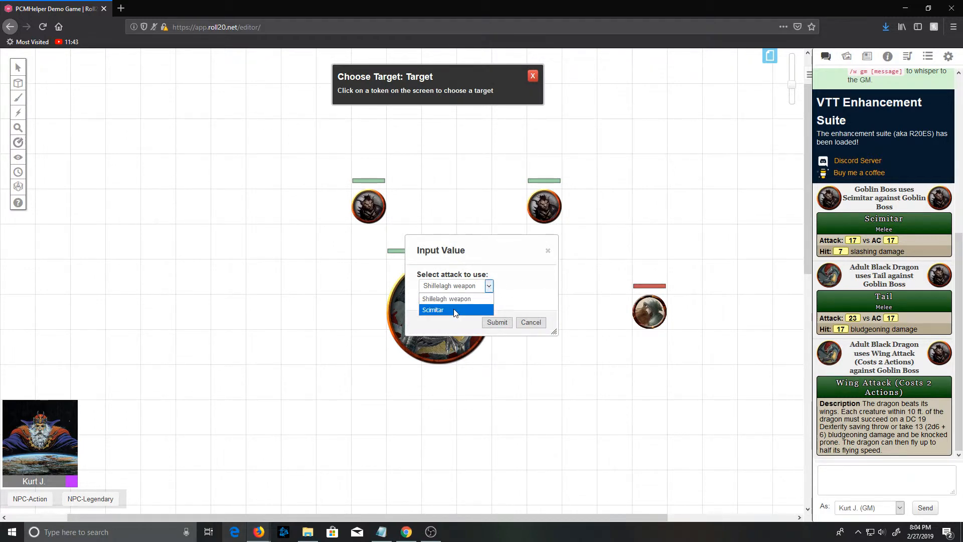
left_click(433, 309)
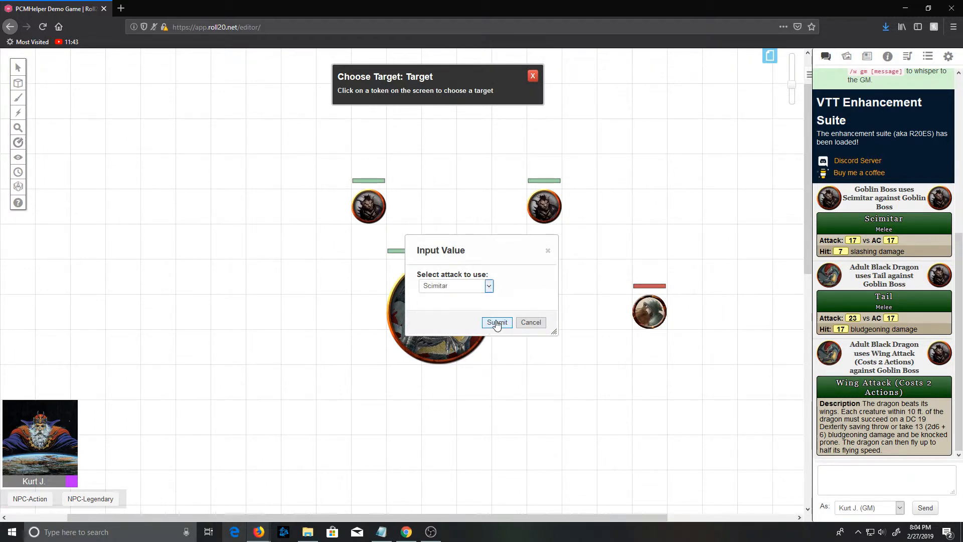
left_click(497, 322)
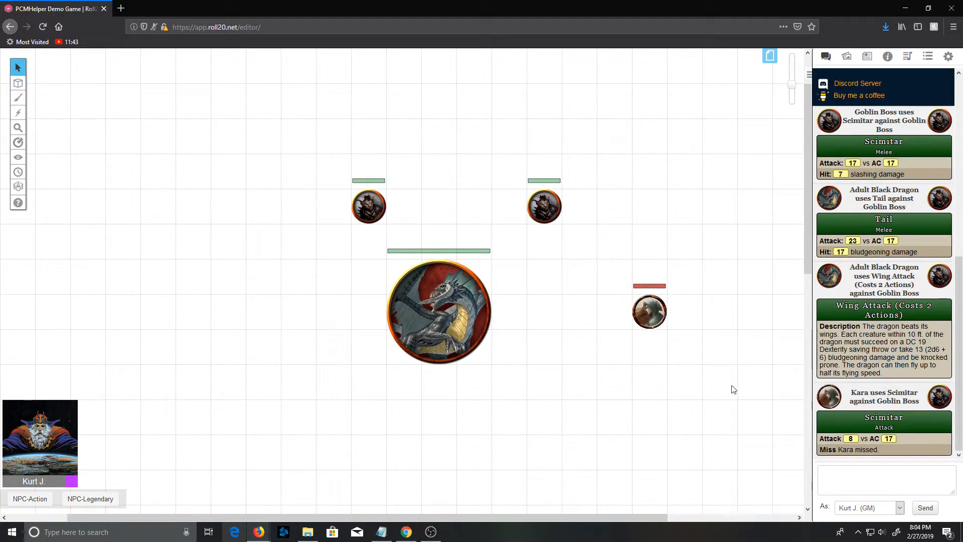
left_click(649, 311)
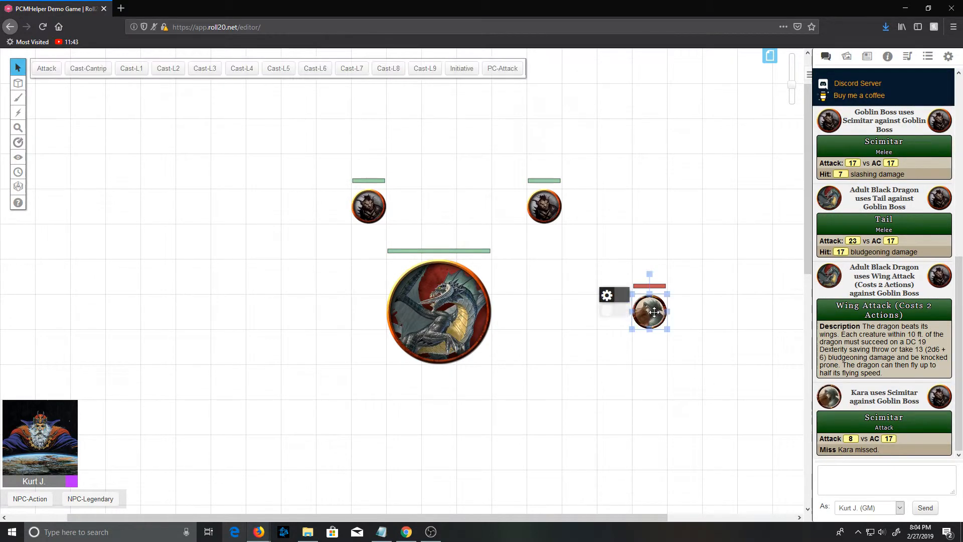
View Kara's character sheet, a level 6 Human Druid, and her Attacks & Spellcasting list.
double_click(649, 310)
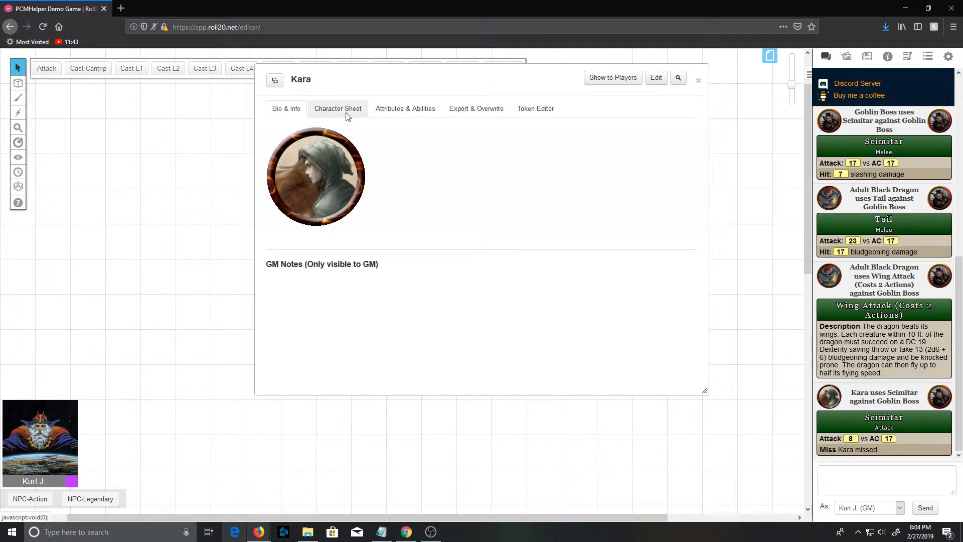
left_click(337, 108)
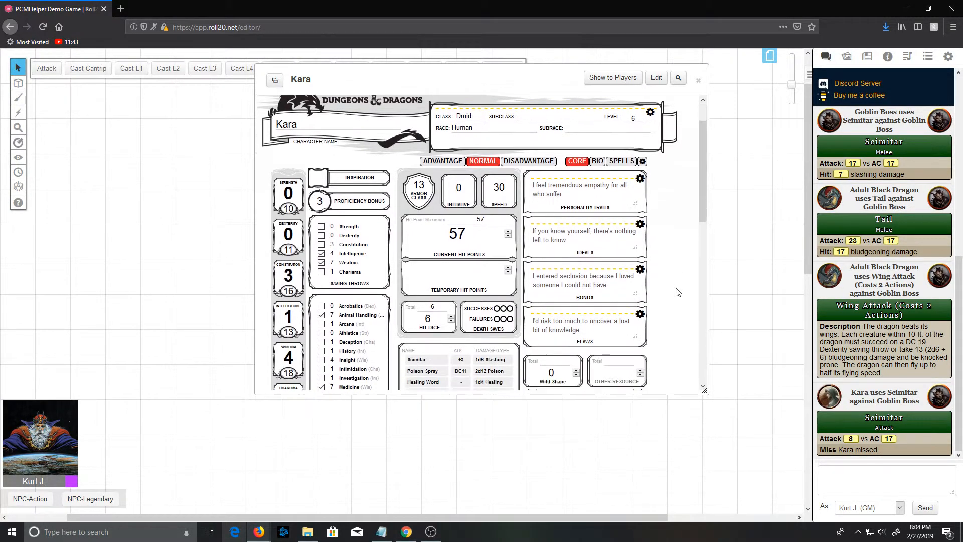
scroll("down", 3)
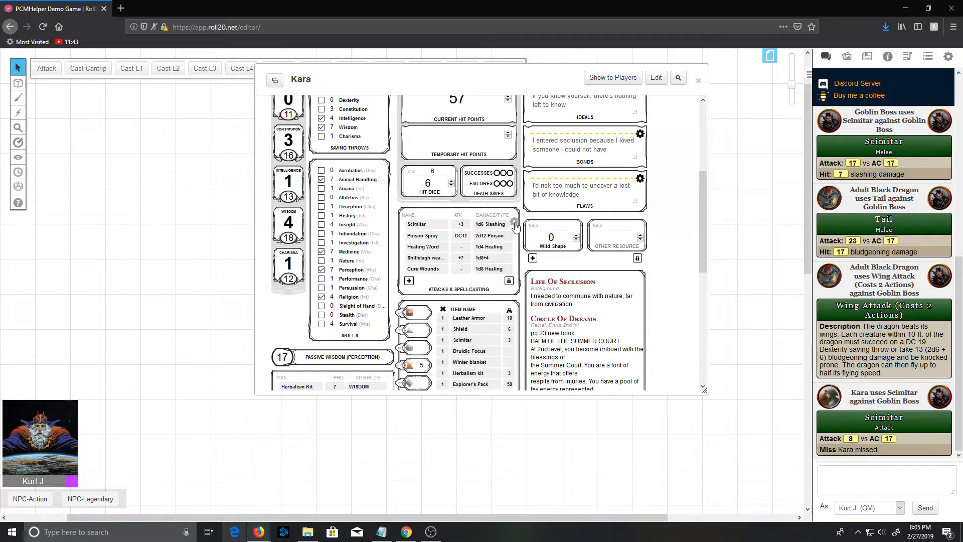
mouse_move(491, 249)
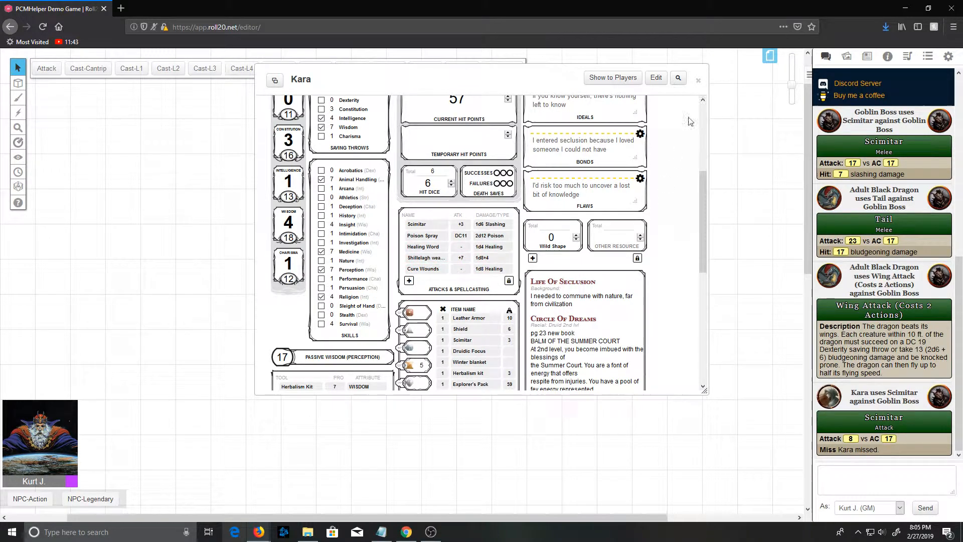
scroll("up", 3)
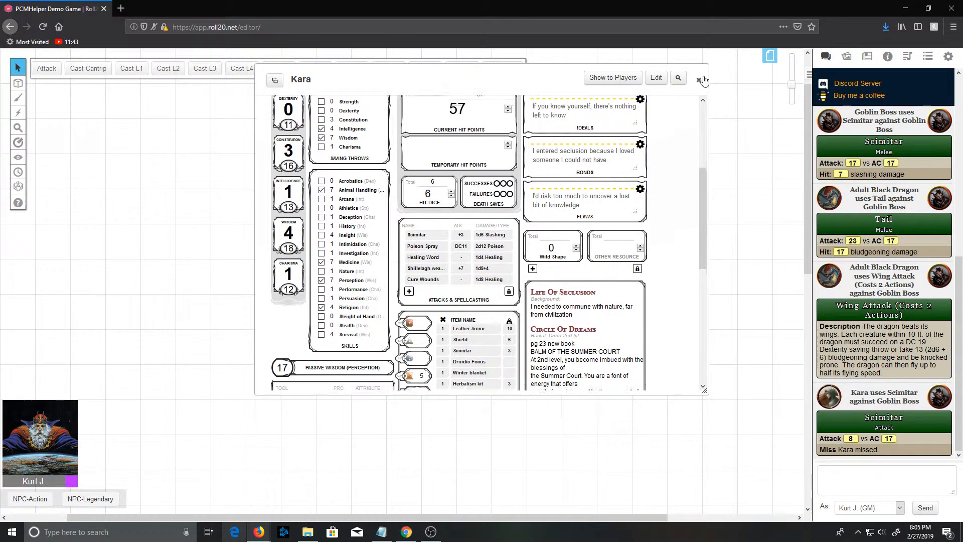
scroll("up", 3)
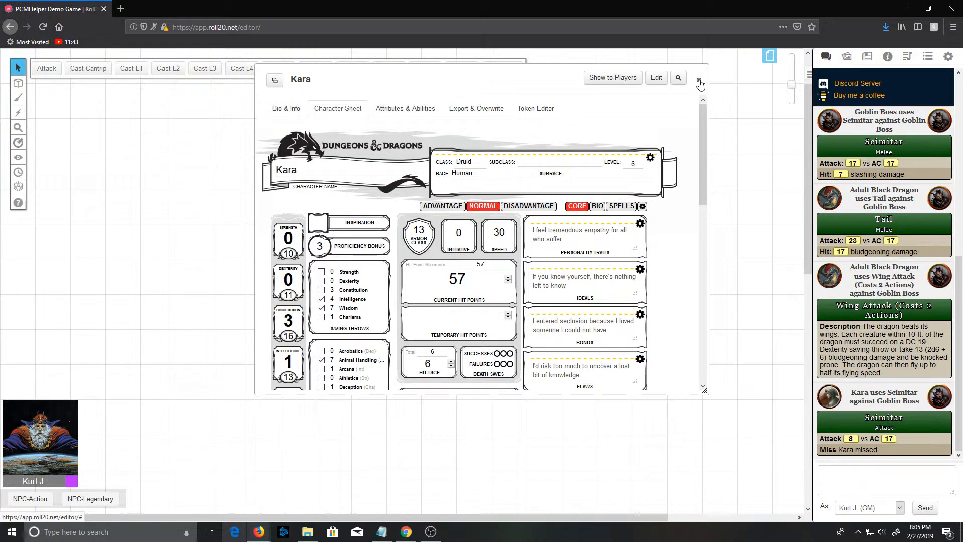
Cast Poison Spray with Cast-Cantrip at the Goblin Boss, which fails its save for 7 poison damage.
left_click(699, 81)
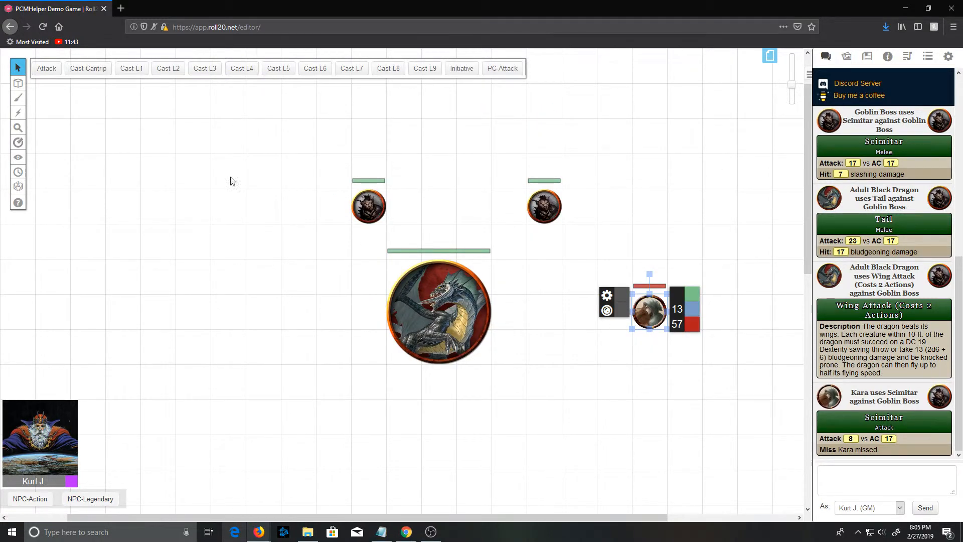
mouse_move(87, 69)
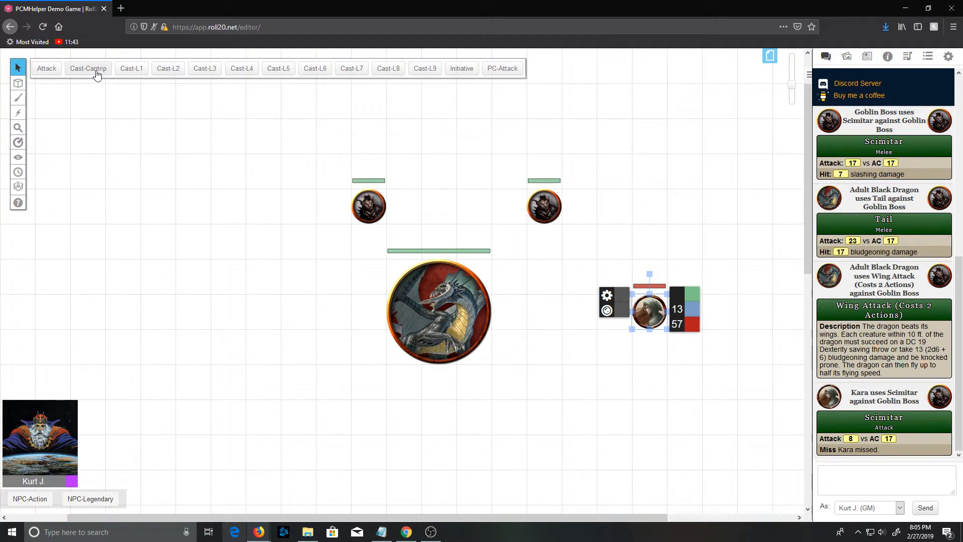
left_click(88, 68)
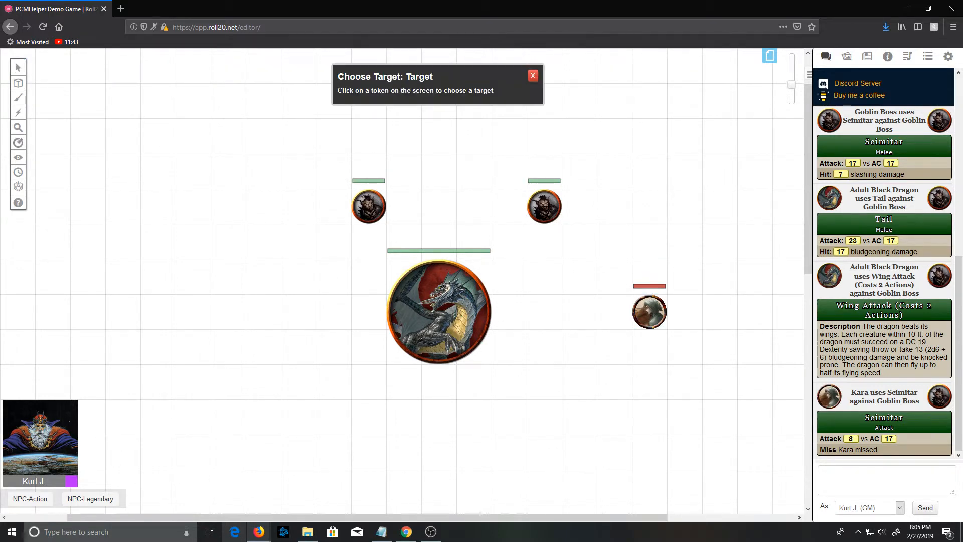
left_click(489, 286)
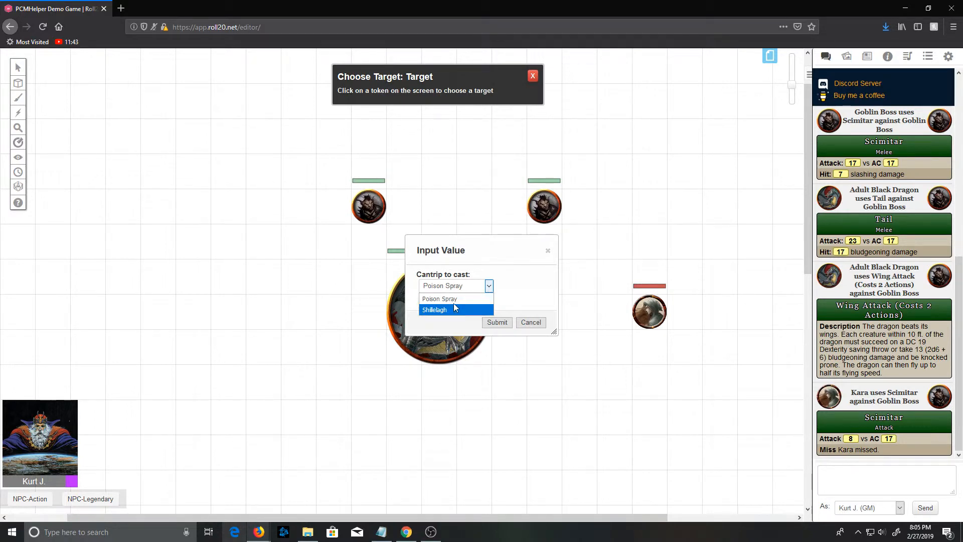
left_click(441, 299)
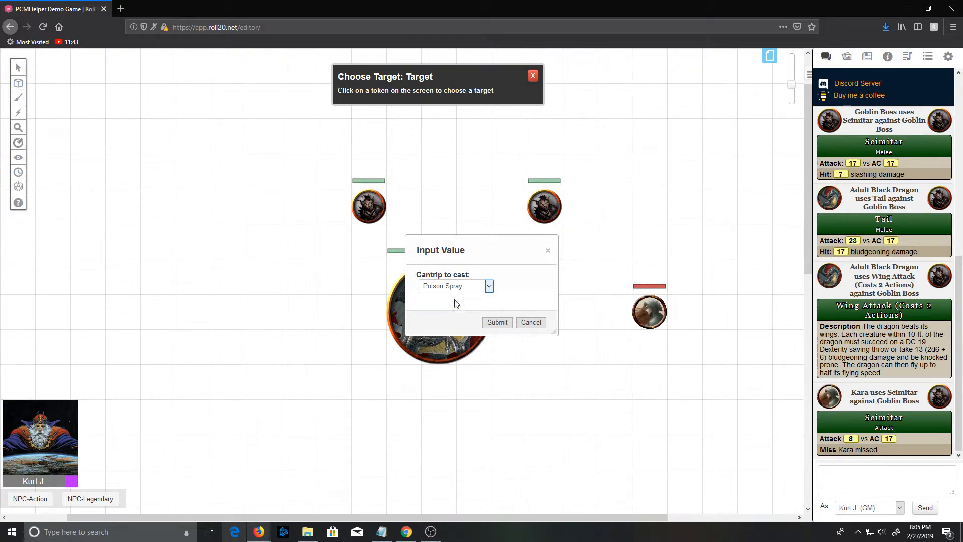
left_click(497, 322)
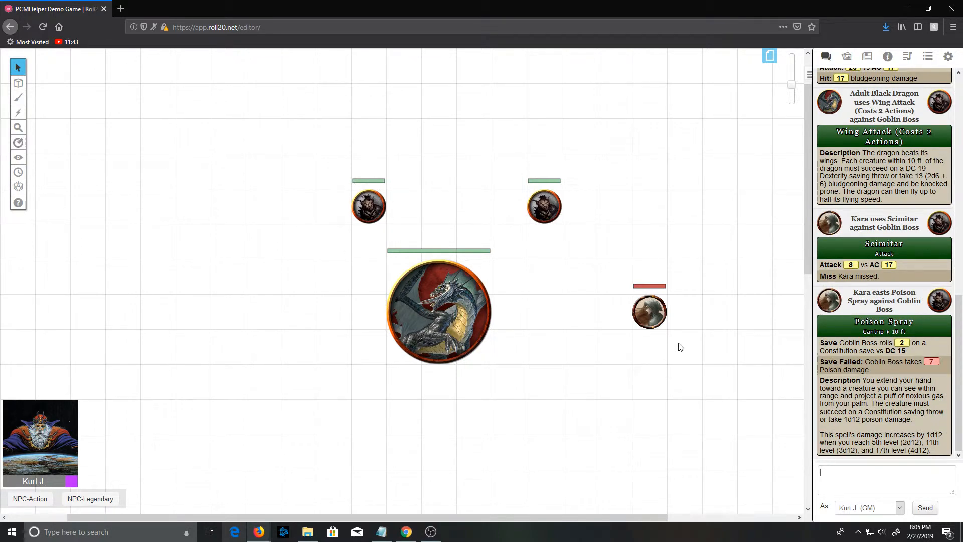
mouse_move(697, 325)
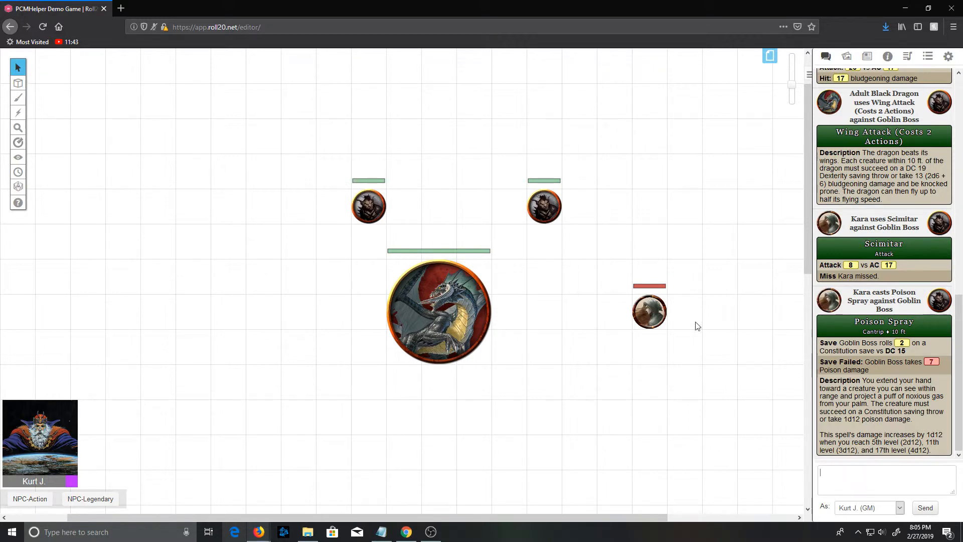
double_click(649, 311)
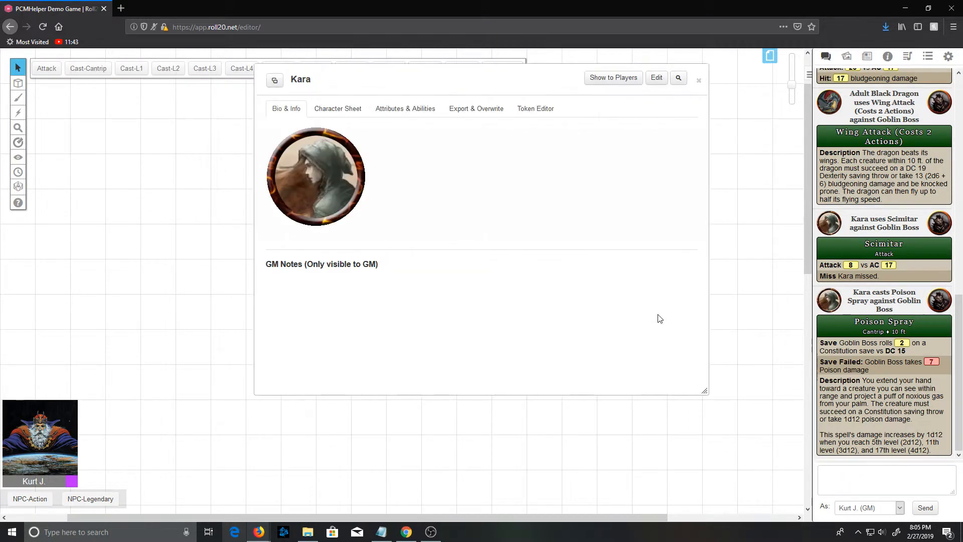
left_click(337, 109)
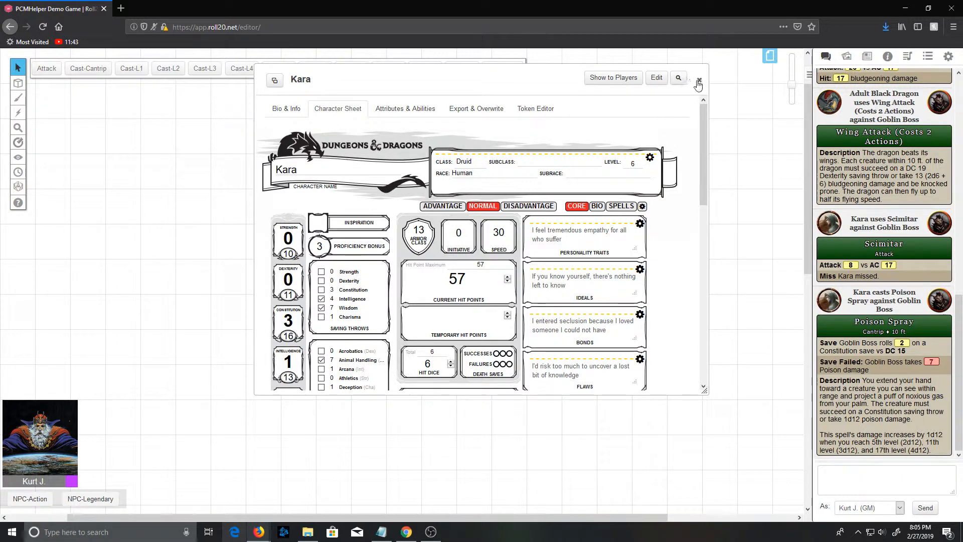
left_click(698, 82)
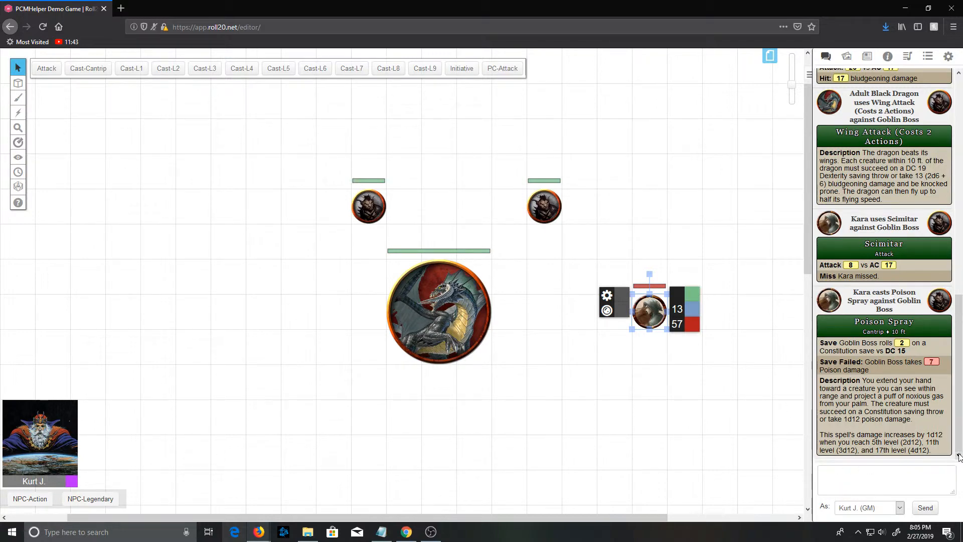
Send a "Move Up" chat message and scroll the chat down to it.
type("Move Up")
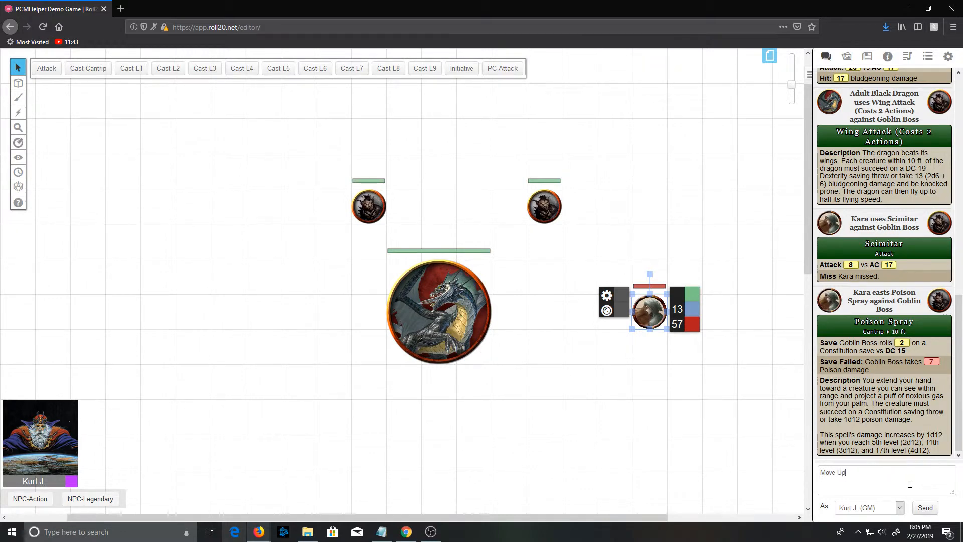
left_click(924, 508)
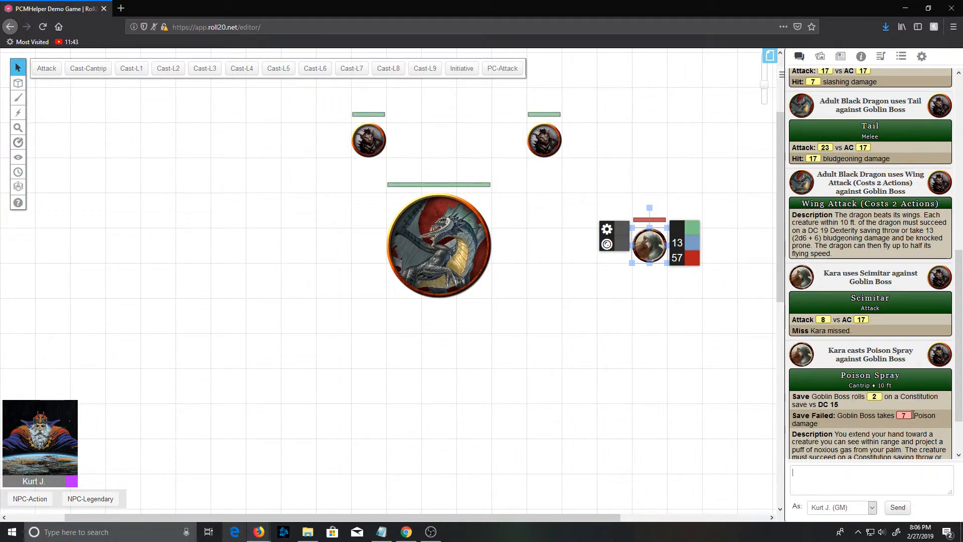
mouse_move(904, 415)
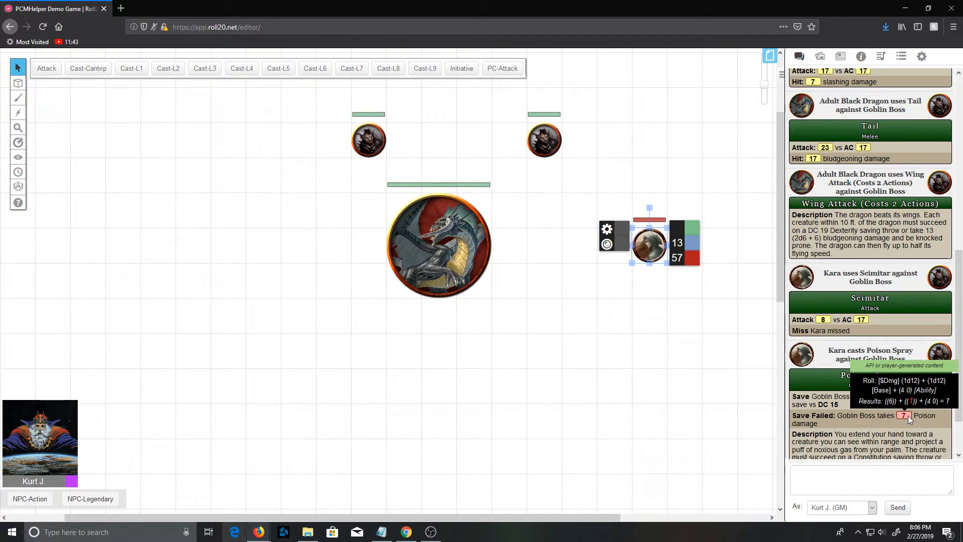
scroll("down", 3)
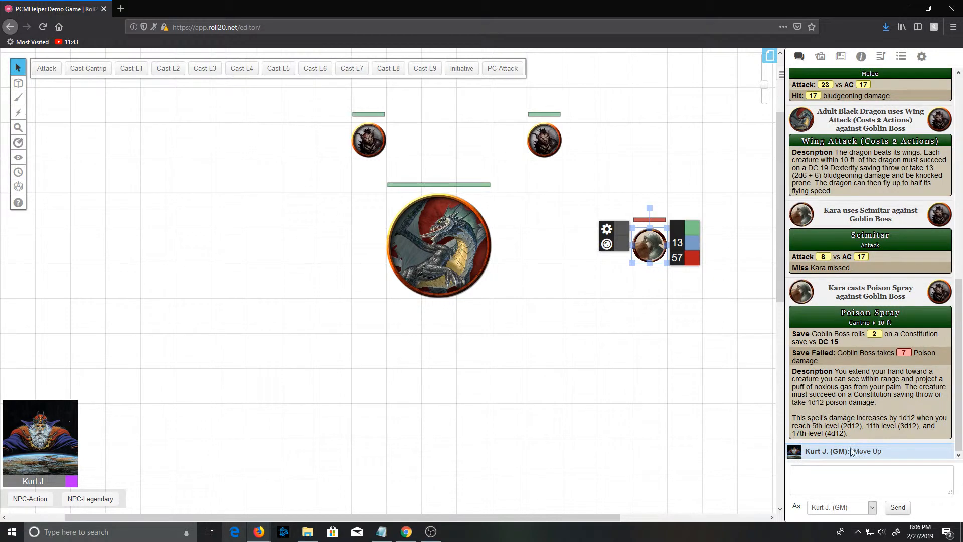
left_click(870, 477)
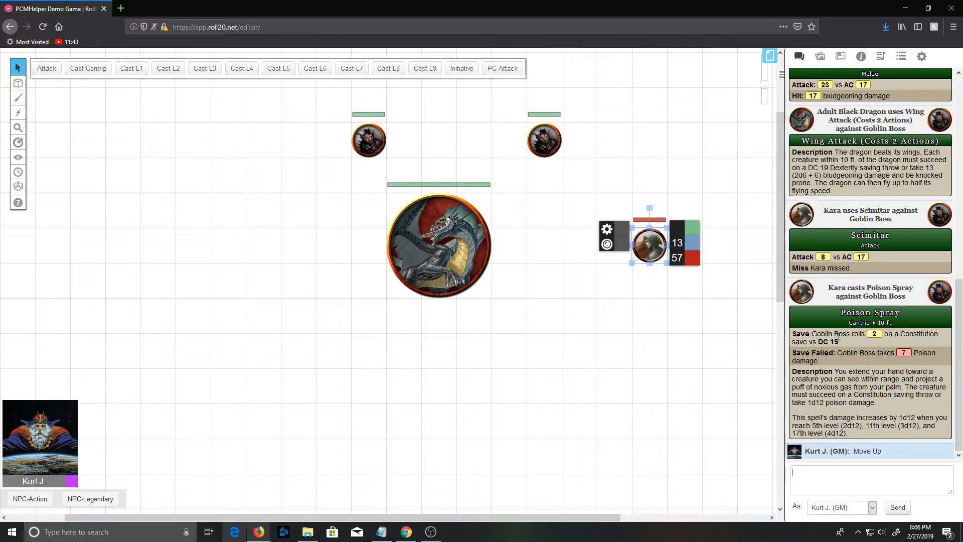
mouse_move(666, 264)
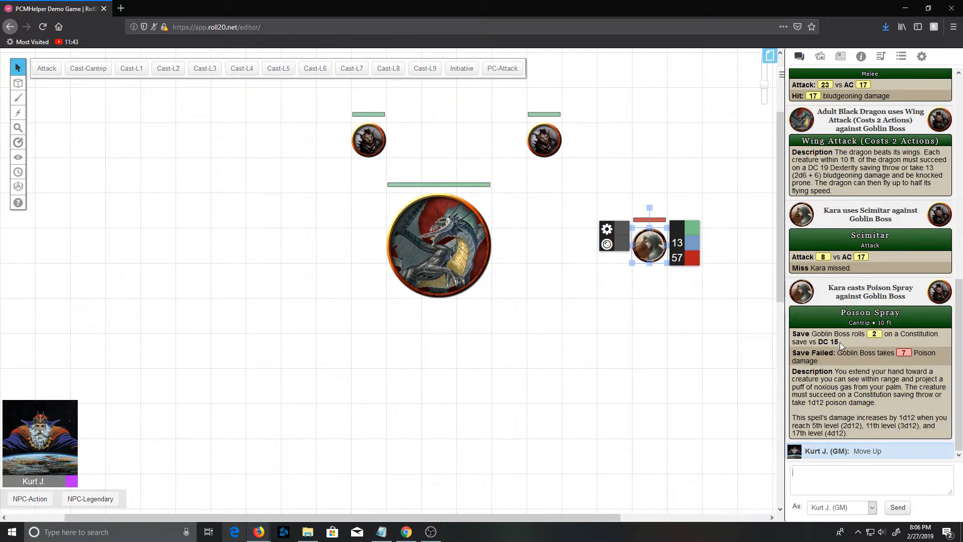
mouse_move(223, 151)
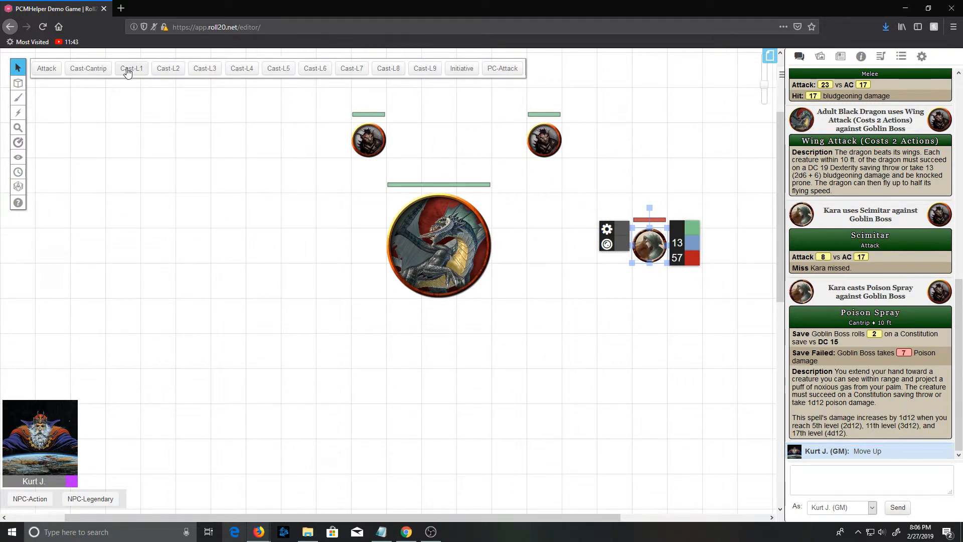
Cast Fairy Fire at the Goblin Boss with a 1st-level slot, then select Kara's token.
left_click(131, 68)
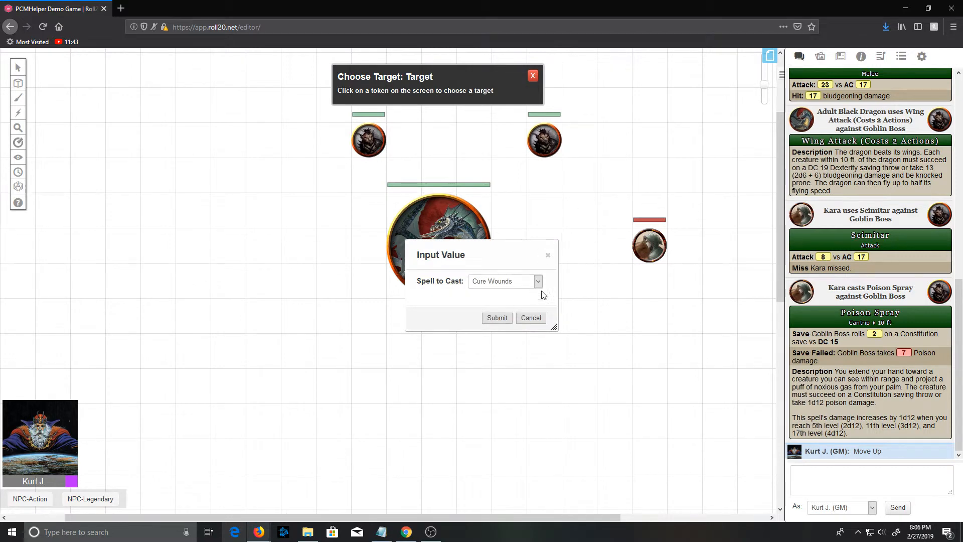
left_click(536, 280)
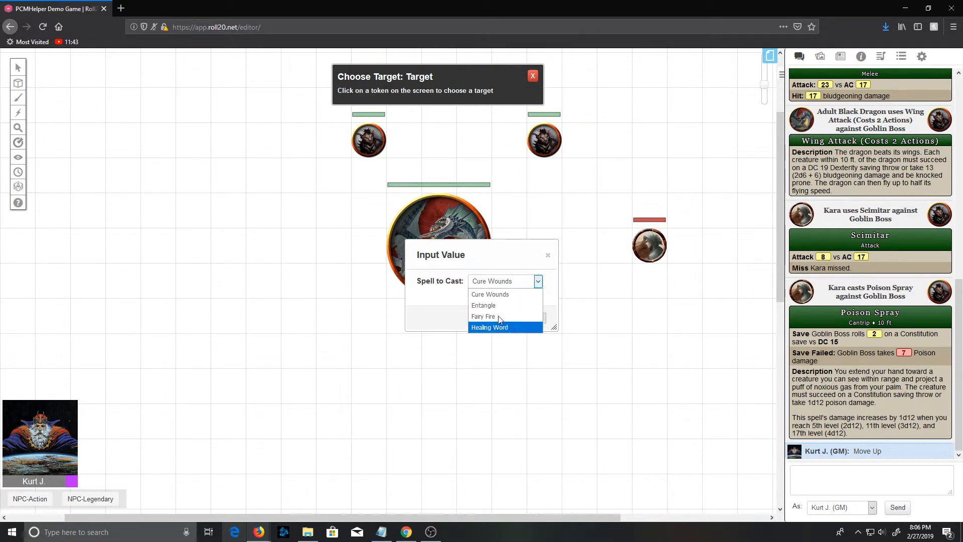
left_click(489, 327)
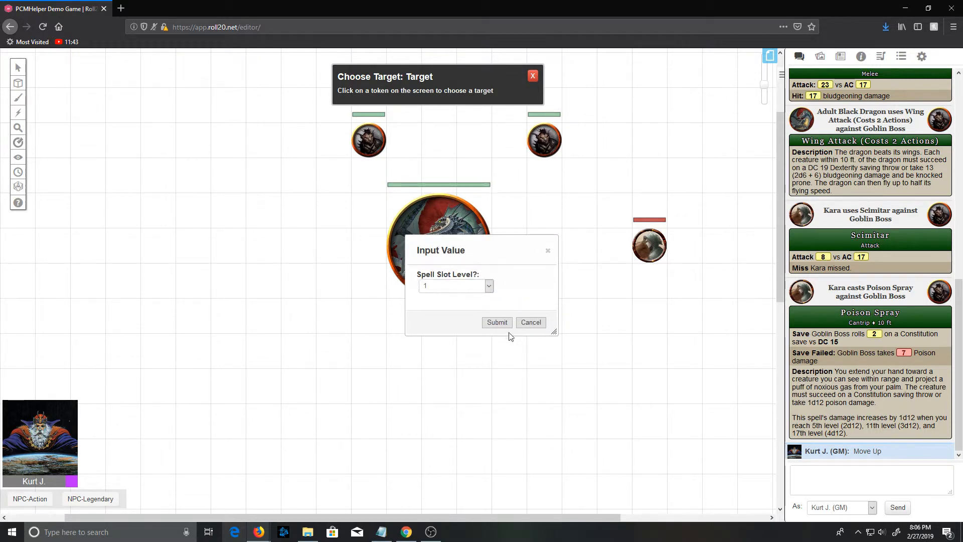
left_click(487, 285)
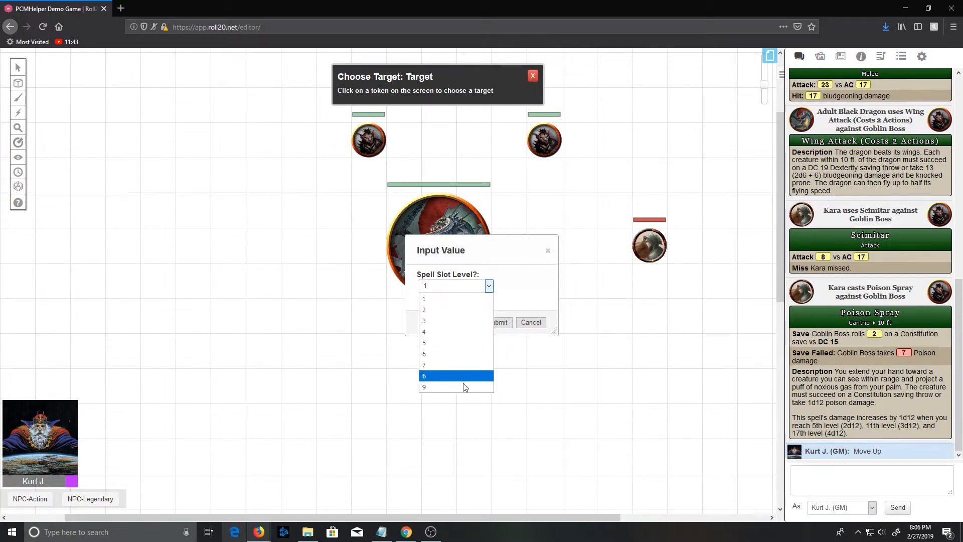
mouse_move(456, 298)
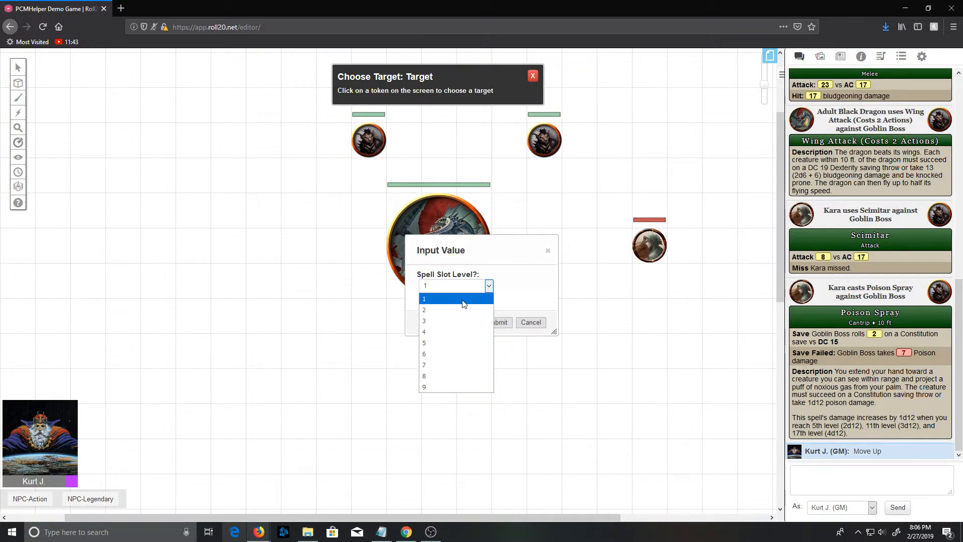
left_click(423, 298)
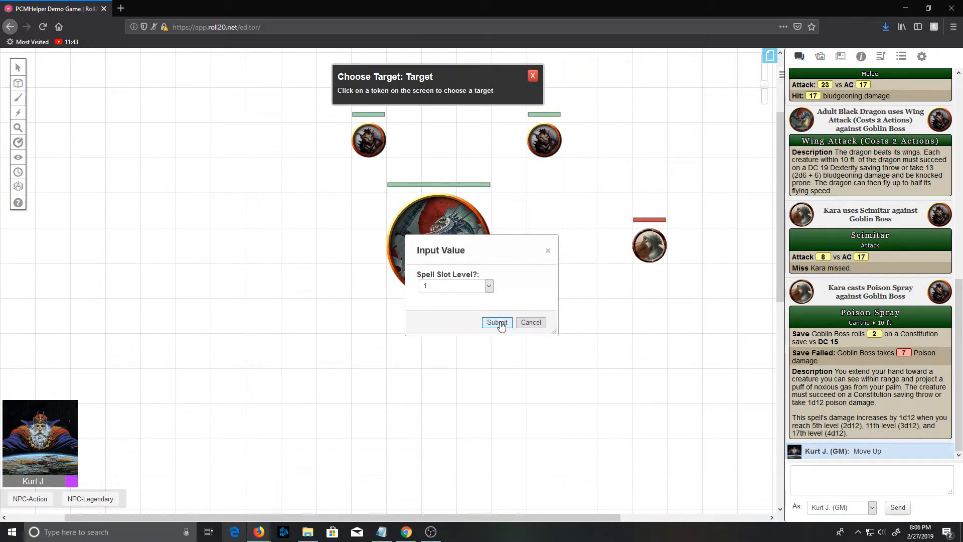
left_click(497, 322)
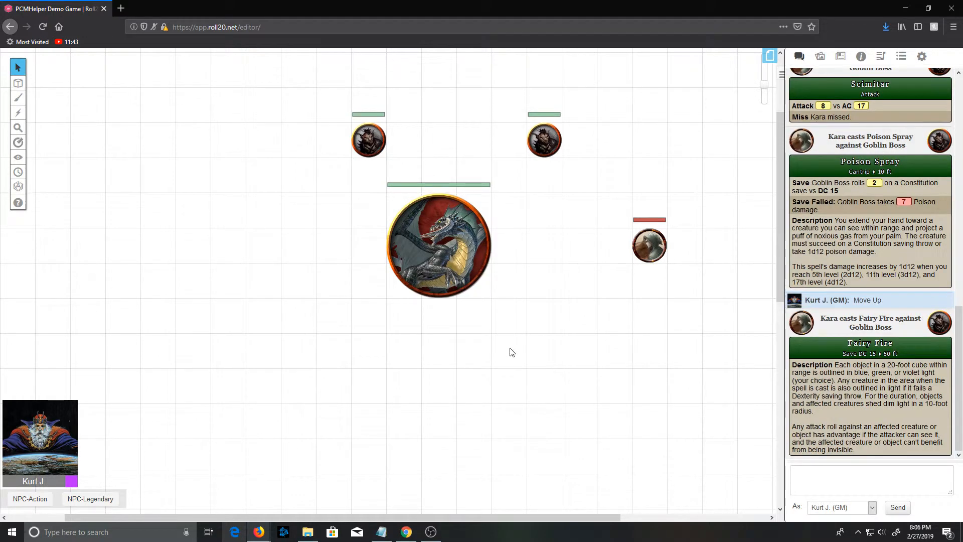
left_click(649, 244)
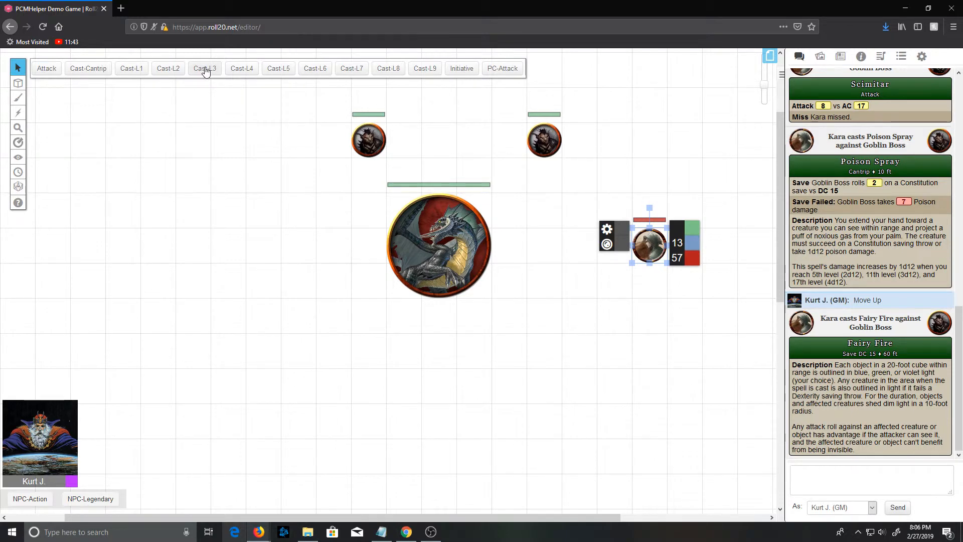
Cast Call Lightning with the Cast-L3 macro at the Goblin Boss using a 9th-level slot.
left_click(205, 68)
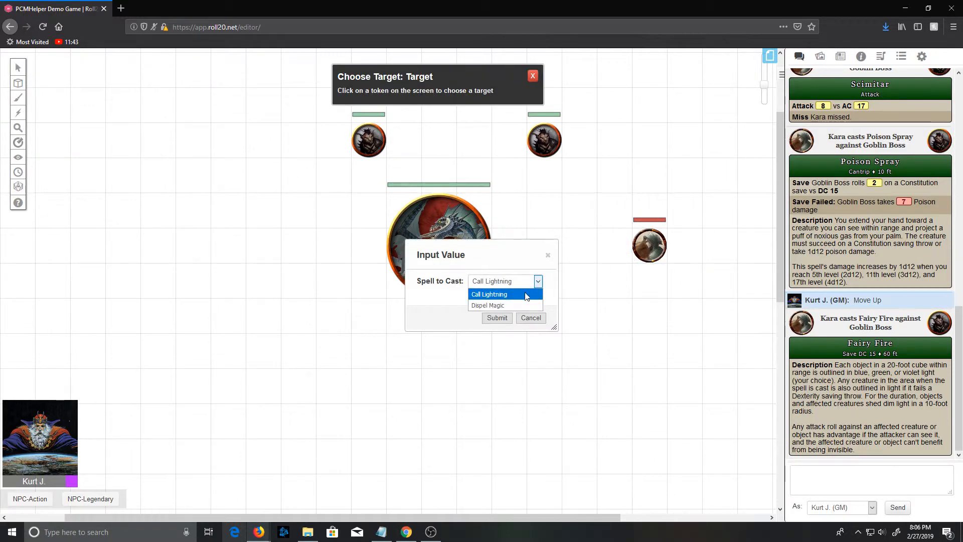
left_click(488, 294)
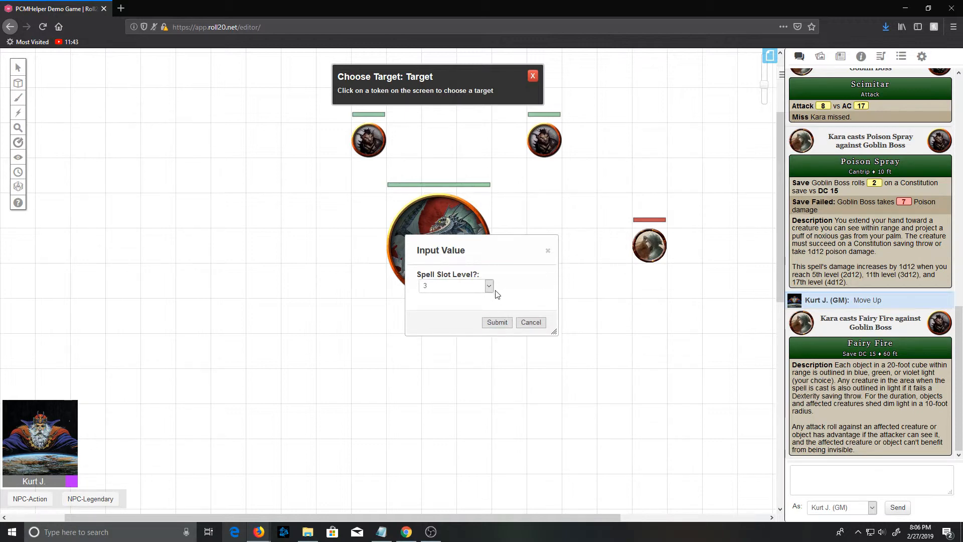
left_click(488, 285)
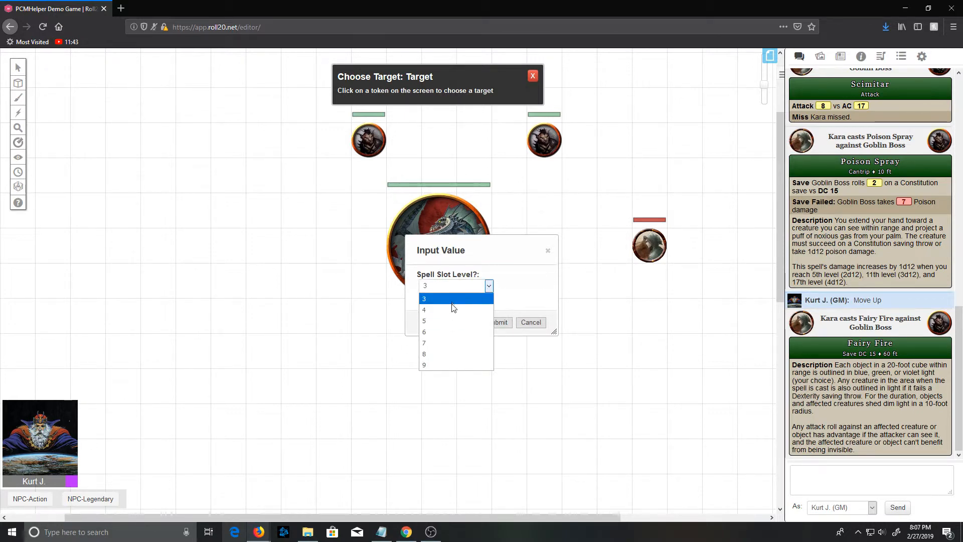
left_click(423, 364)
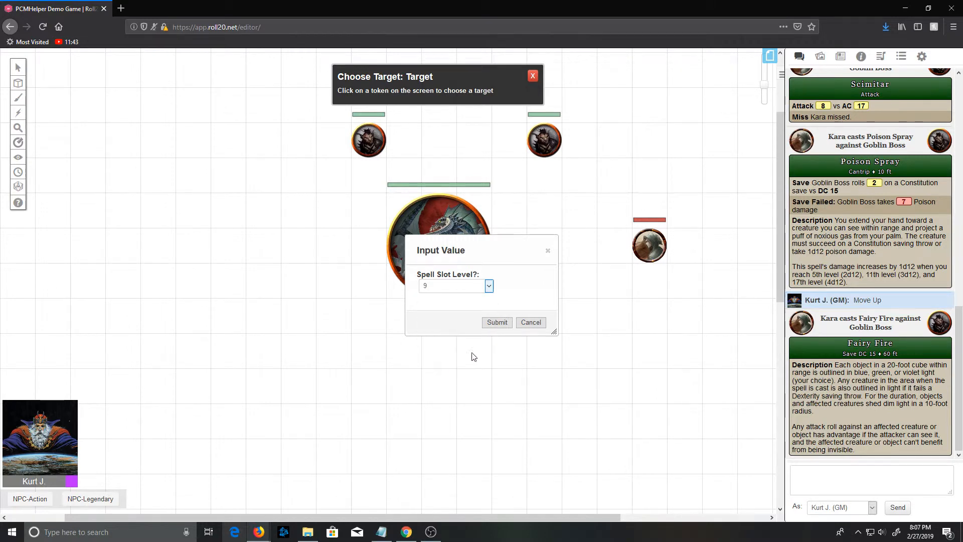
left_click(497, 322)
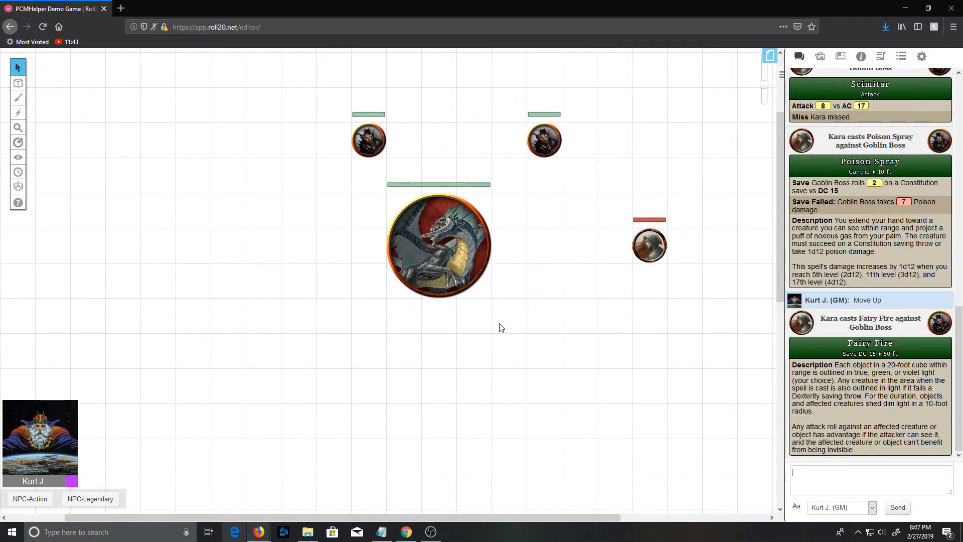
scroll("down", 3)
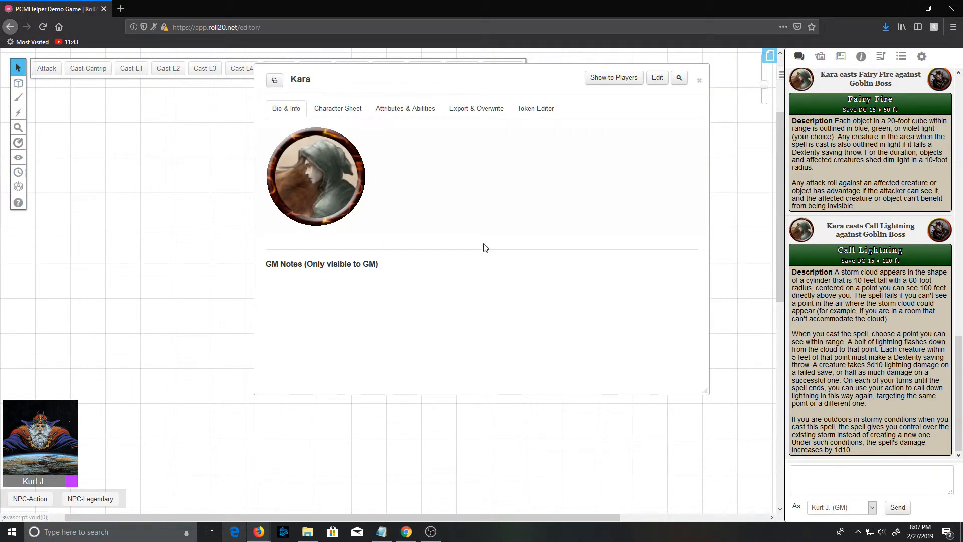
Show Kara's character sheet on its spells page.
left_click(337, 109)
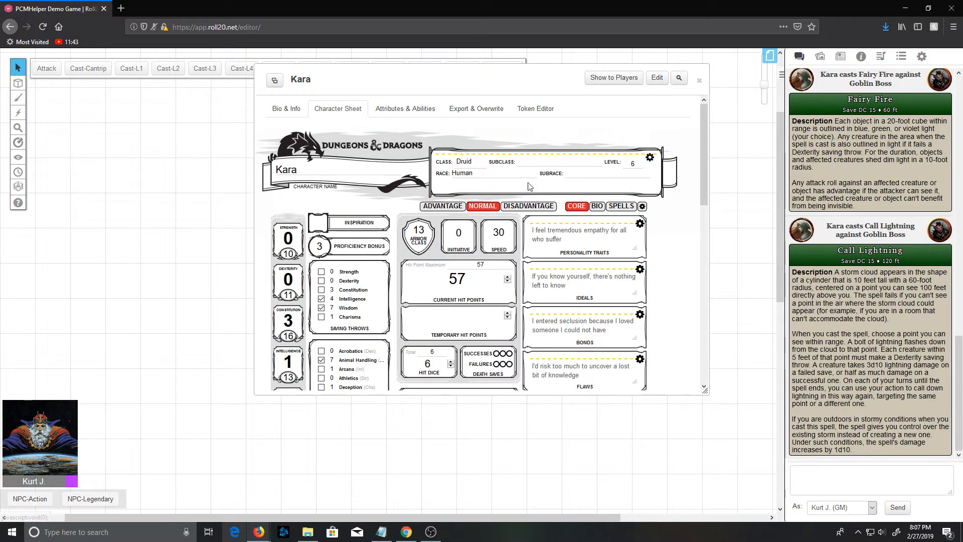
left_click(621, 206)
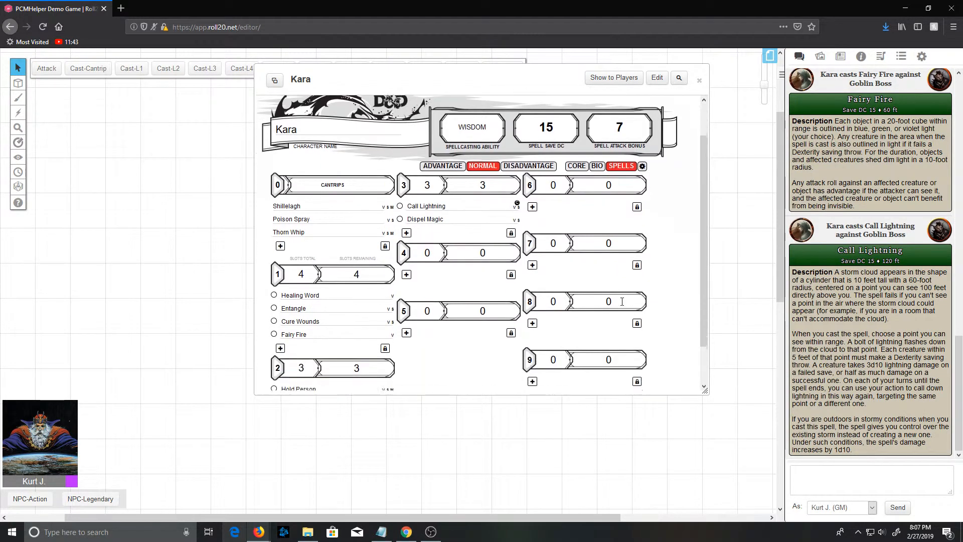
scroll("down", 3)
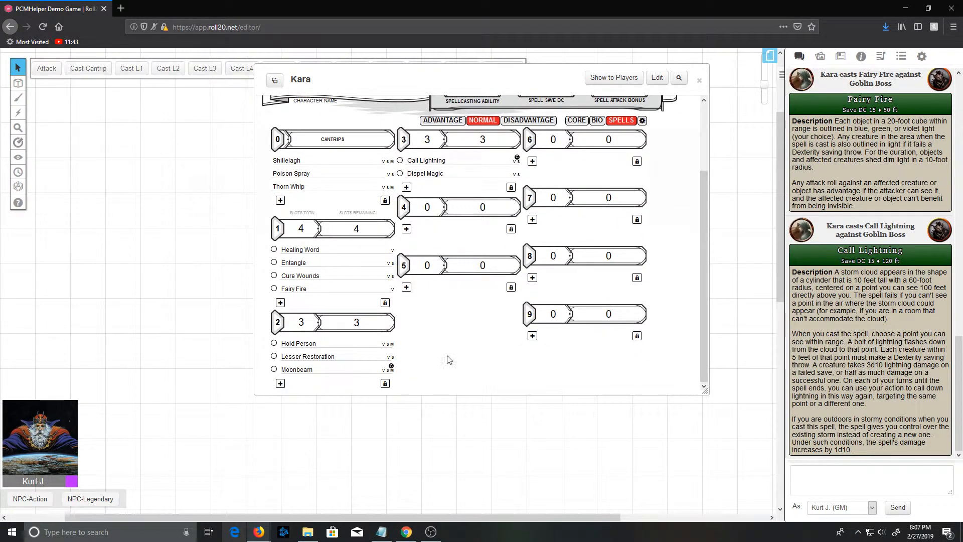
mouse_move(502, 160)
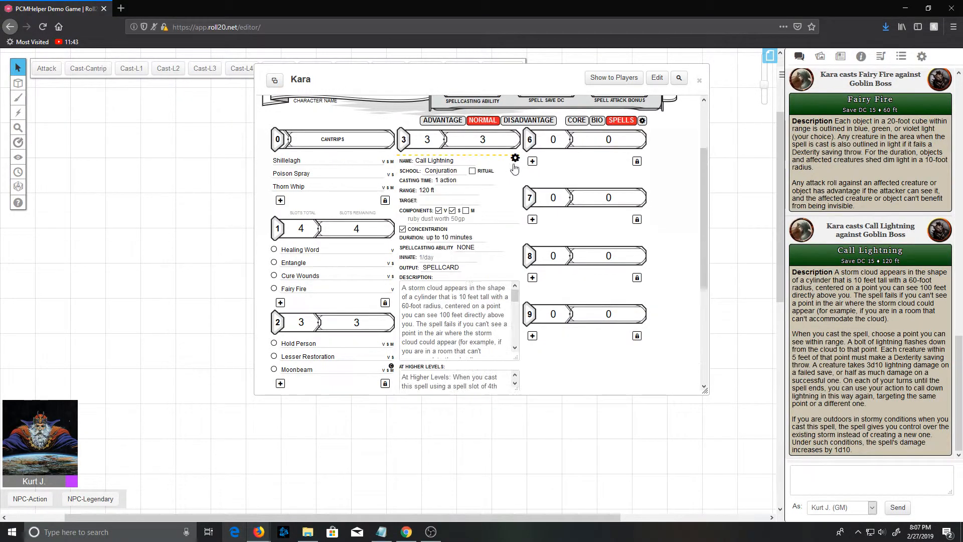
Confirm Call Lightning's output stays SPELLCARD and bring up the rules compendium.
left_click(440, 267)
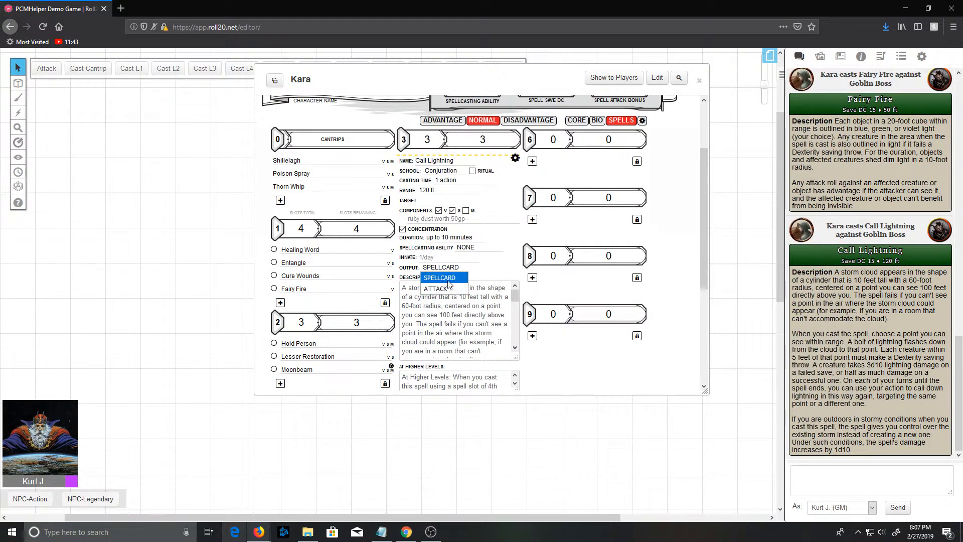
left_click(515, 158)
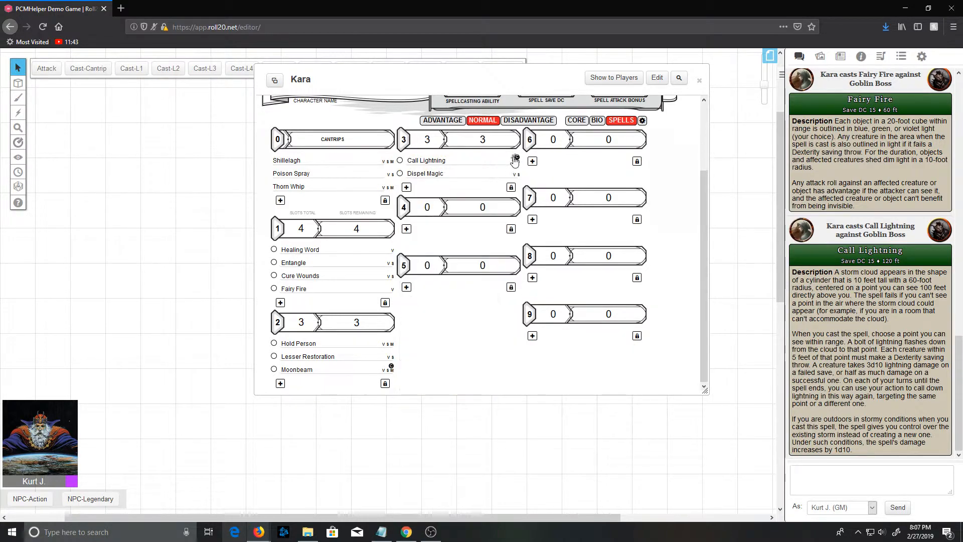
mouse_move(860, 56)
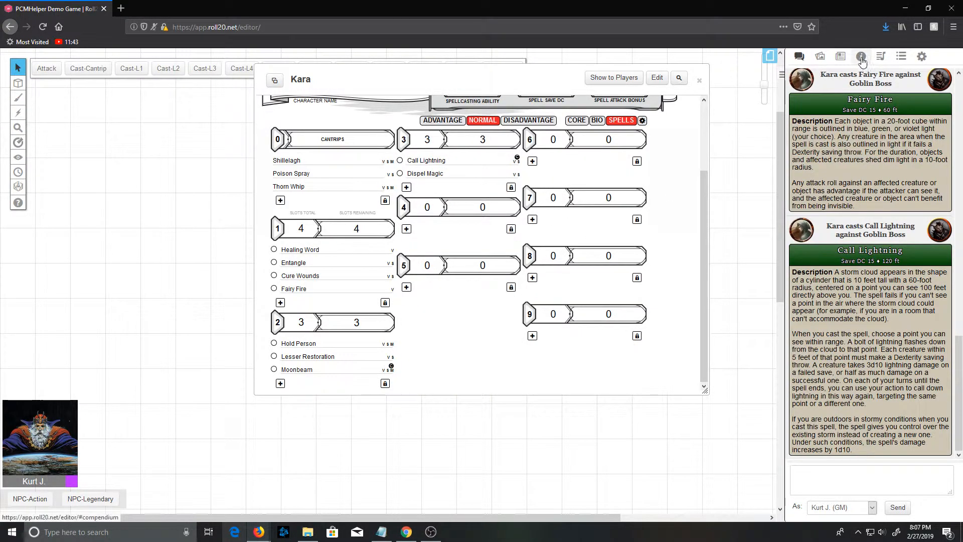
left_click(860, 56)
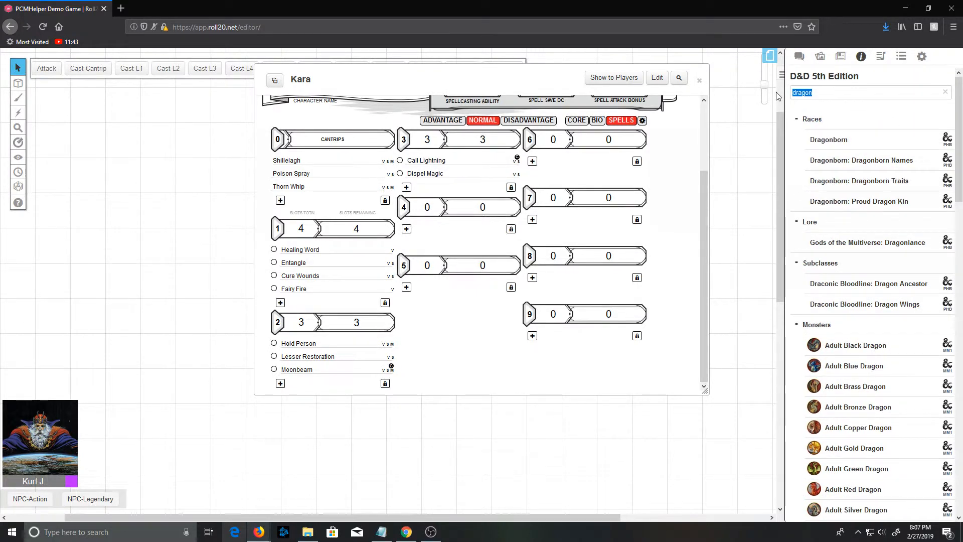
Find Flame Strike via a 'flame' compendium search and add it to Kara's 5th-level spells.
type("flame")
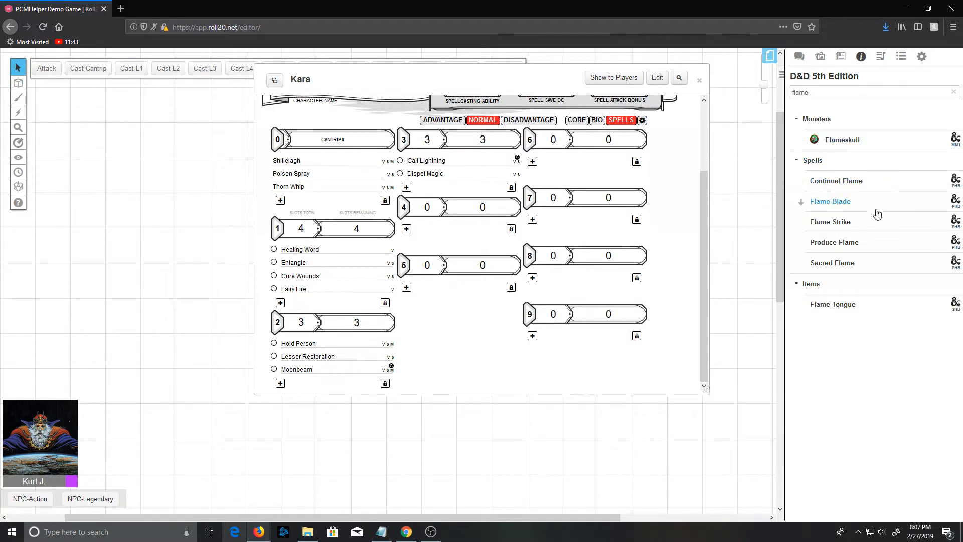
mouse_move(494, 249)
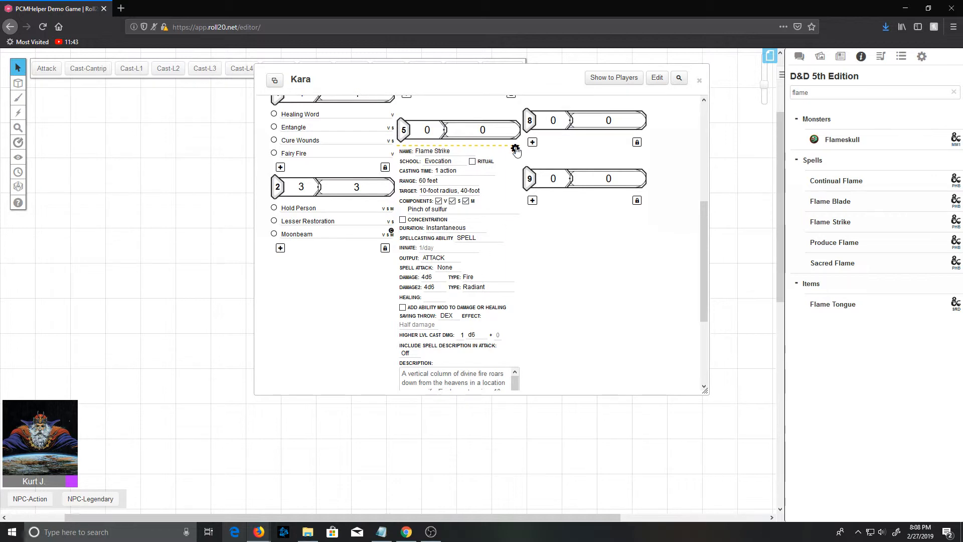
left_click(517, 159)
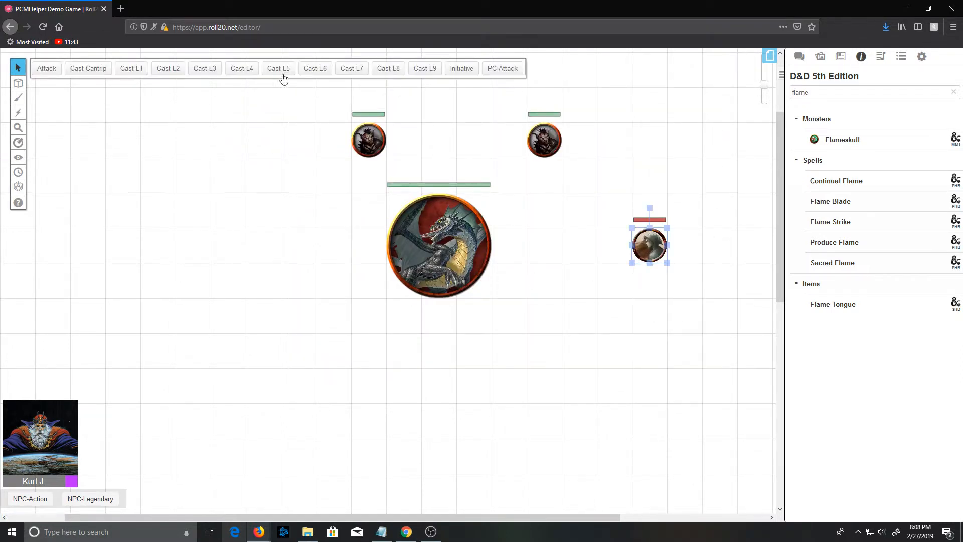
Cast Kara's Flame Strike at the Goblin Boss using an 8th-level spell slot via Cast-L5.
left_click(278, 68)
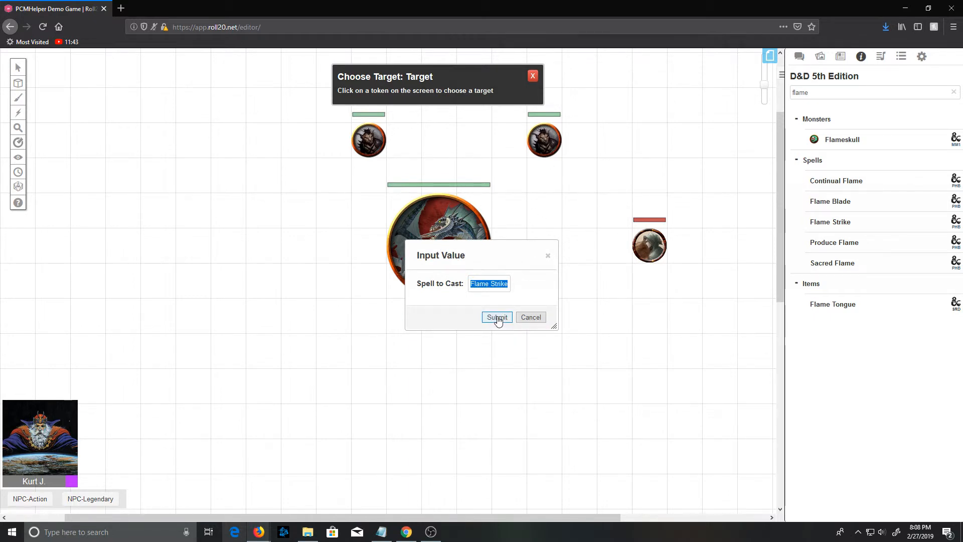
left_click(496, 317)
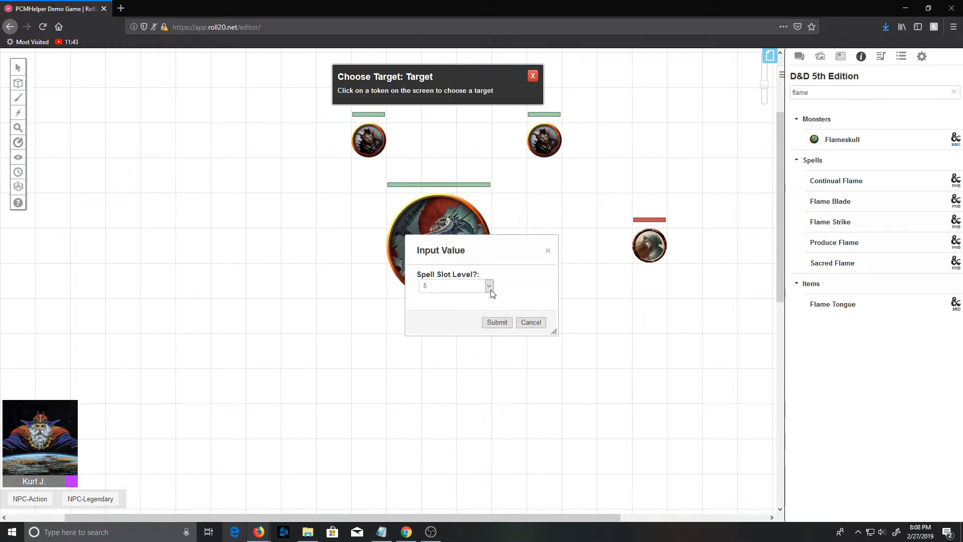
left_click(487, 286)
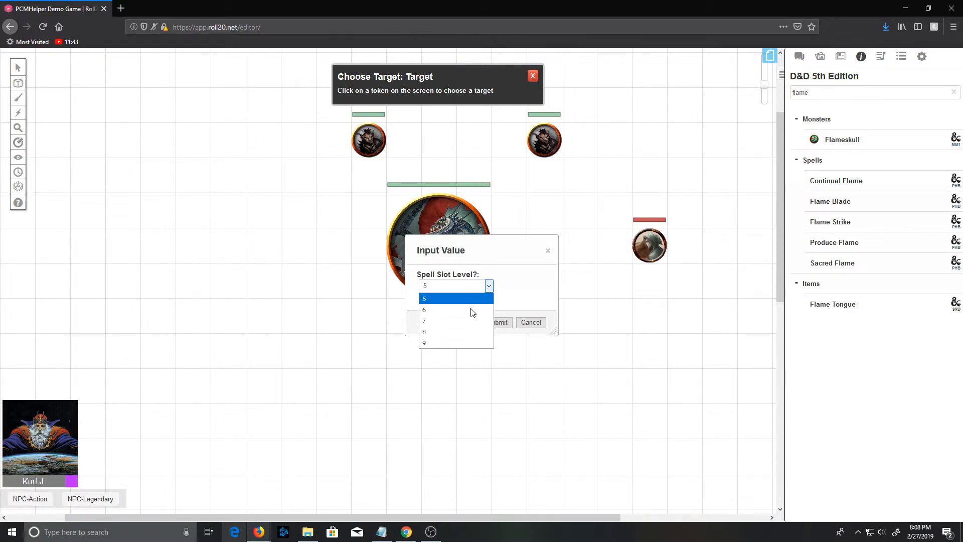
mouse_move(457, 332)
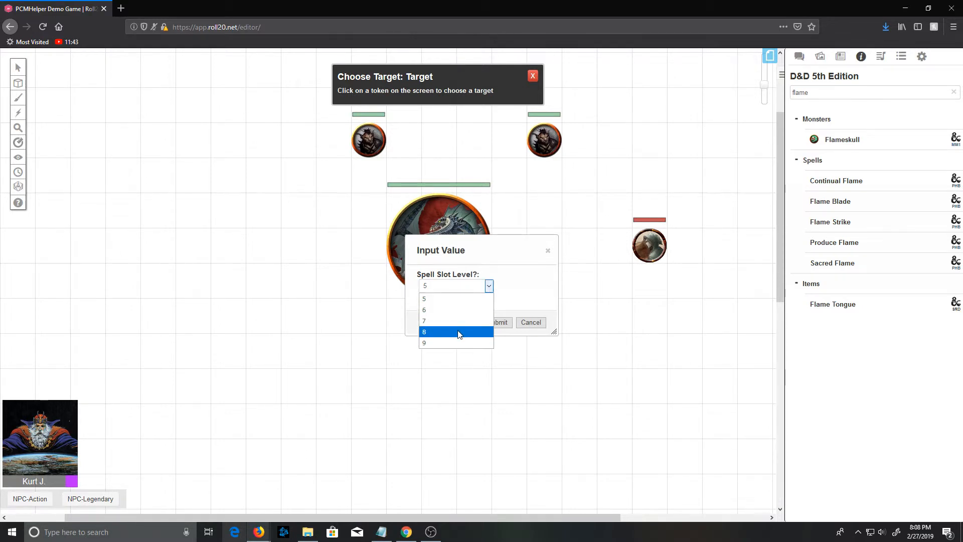
left_click(423, 332)
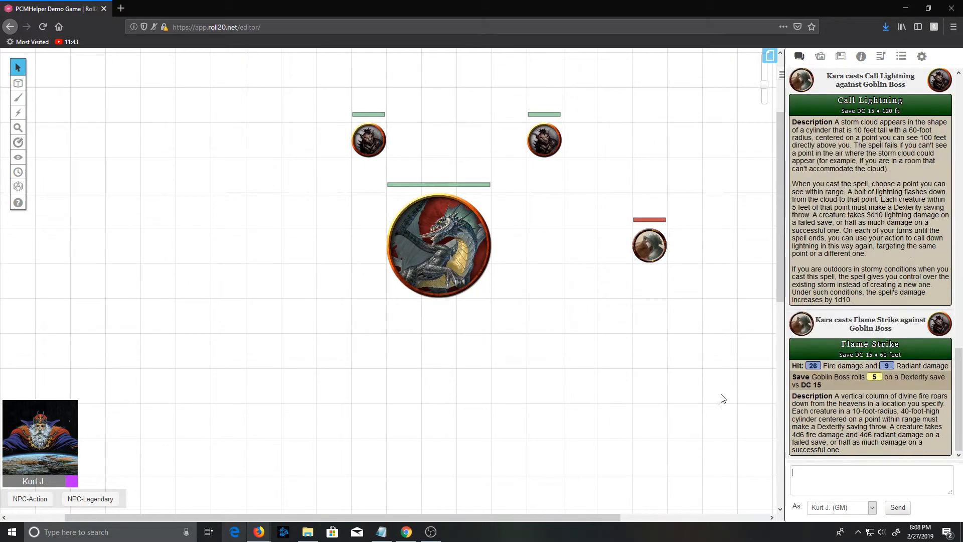
mouse_move(829, 374)
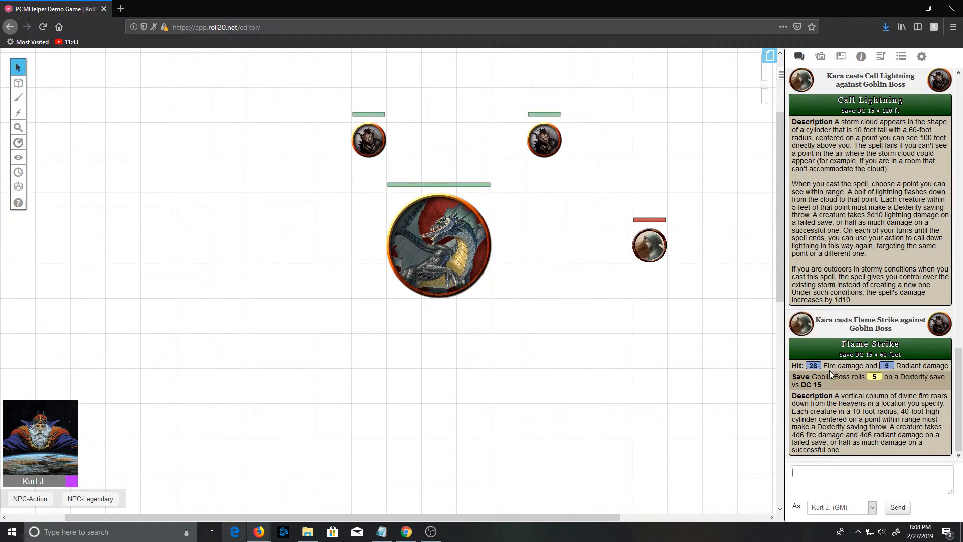
mouse_move(812, 365)
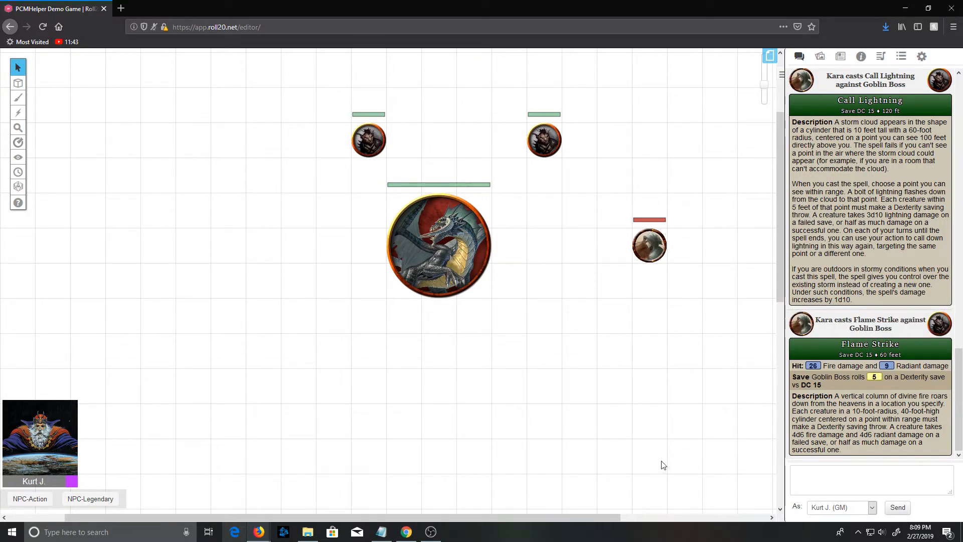
mouse_move(547, 359)
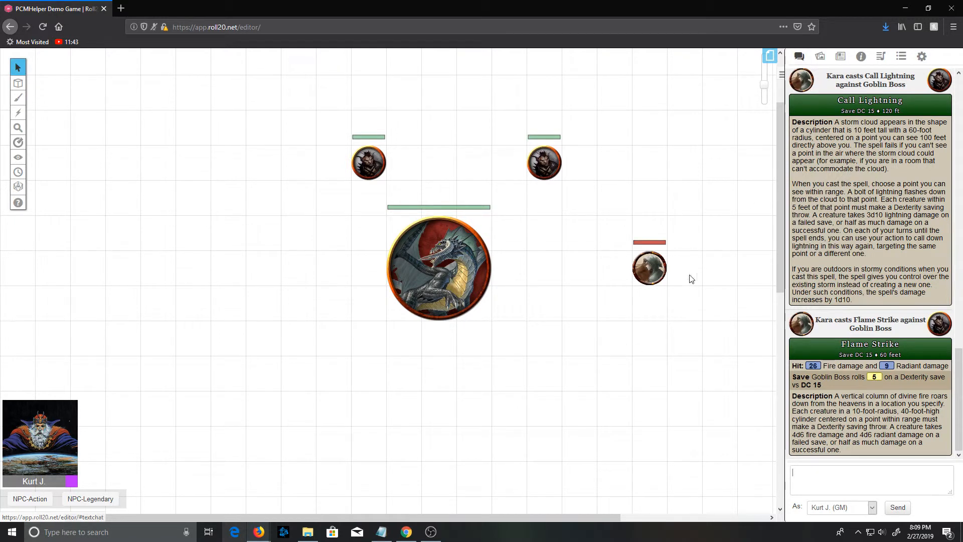
Run the !pcm chat command and reopen Kara's sheet on her spells page.
left_click(649, 268)
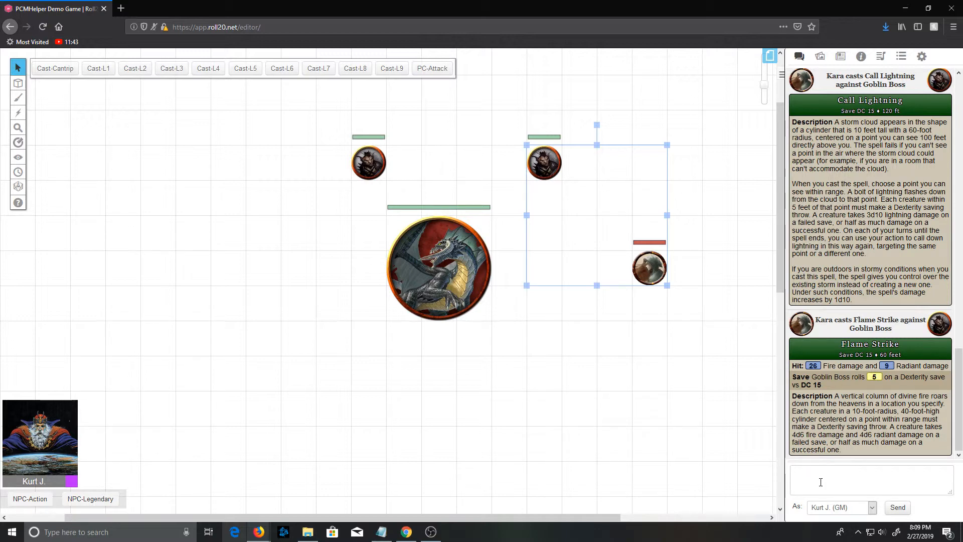
type("!pcm")
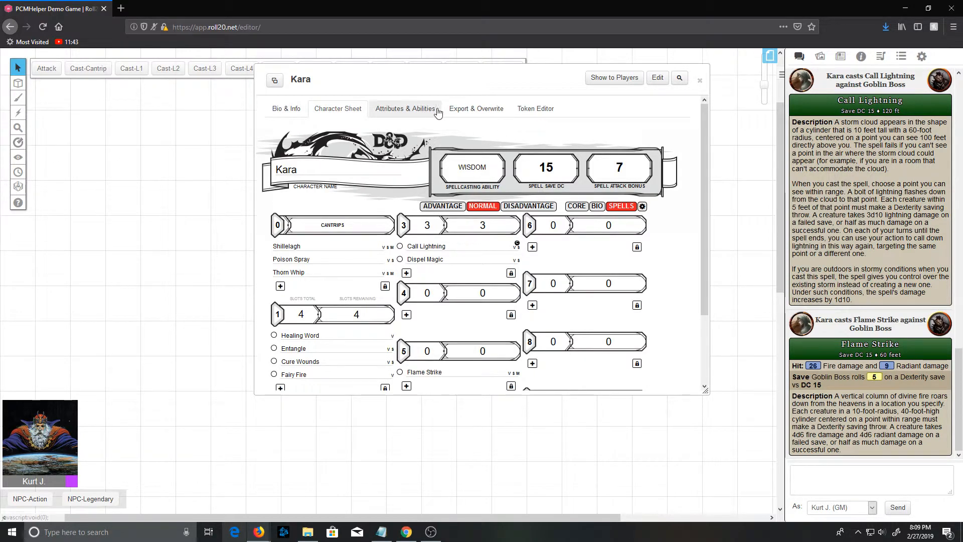
Review Kara's Attributes & Abilities list before searching the compendium for 'flame'.
left_click(405, 108)
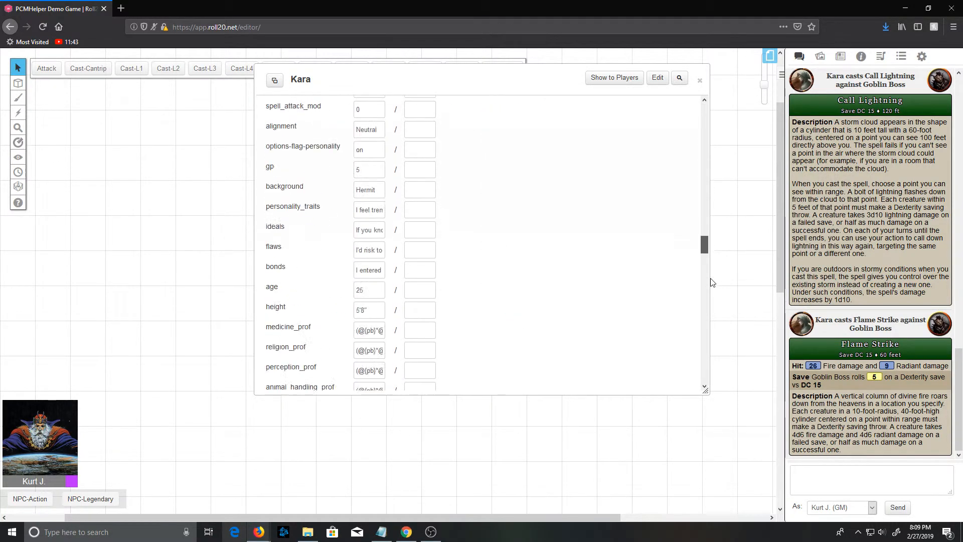
scroll("down", 3)
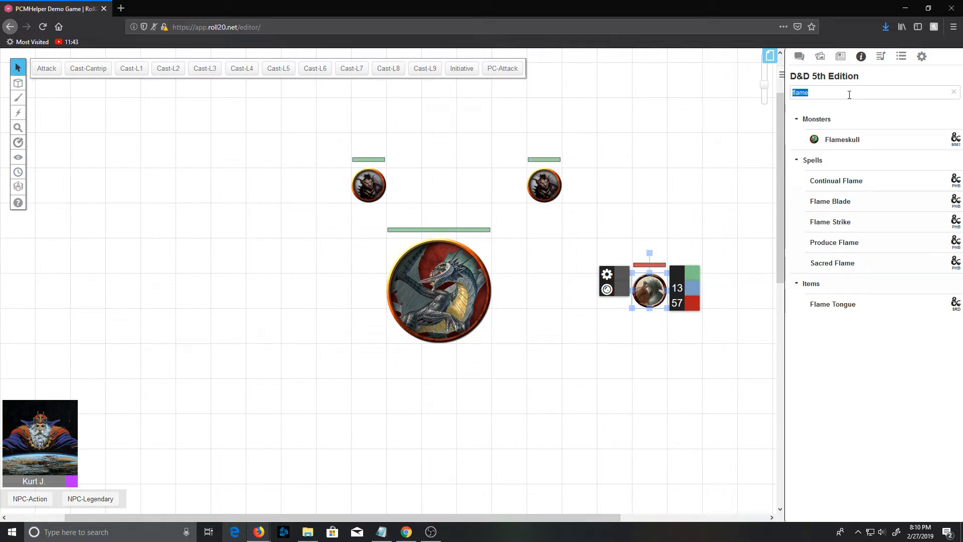
Find the Unicorn in the compendium and bring it into the game with its sheet open.
type("unicorn")
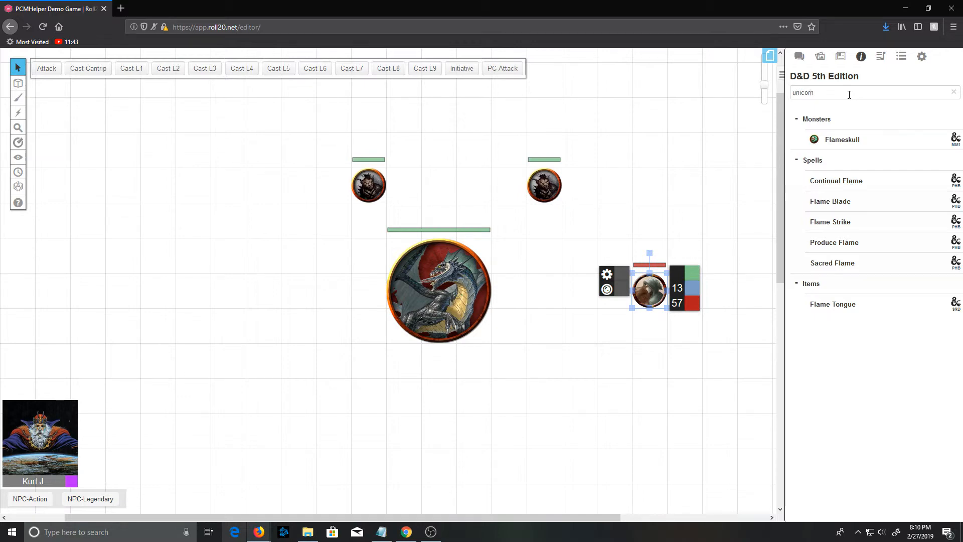
type("unicorn")
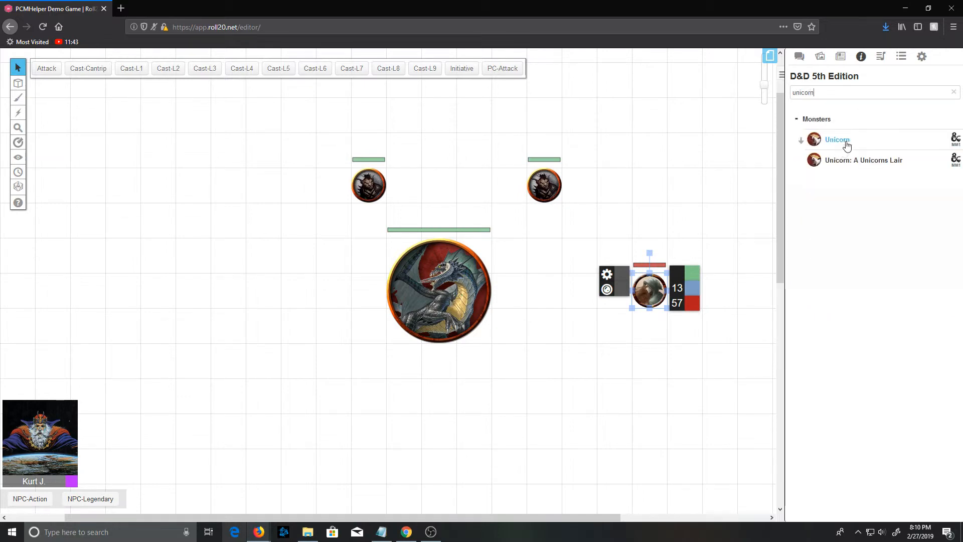
left_click(836, 140)
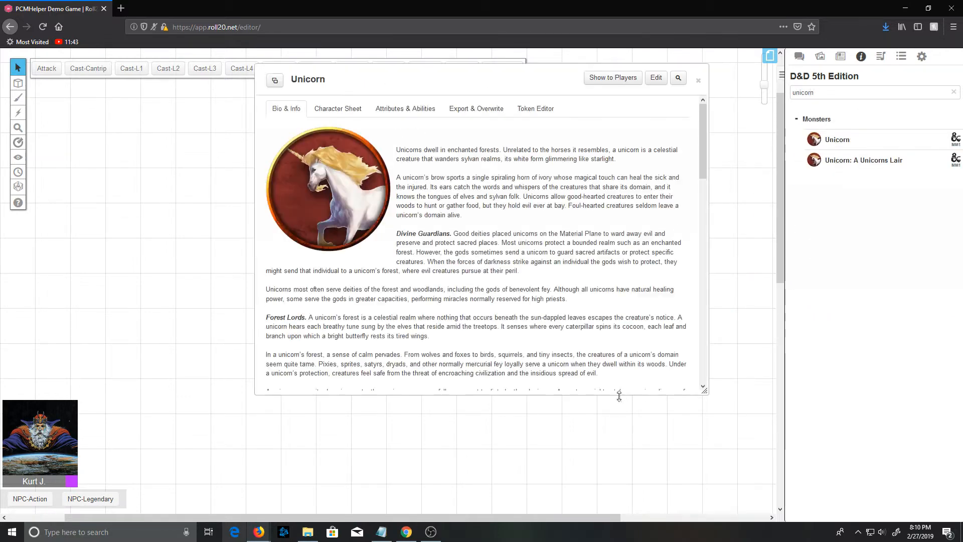
left_click(336, 108)
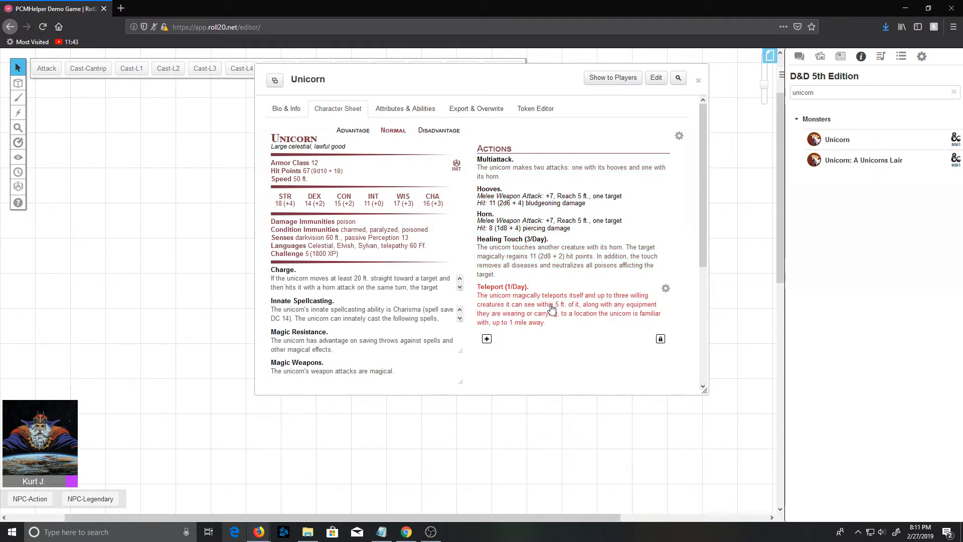
Scroll the Unicorn's sheet through its legendary actions down to its spell slots.
scroll("down", 3)
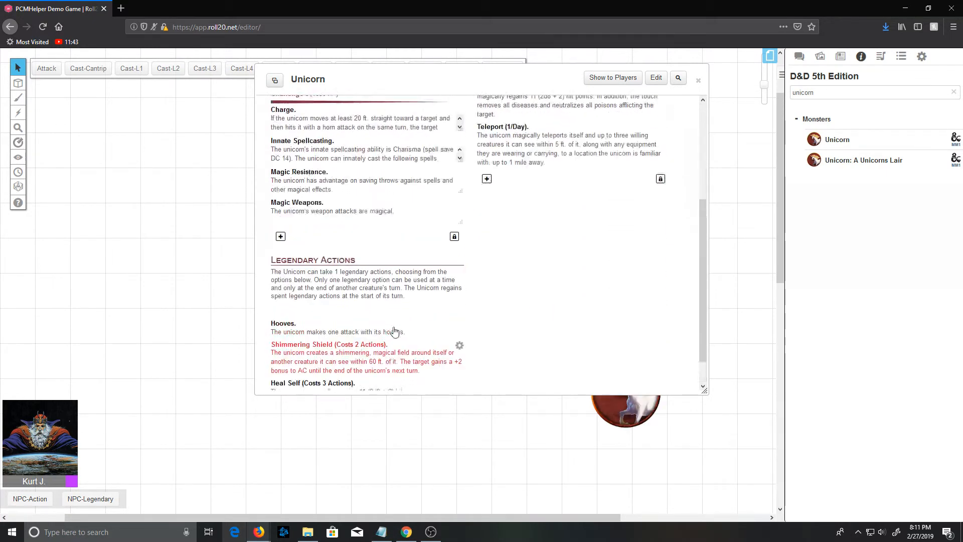
scroll("up", 3)
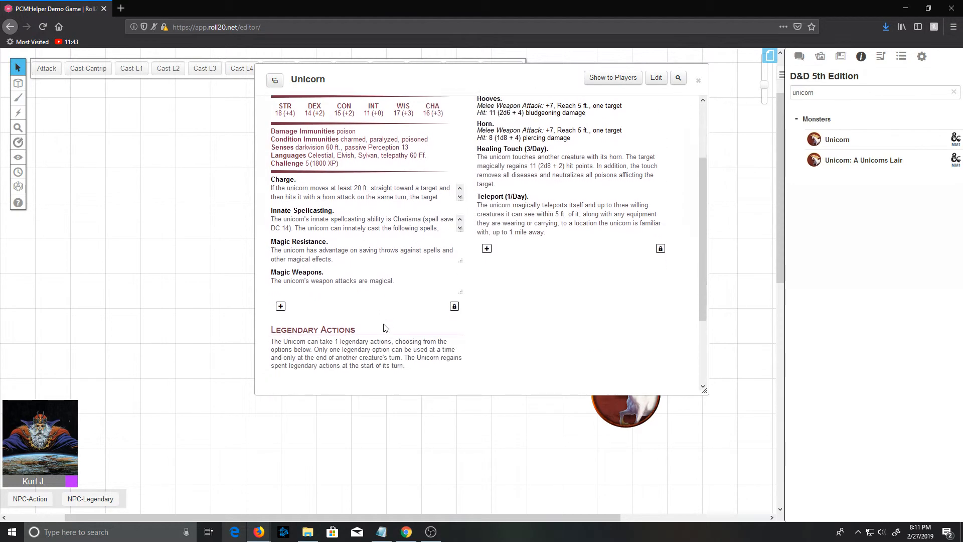
mouse_move(337, 220)
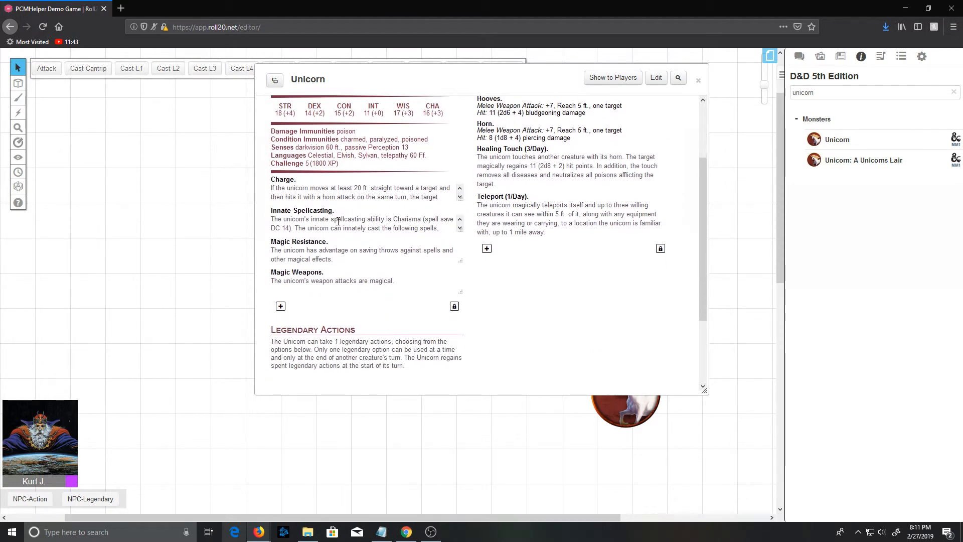
scroll("down", 3)
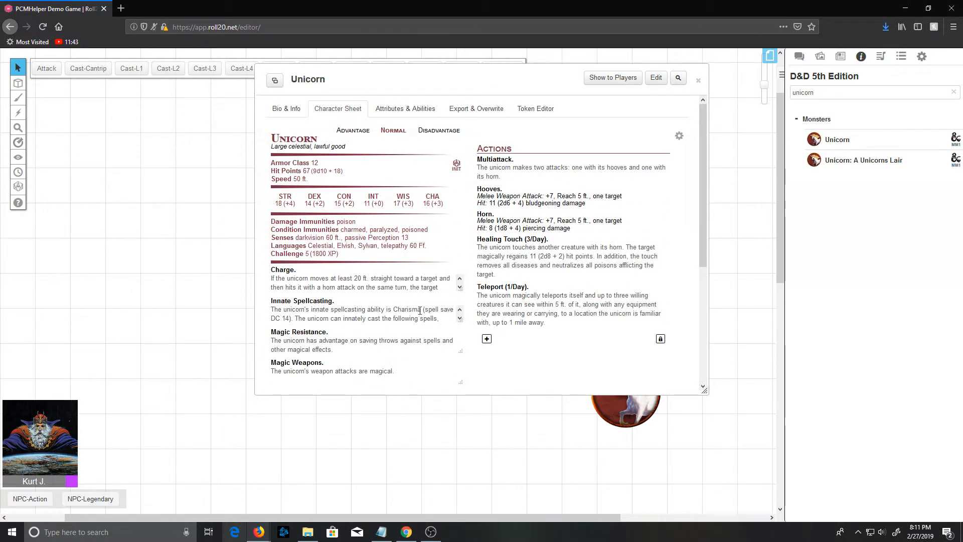
mouse_move(525, 358)
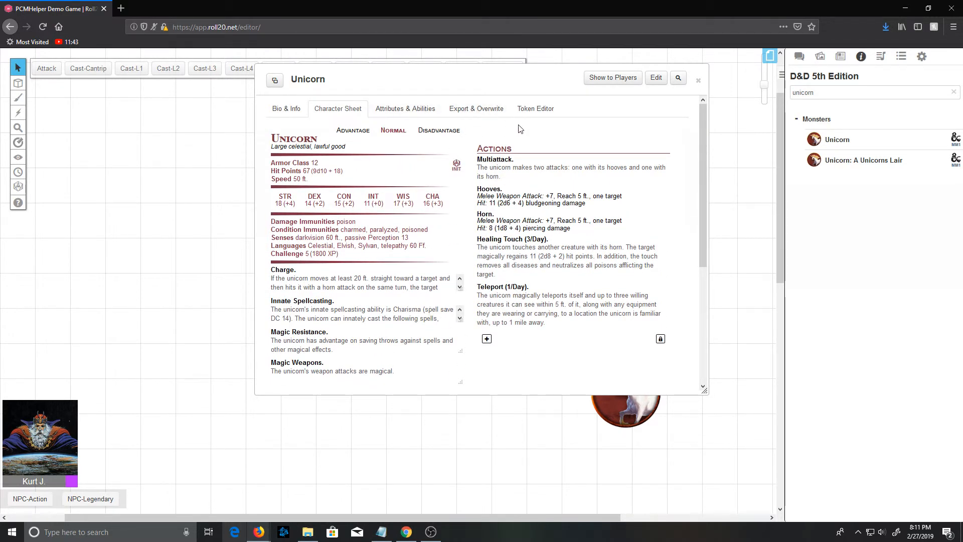
mouse_move(678, 136)
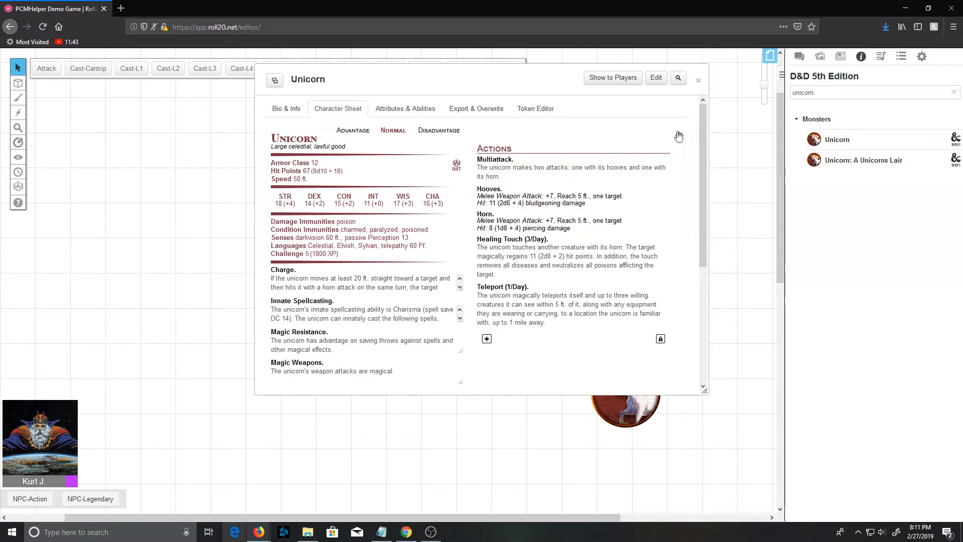
left_click(679, 135)
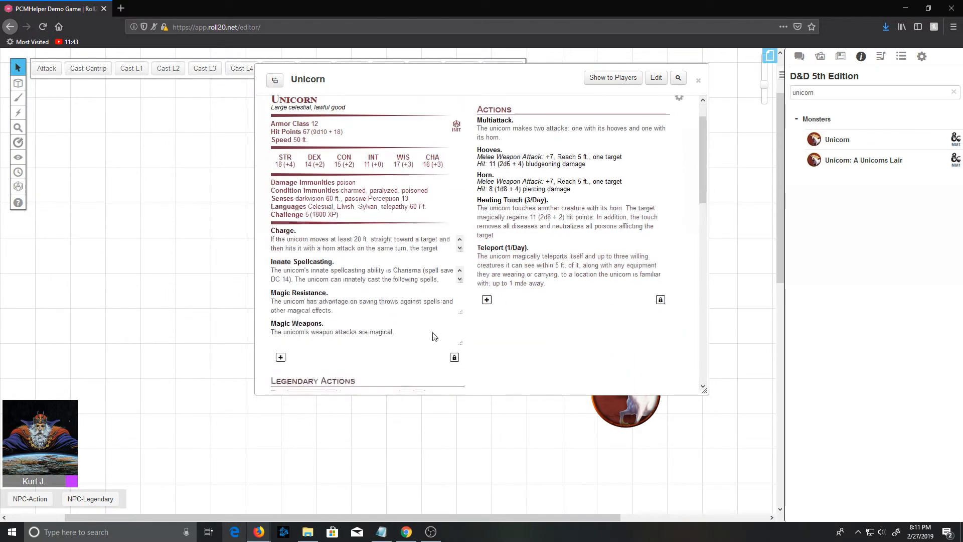
scroll("down", 3)
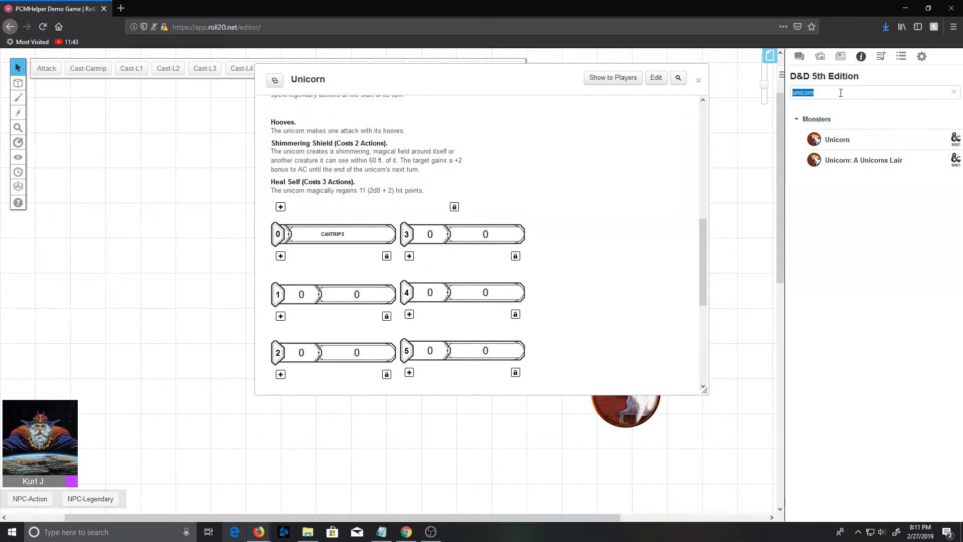
Add the Druidcraft cantrip to the Unicorn's cantrips and close its sheet.
type("druidcraft")
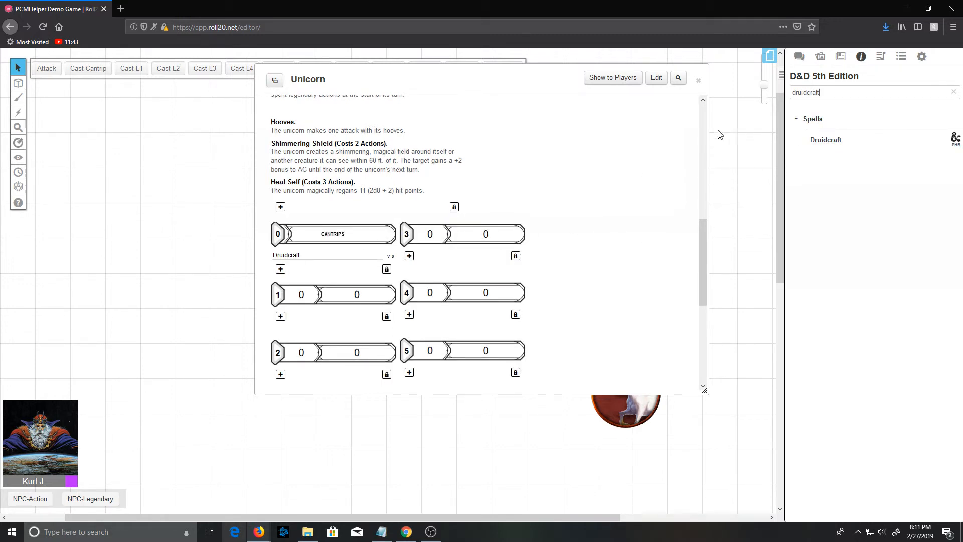
left_click(697, 80)
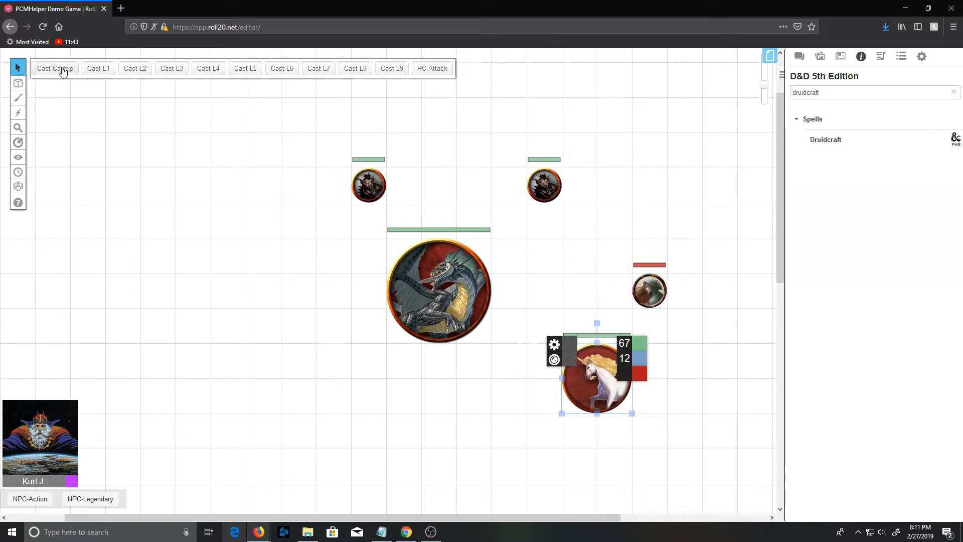
With the Unicorn token selected, cast Druidcraft at the Adult Black Dragon and show the chat card.
left_click(54, 68)
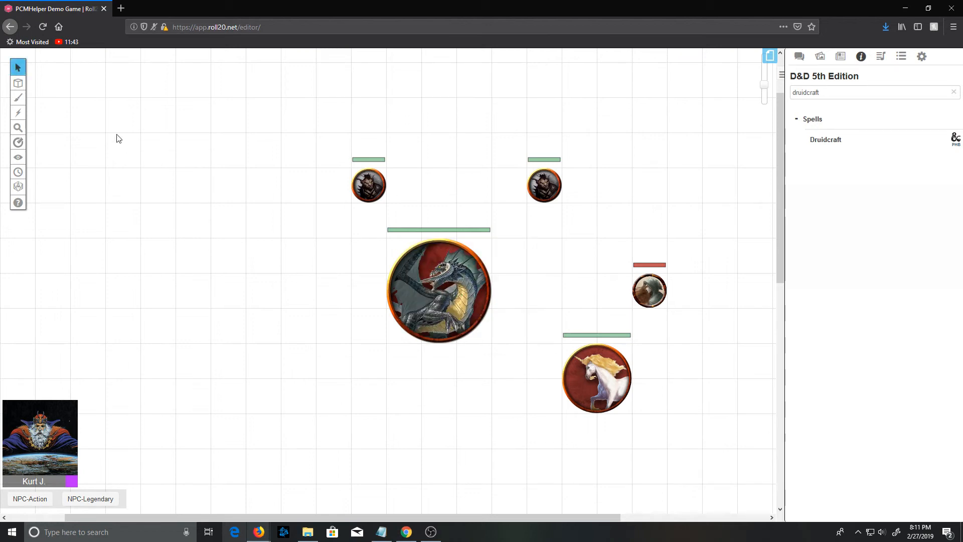
left_click(596, 378)
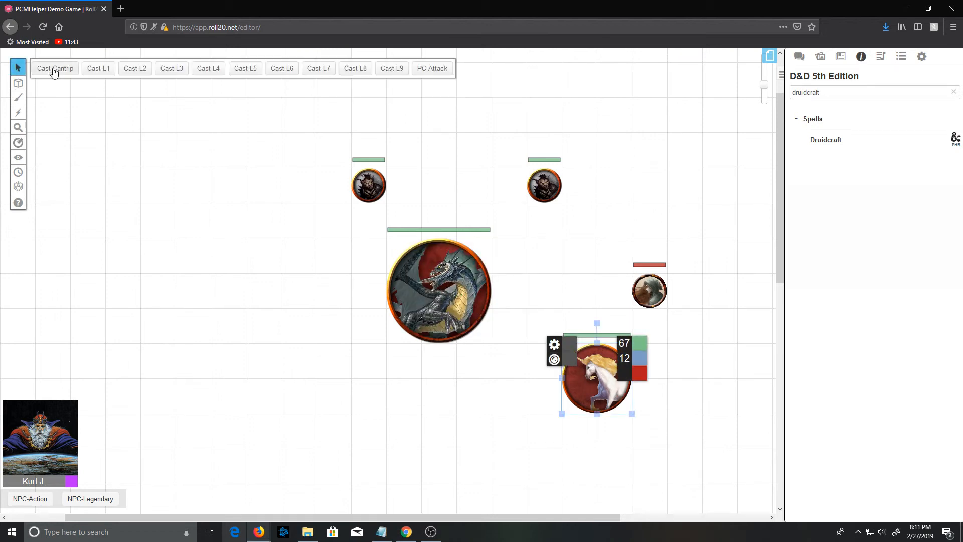
left_click(54, 68)
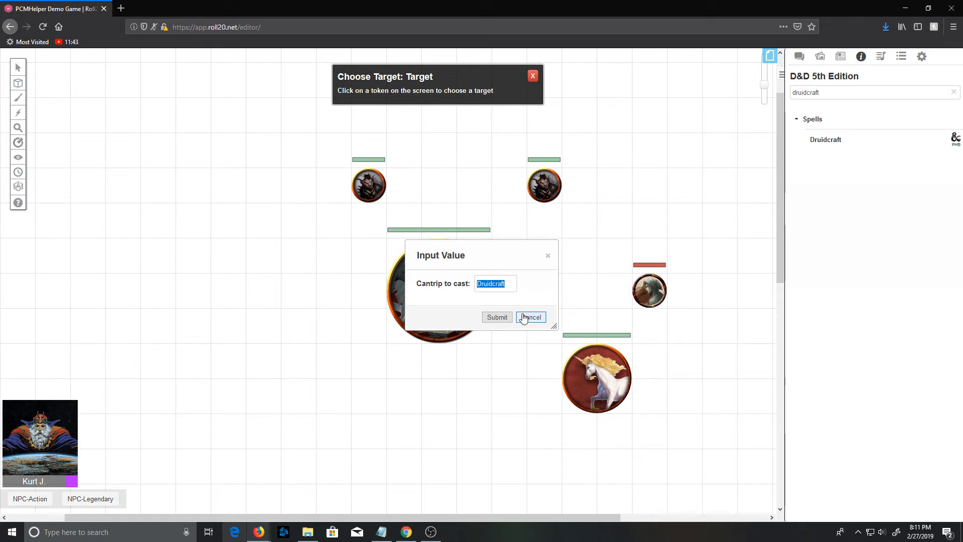
left_click(529, 317)
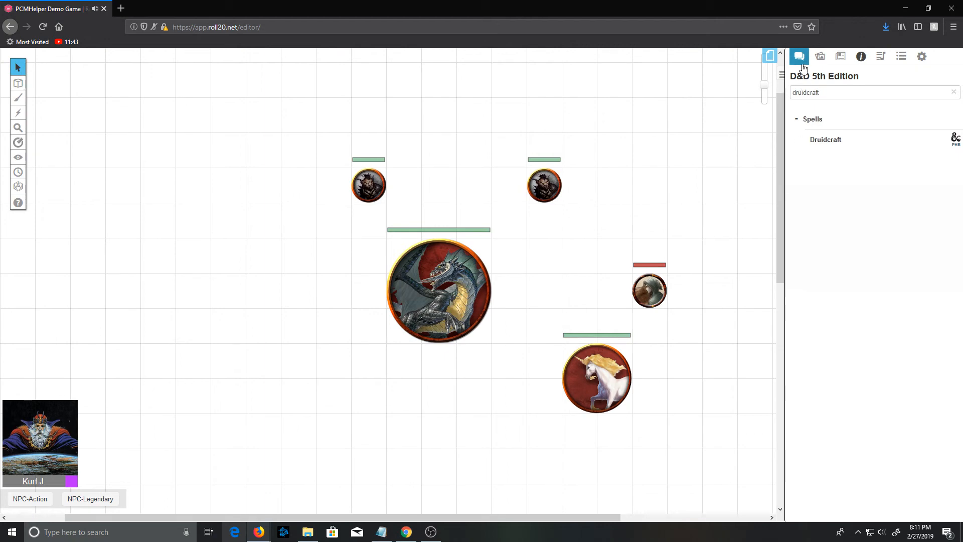
left_click(799, 56)
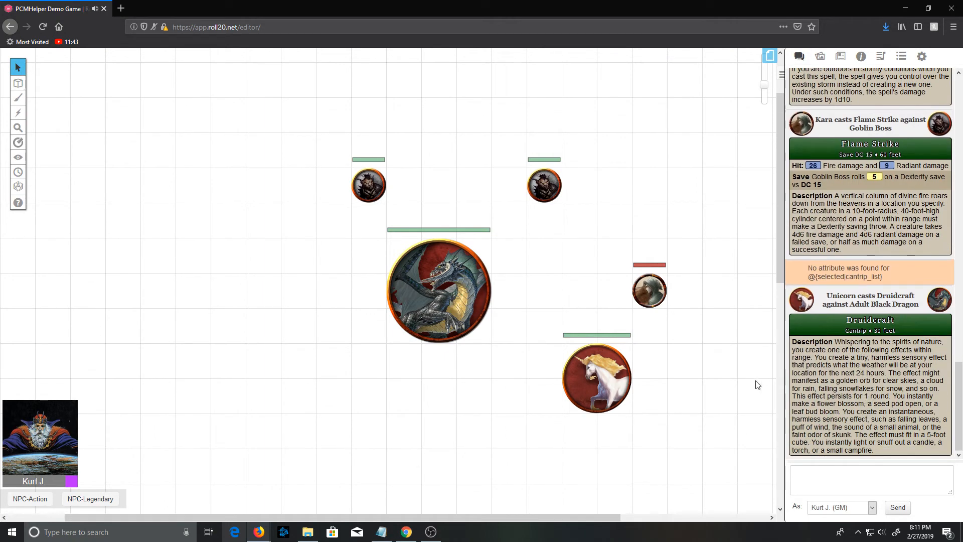
mouse_move(742, 353)
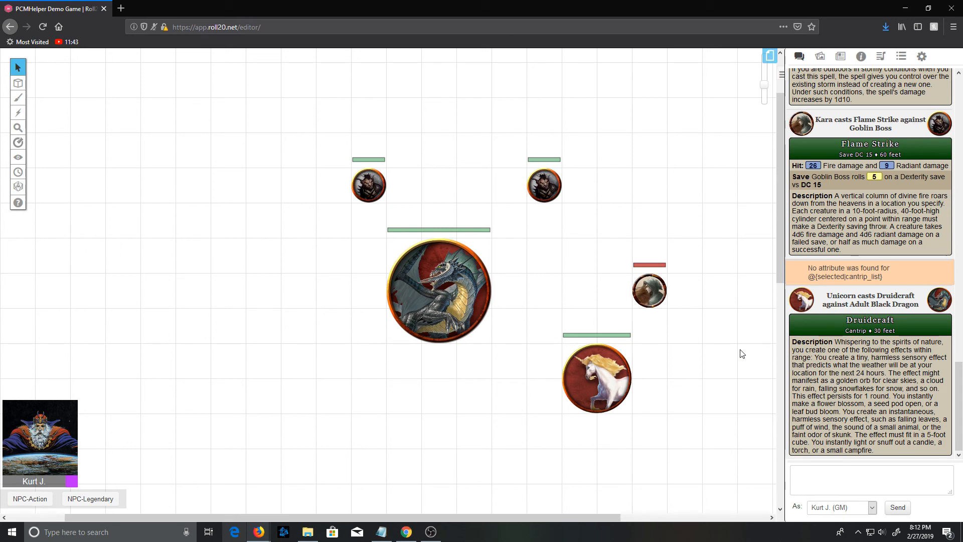
mouse_move(745, 353)
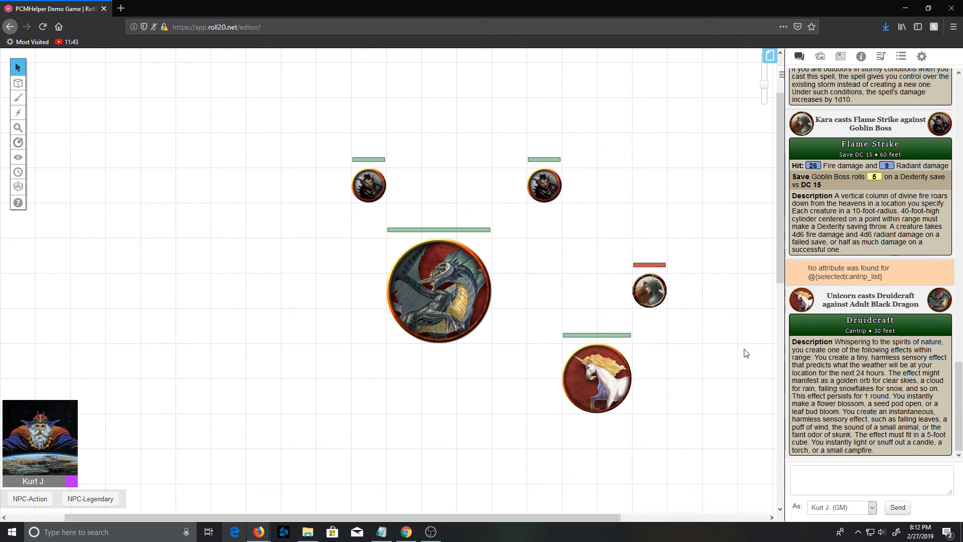